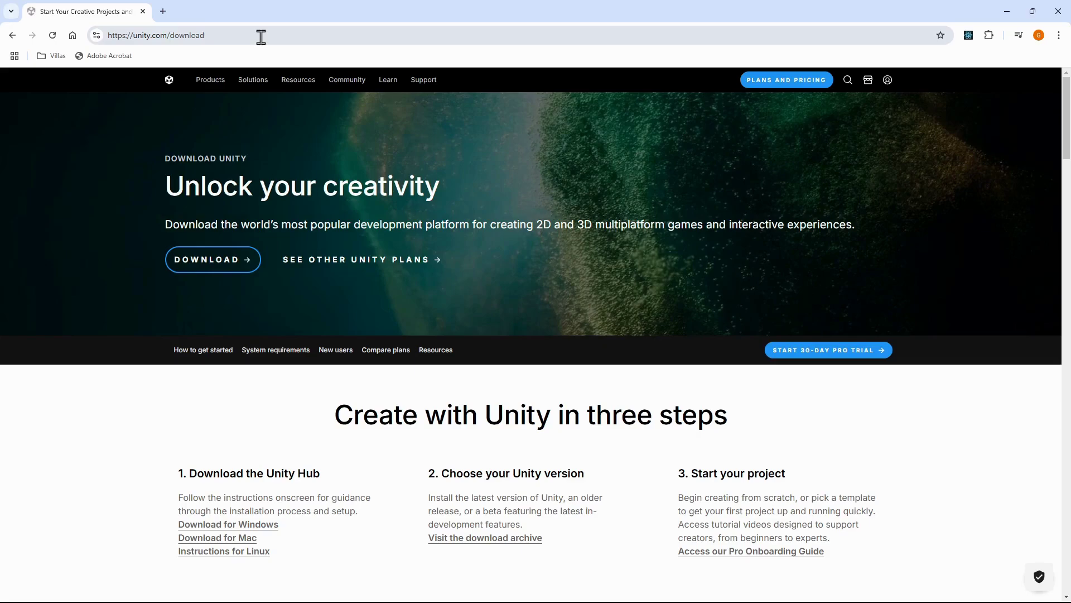
- Download UnityHubSetup.exe from unity.com/download and save it to the Downloads folder
left_click(171, 35)
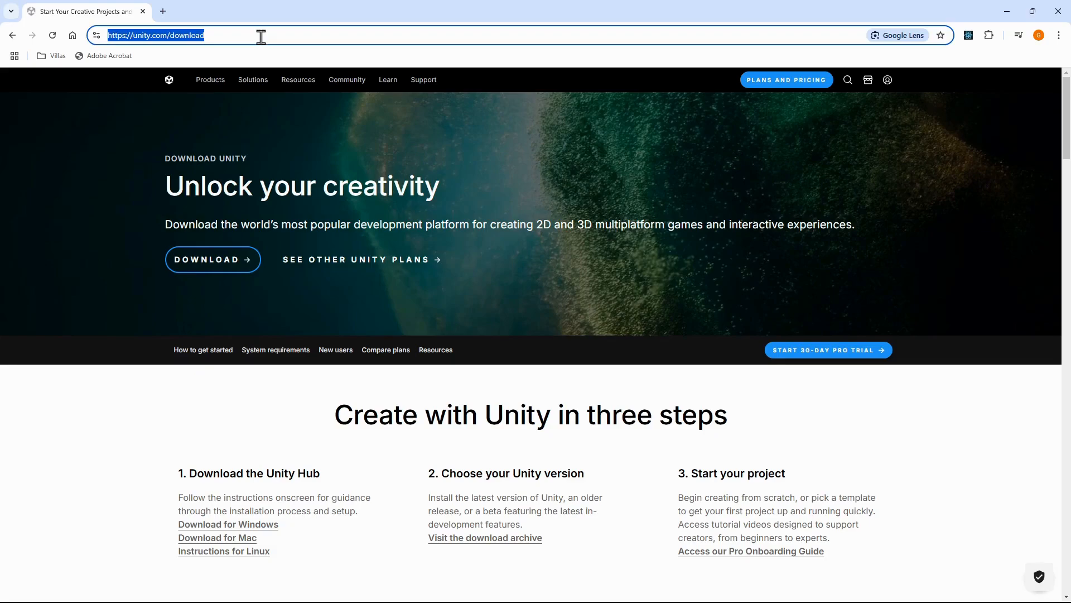
mouse_move(212, 259)
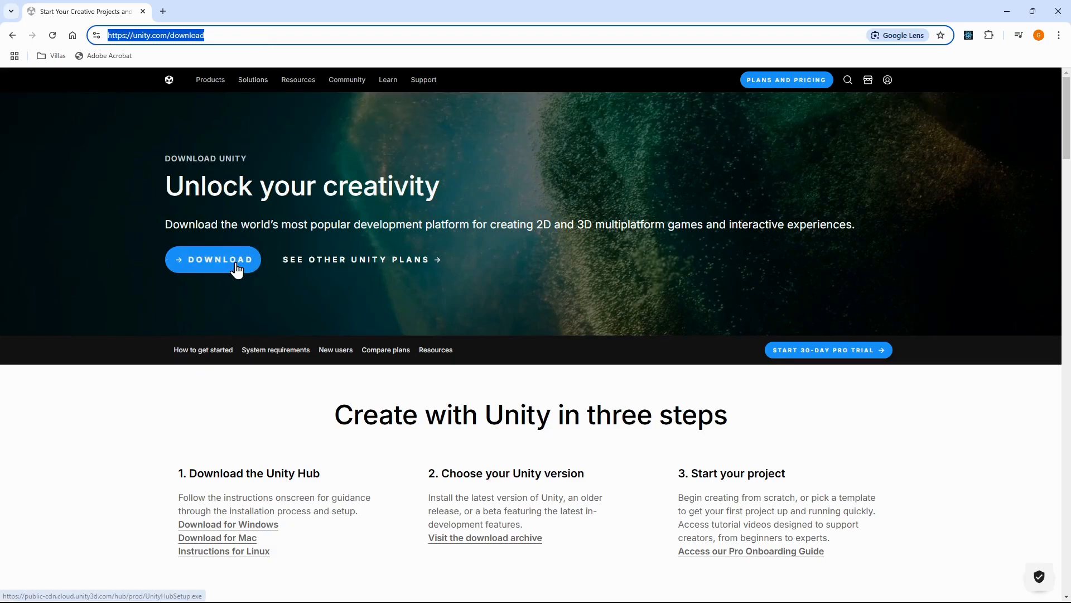
left_click(212, 259)
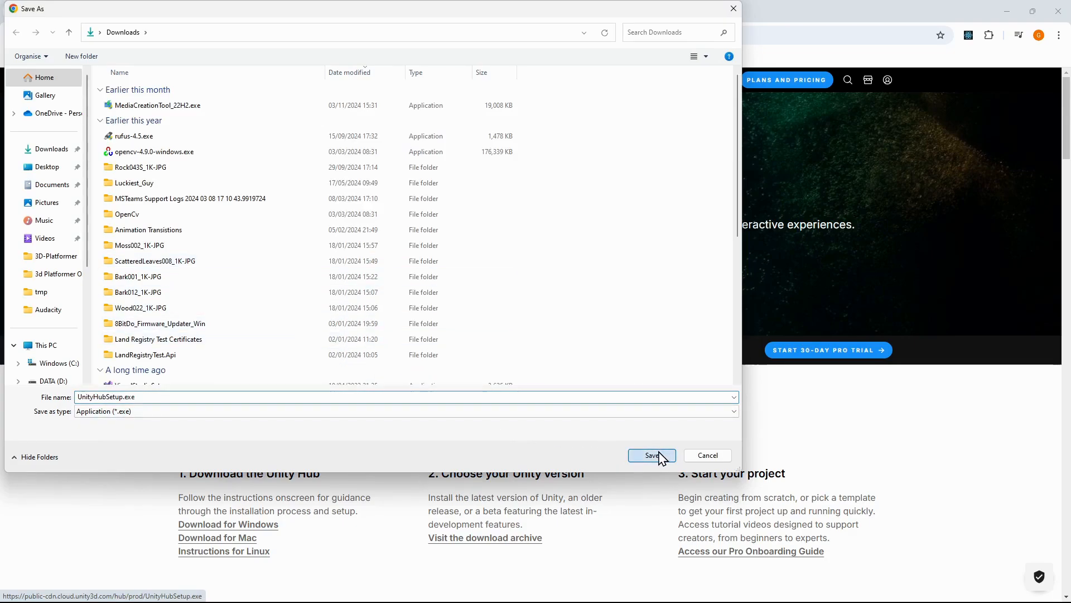
left_click(649, 456)
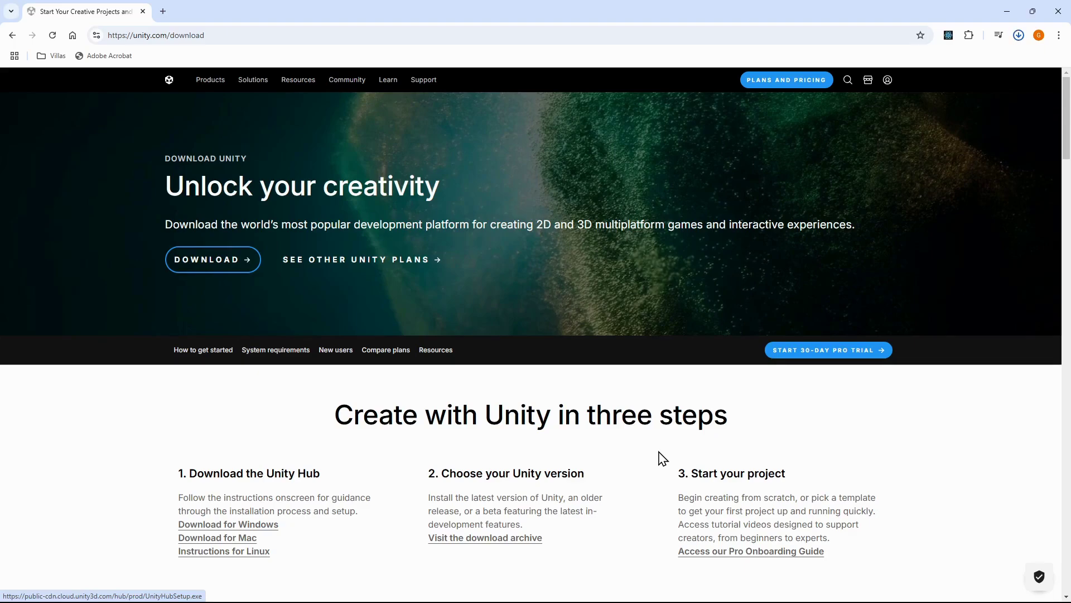
left_click(1017, 35)
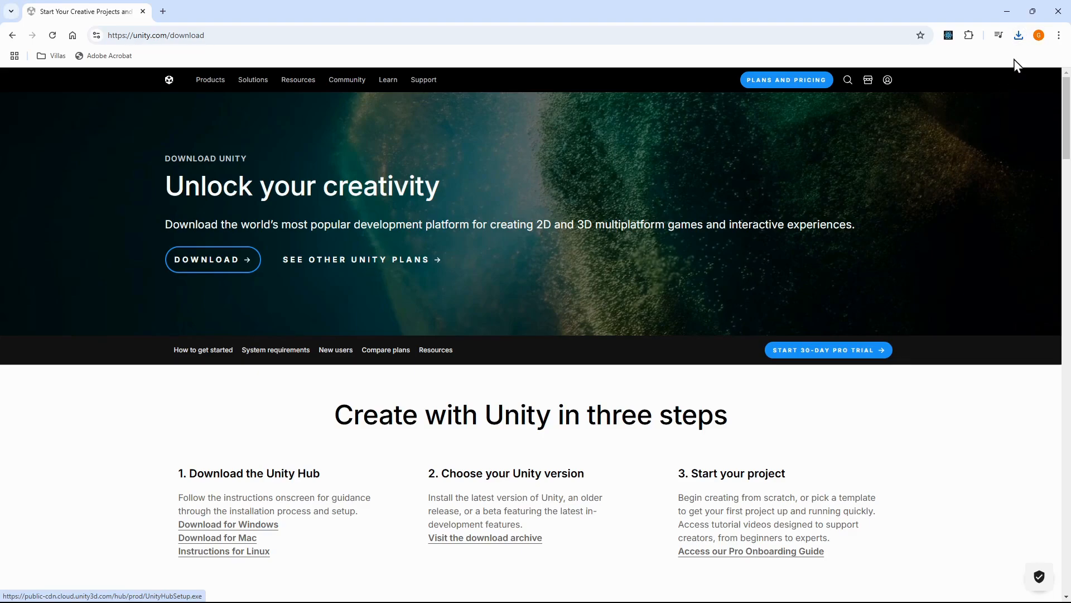
- Run UnityHubSetup.exe, accept the terms, install to C:\Program Files\Unity Hub and launch Unity Hub
left_click(1017, 35)
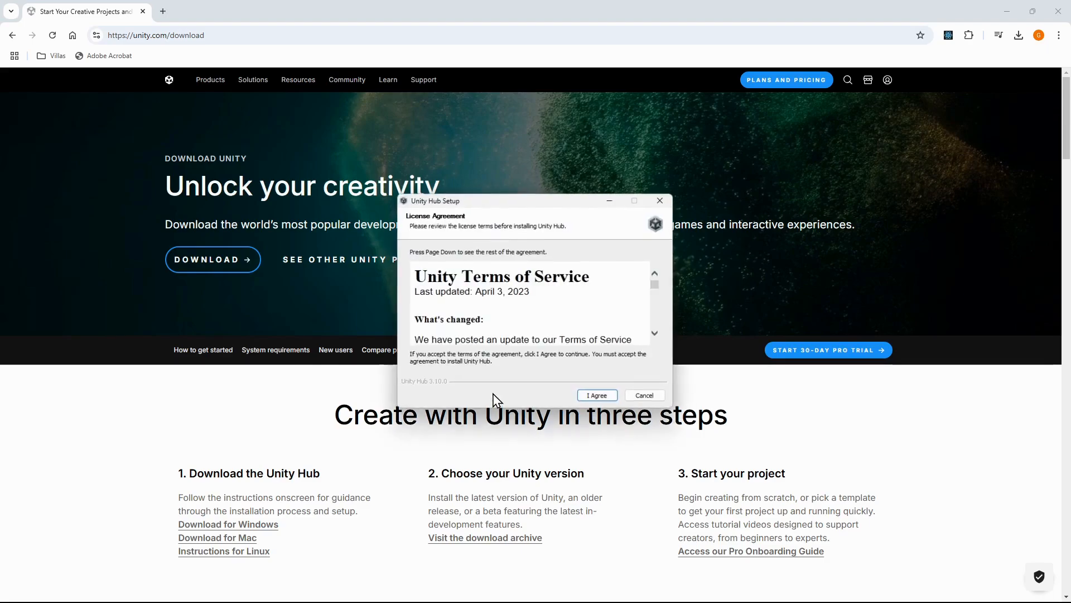
left_click(595, 395)
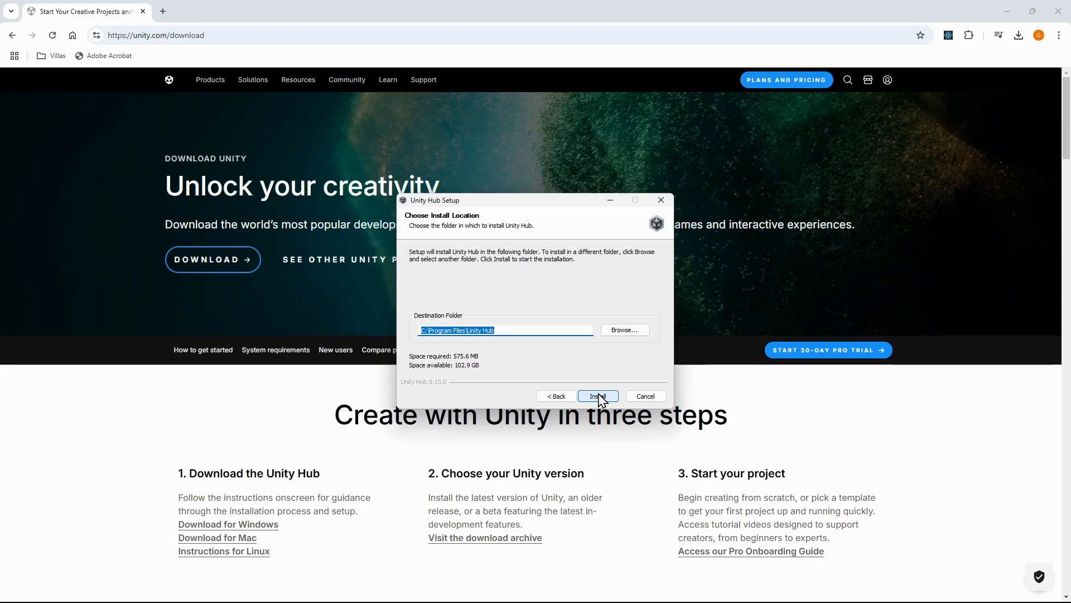
left_click(597, 395)
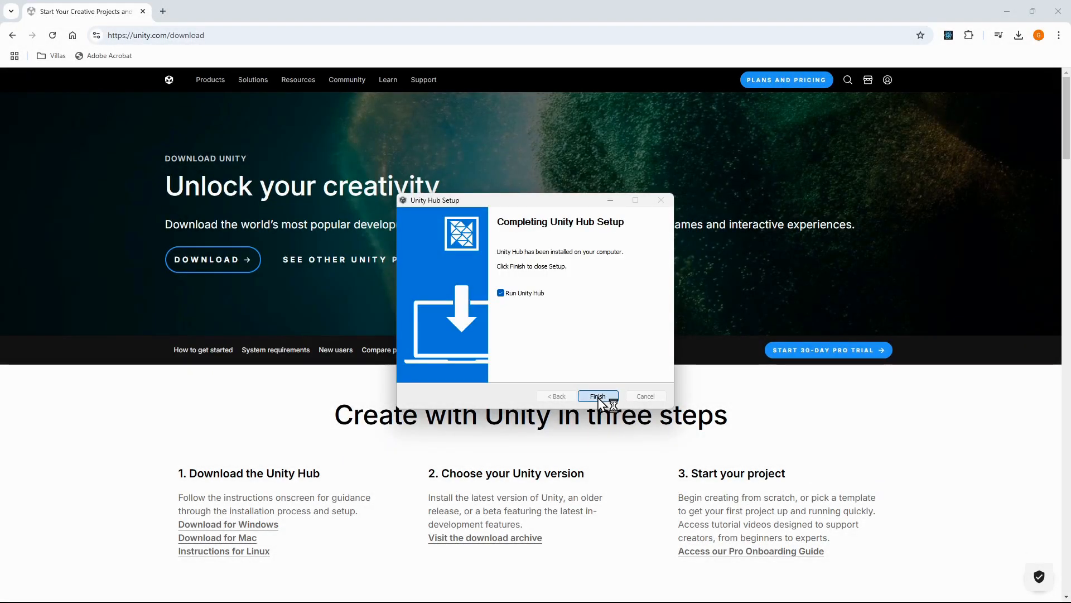
left_click(596, 395)
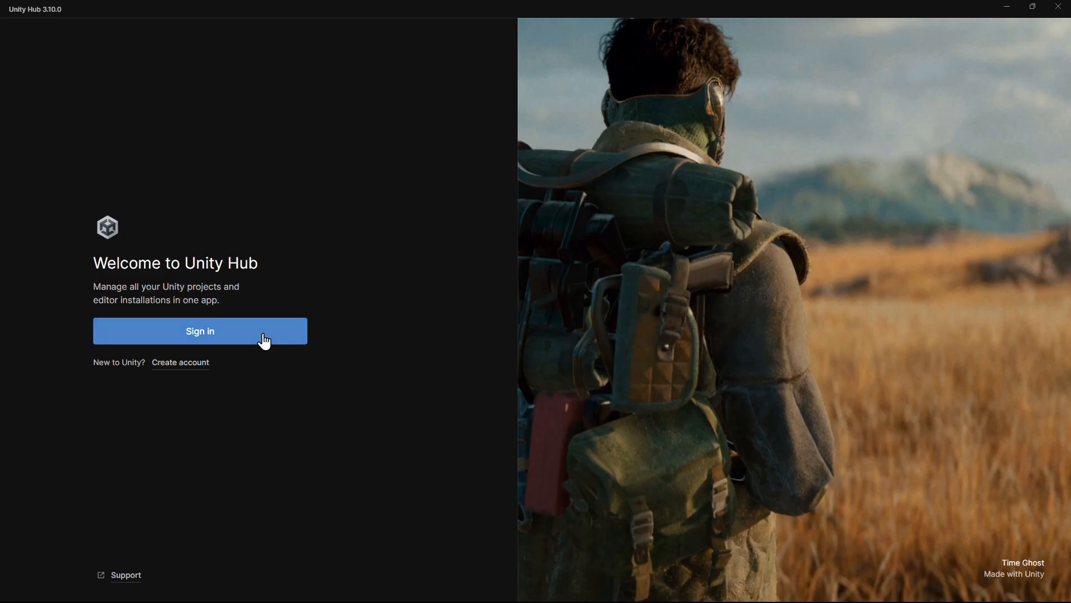
mouse_move(193, 370)
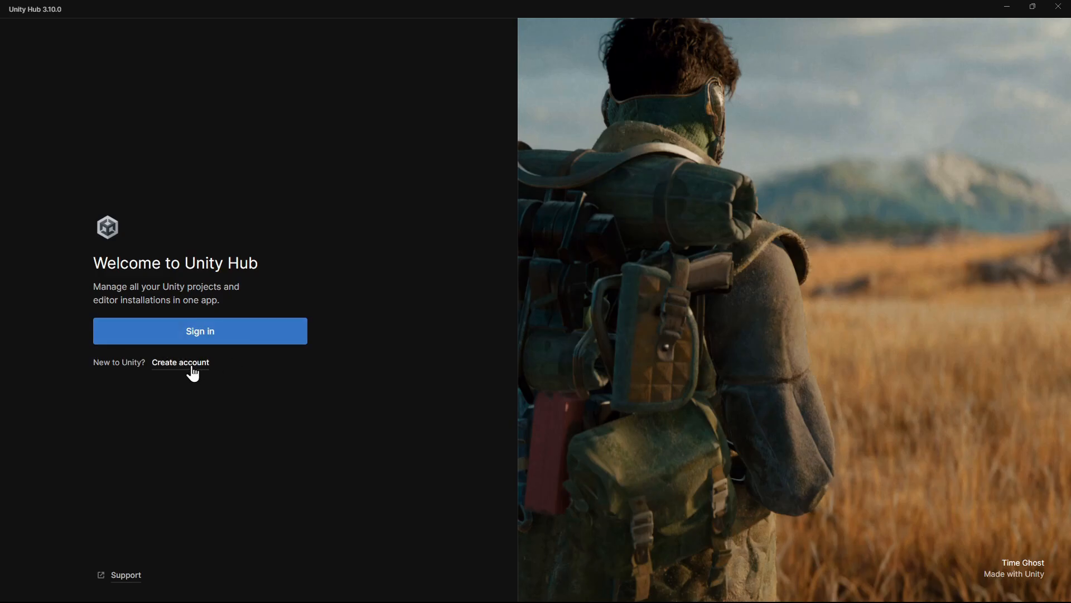
mouse_move(200, 334)
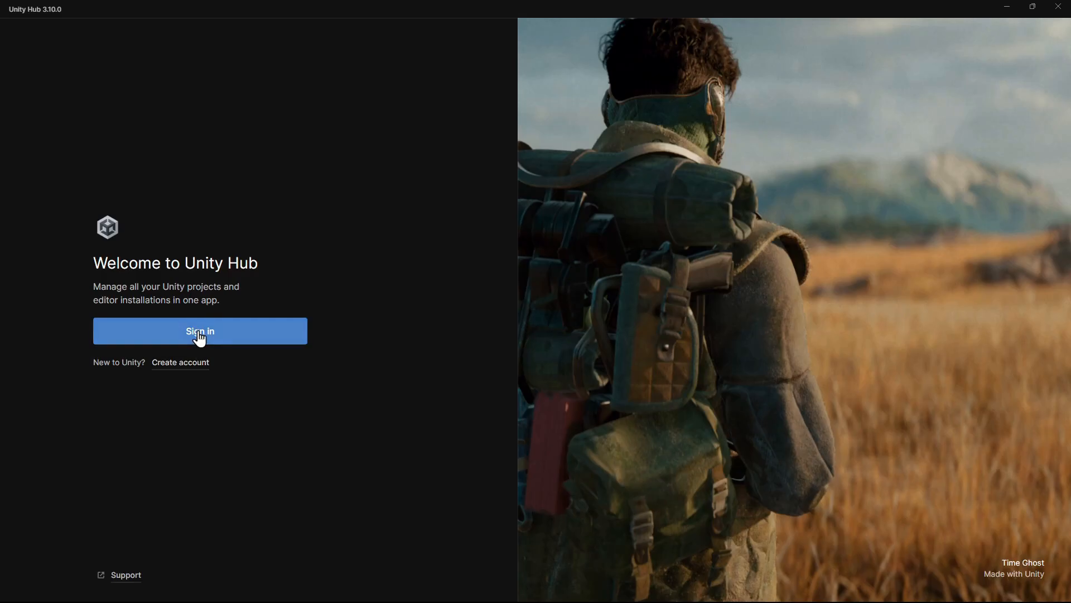
- Sign in with a Unity ID in the browser and hand the login back to Unity Hub
left_click(199, 331)
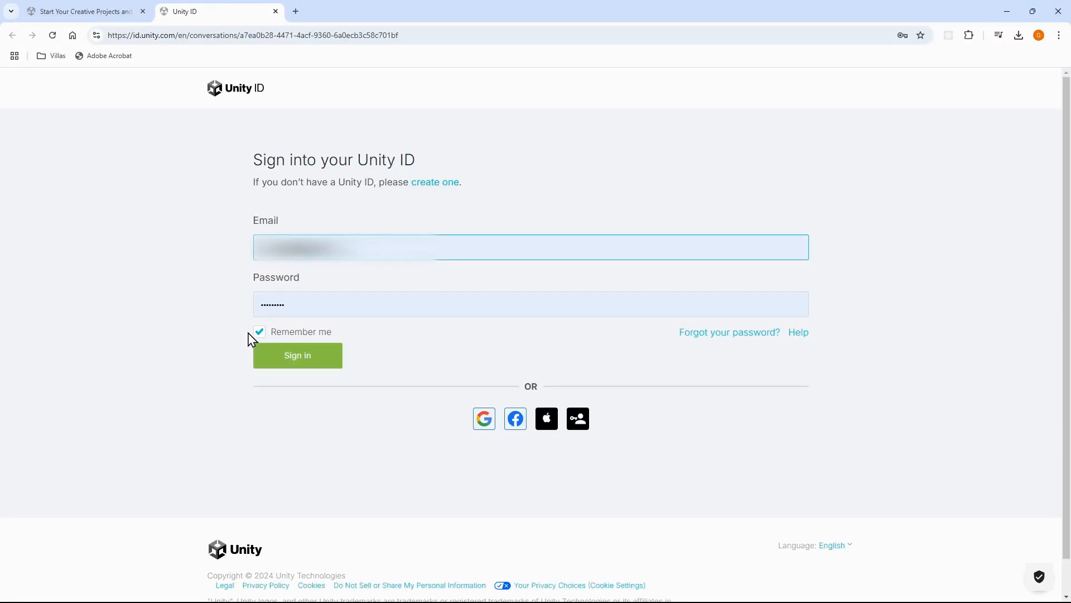
left_click(297, 355)
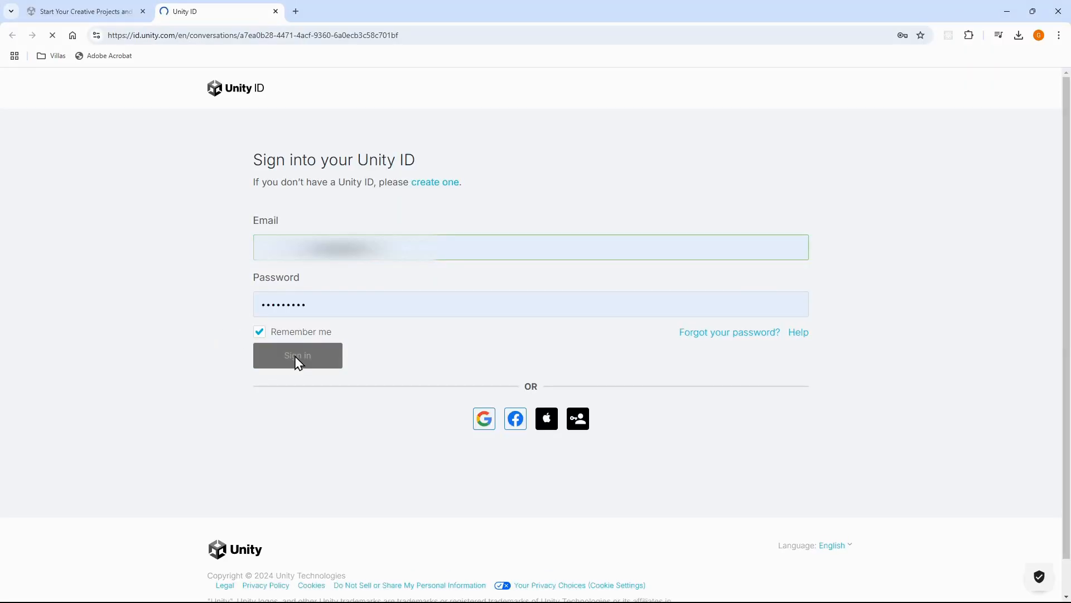
left_click(296, 355)
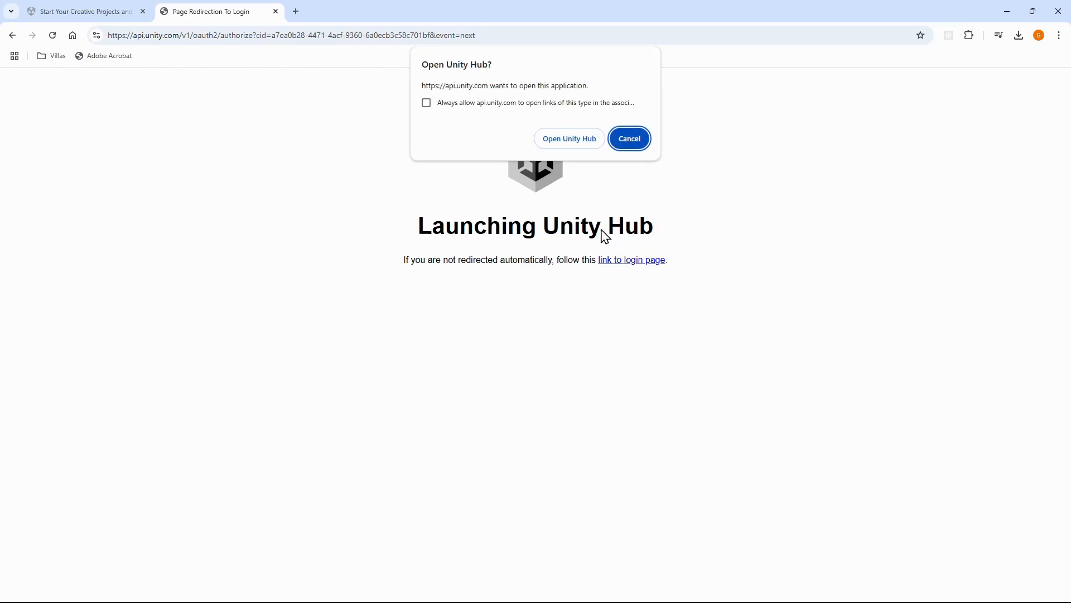
left_click(569, 138)
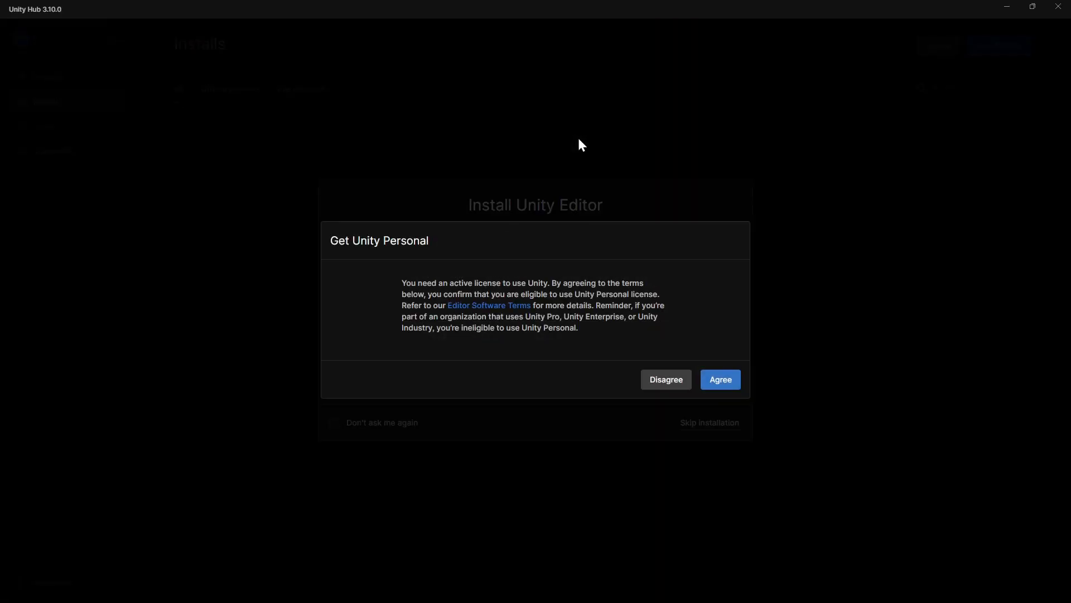
- Agree to the Unity Personal licence and install the Unity 6 (6000.0.28f1) editor
left_click(720, 380)
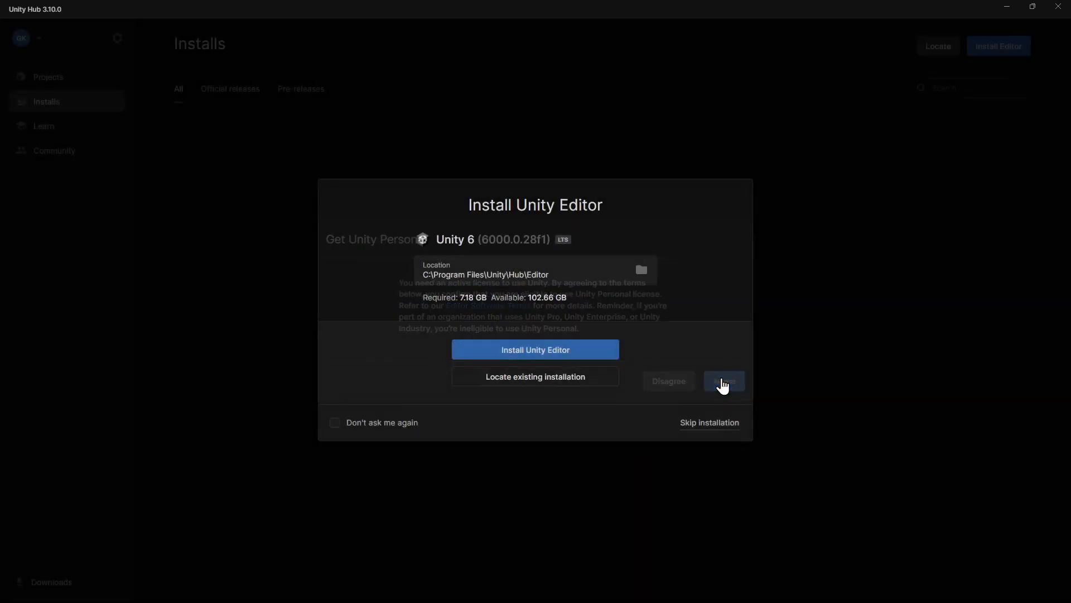
left_click(724, 381)
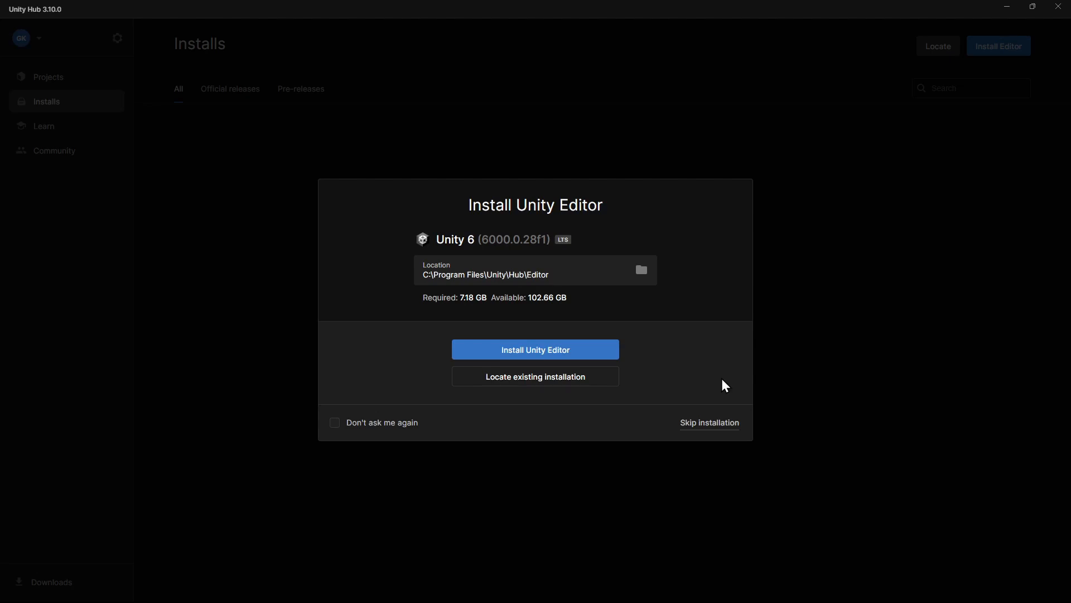
mouse_move(557, 248)
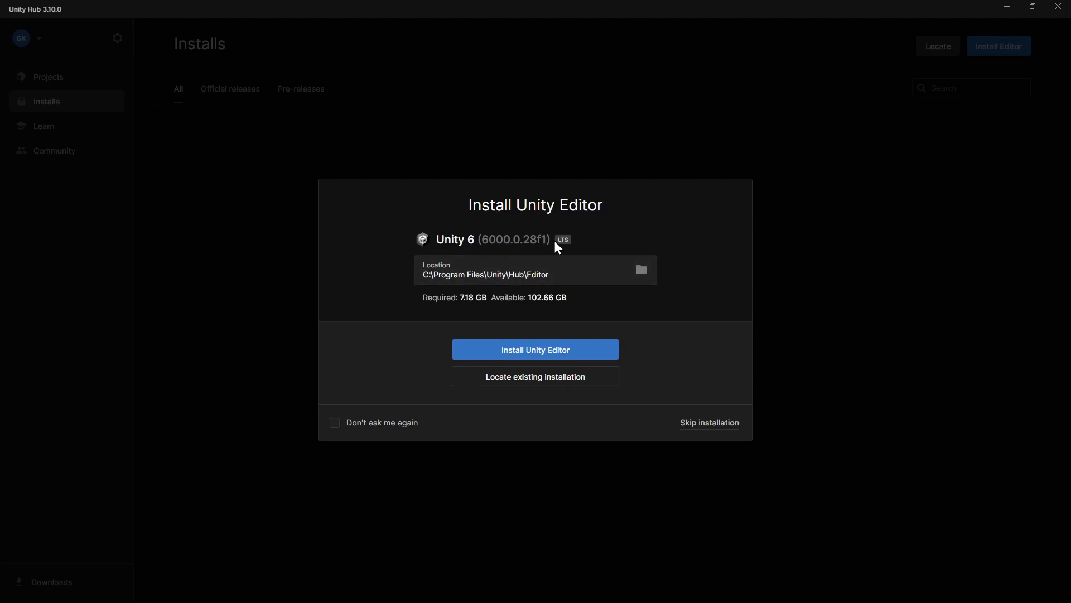
mouse_move(514, 249)
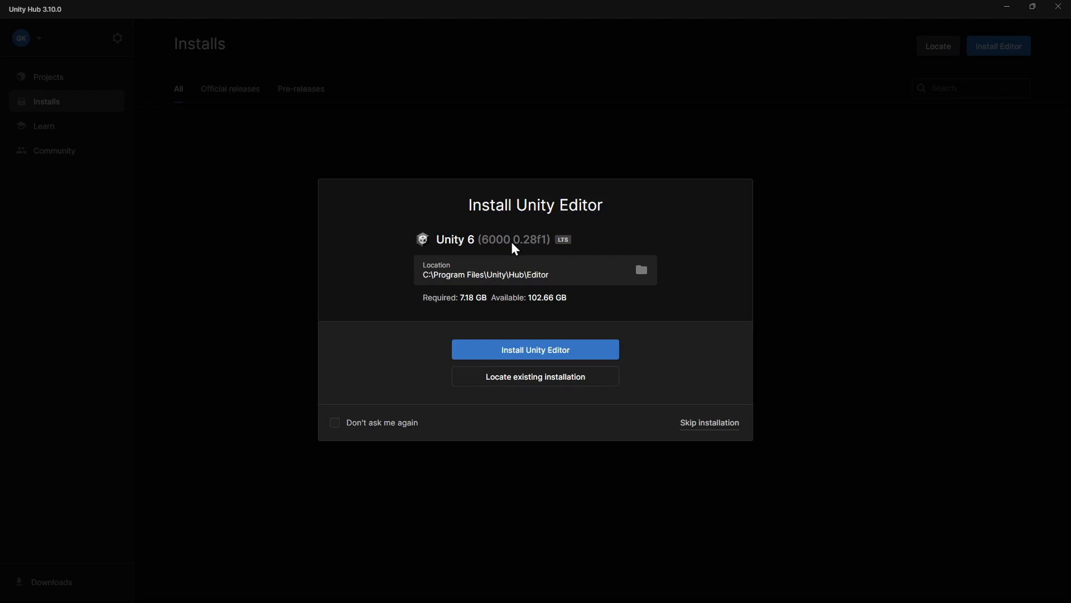
mouse_move(534, 349)
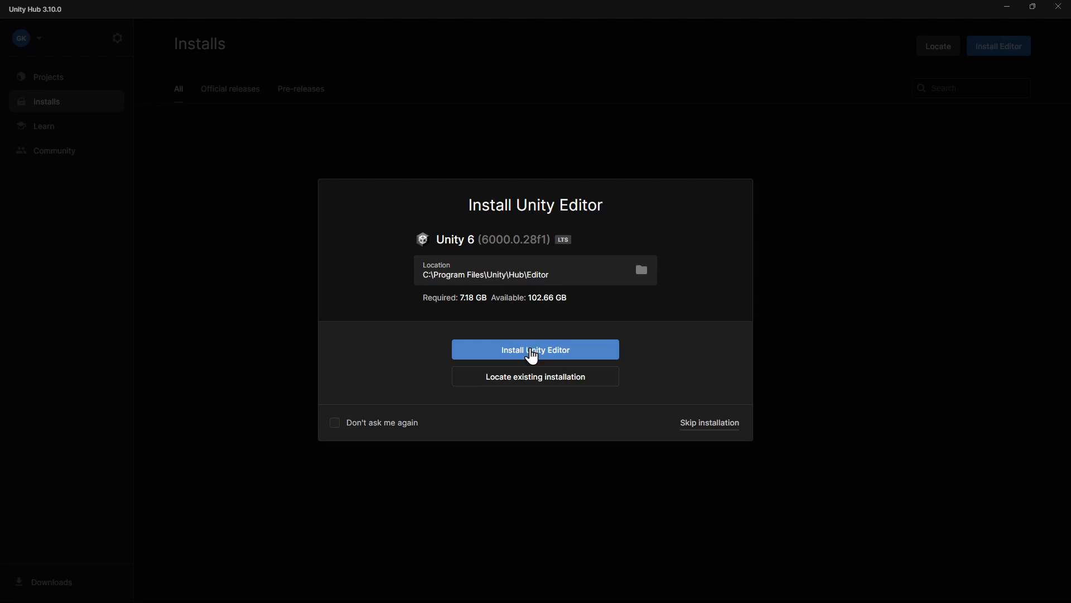
left_click(535, 349)
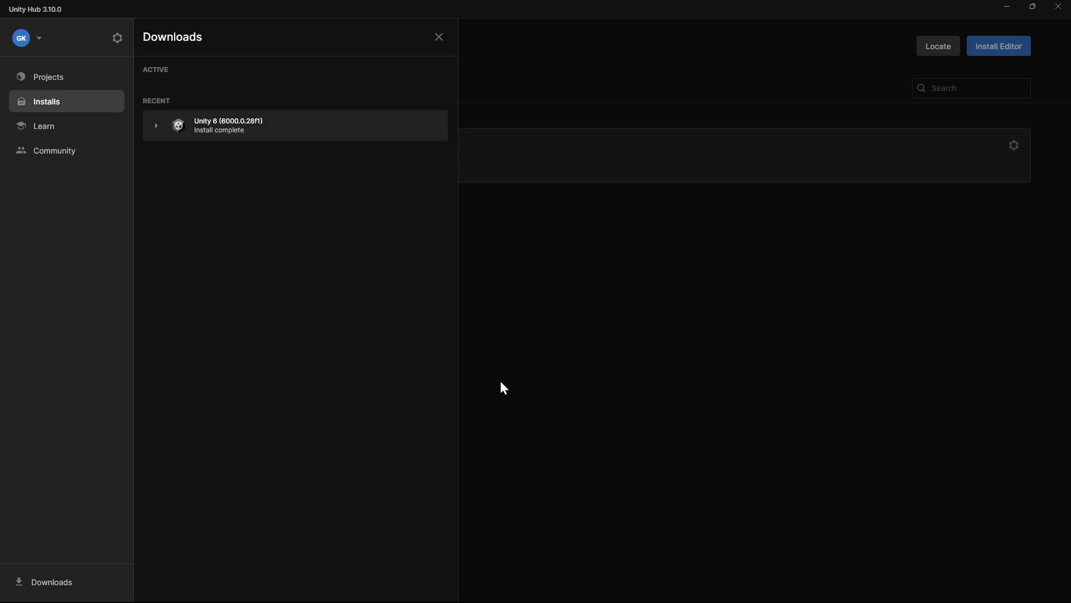
mouse_move(72, 109)
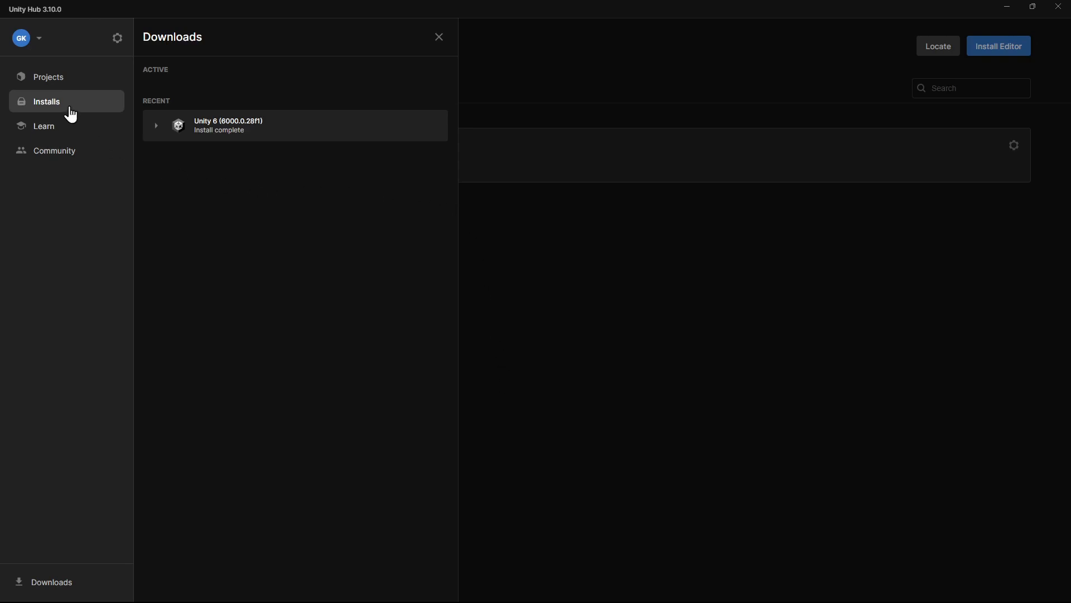
- Add the Microsoft Visual Studio Community 2022 module to the Unity 6 installation
left_click(438, 37)
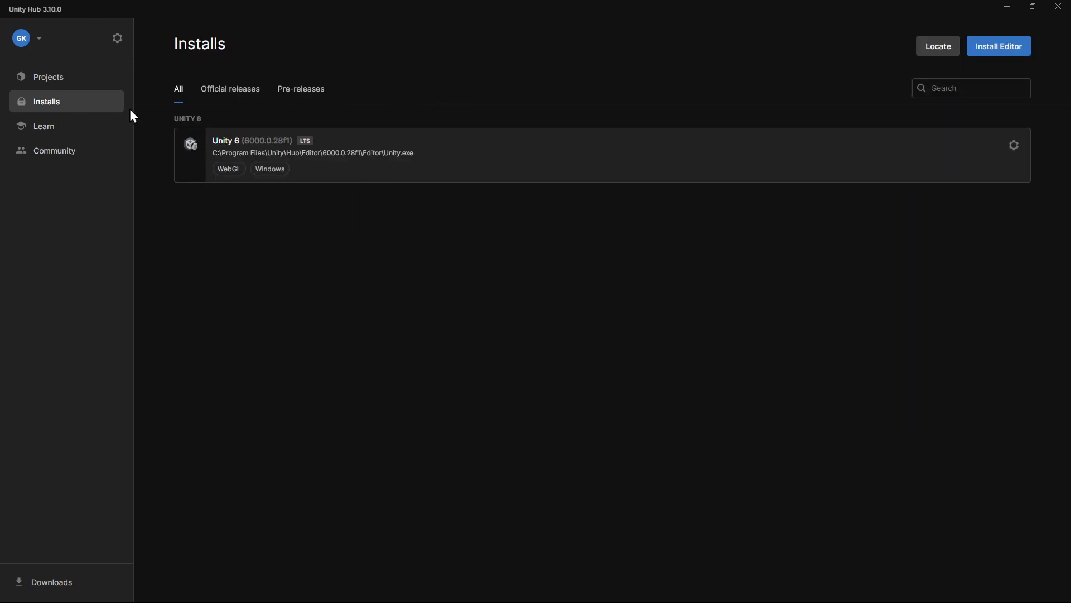
left_click(1014, 145)
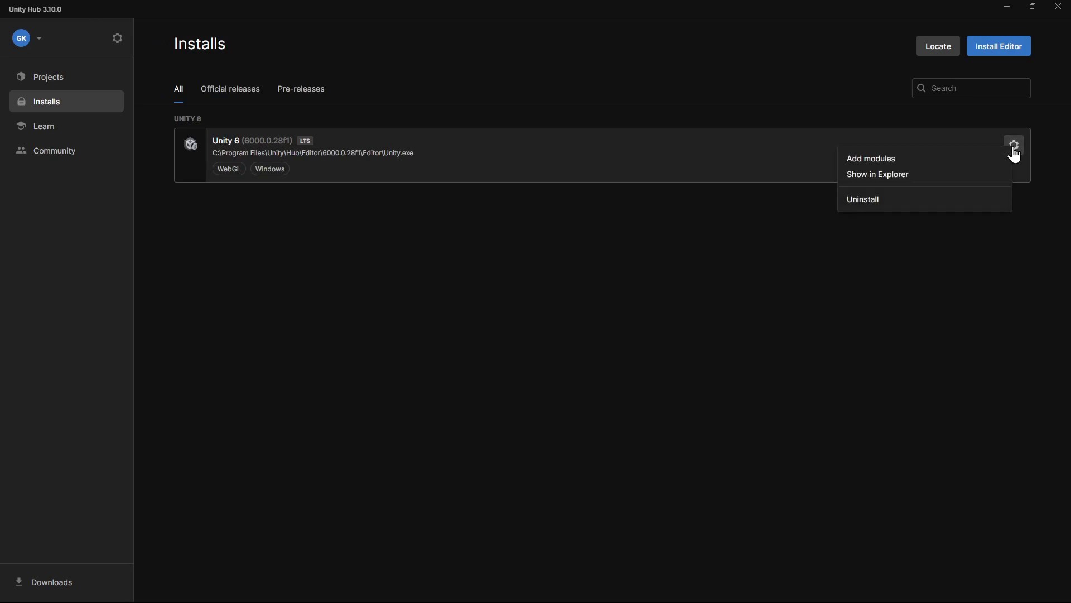
left_click(866, 164)
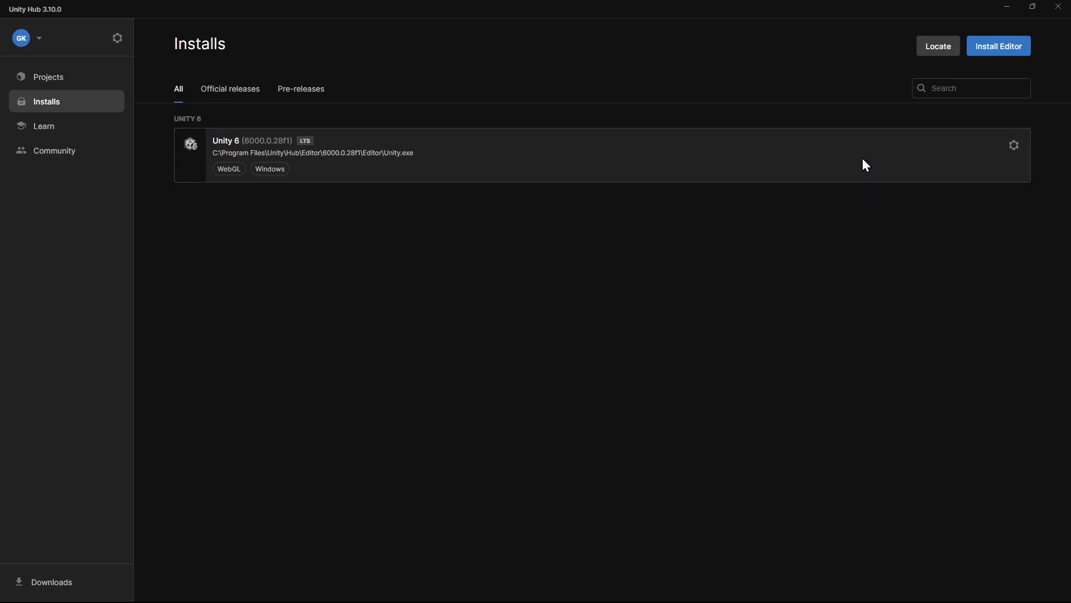
left_click(1015, 145)
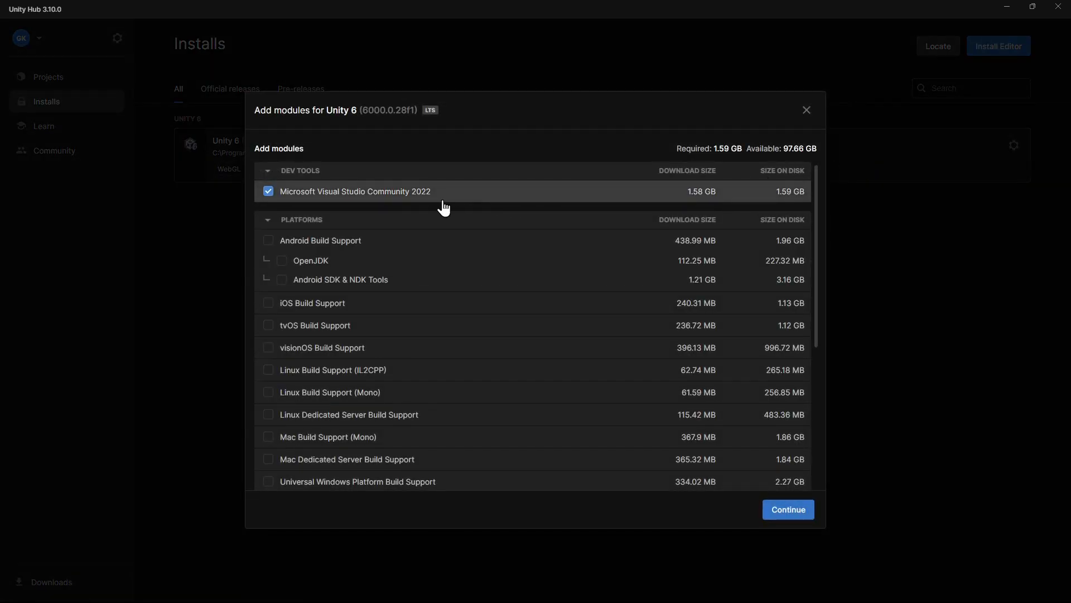
mouse_move(656, 414)
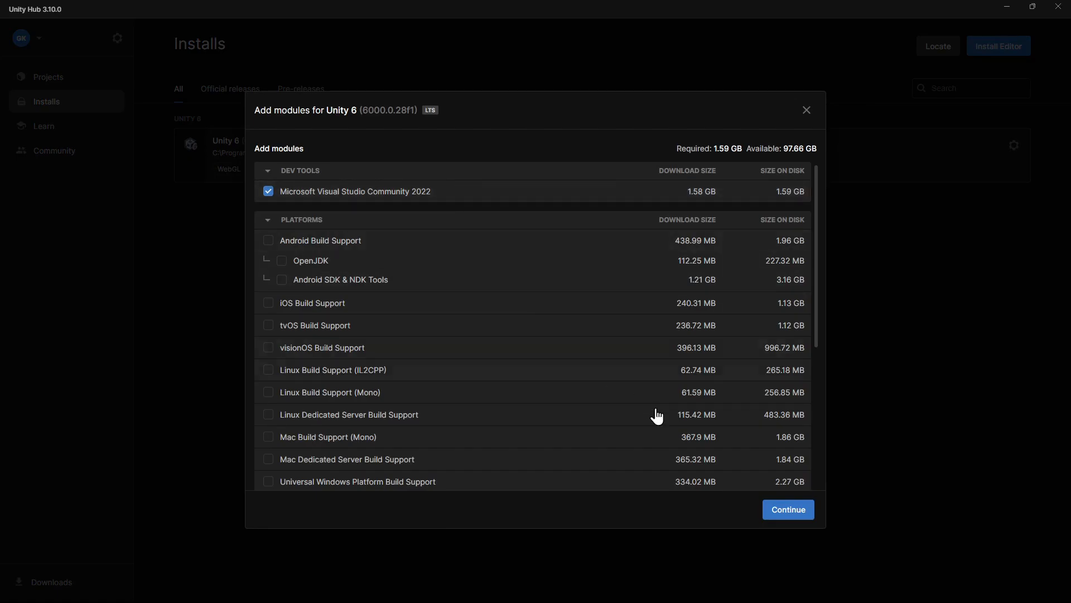
- Agree to the Visual Studio 2022 Community license terms and start the install
left_click(787, 509)
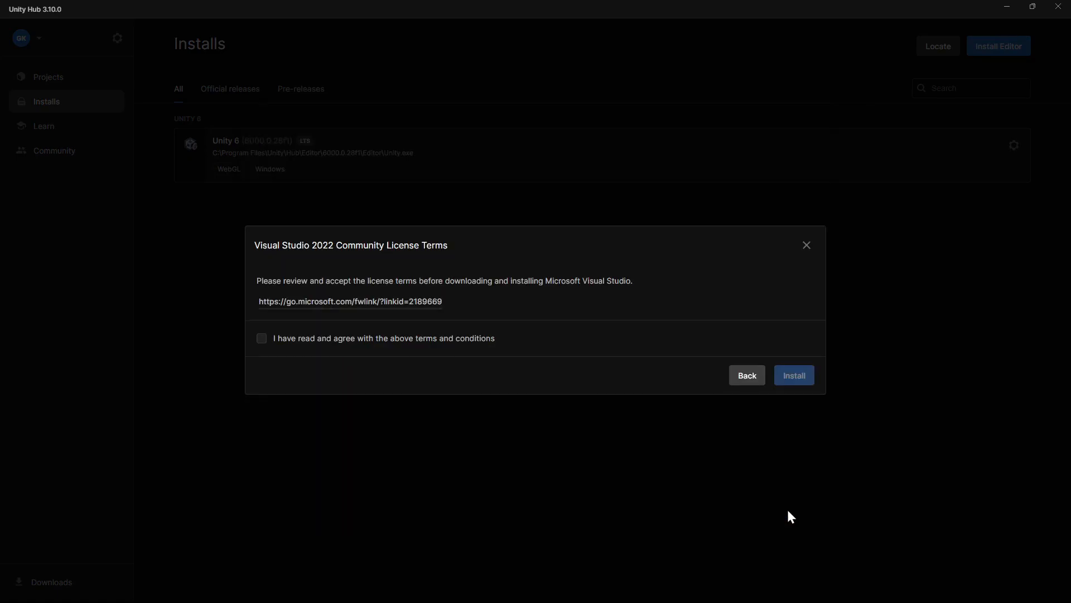
left_click(261, 339)
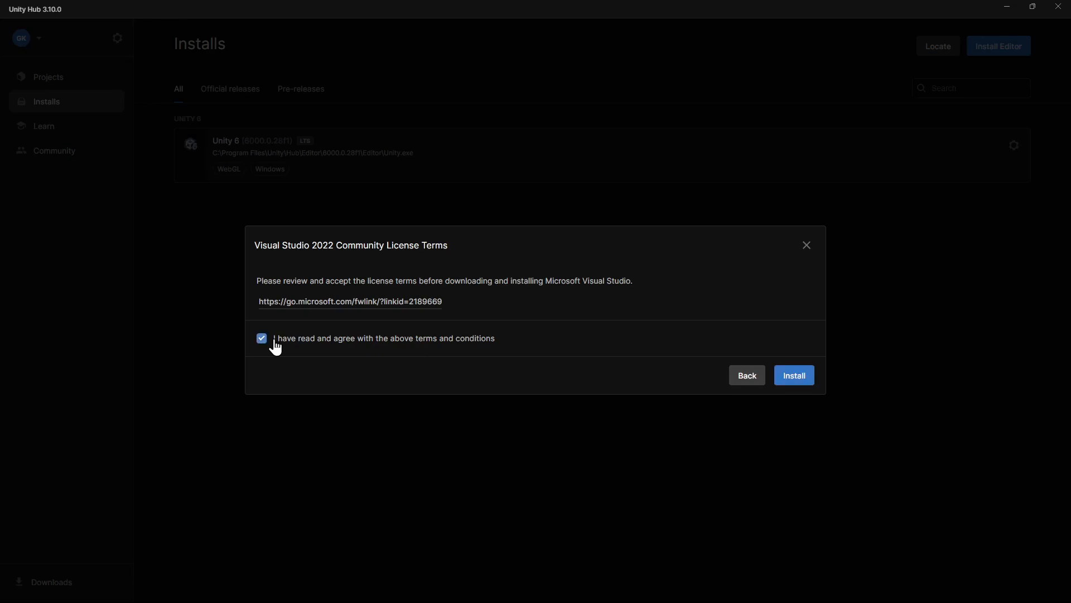
left_click(794, 375)
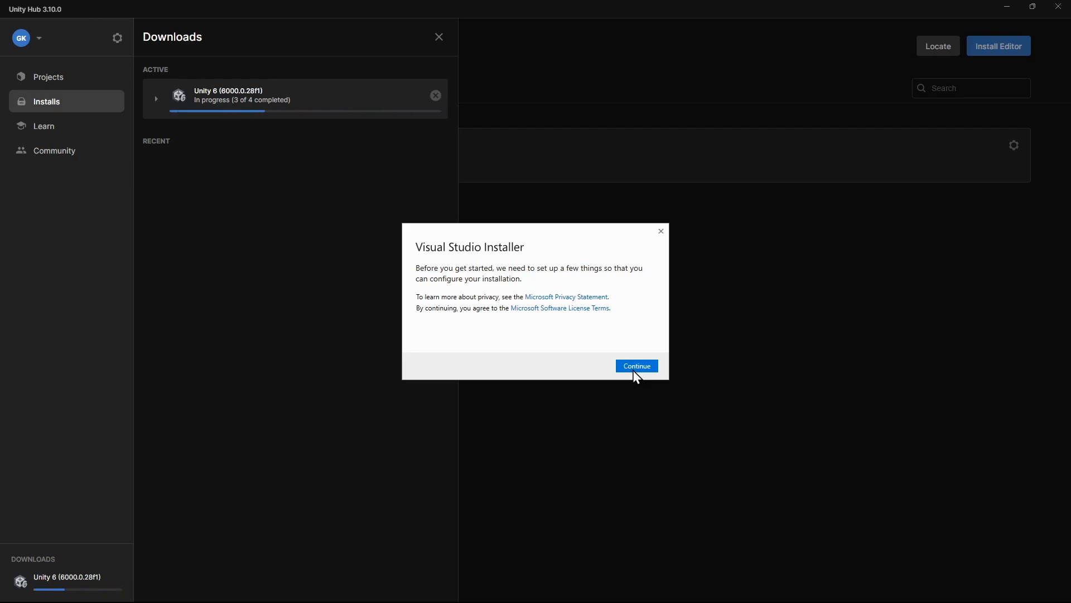
- Install Visual Studio Community 2022 with the Game development with Unity workload
left_click(635, 366)
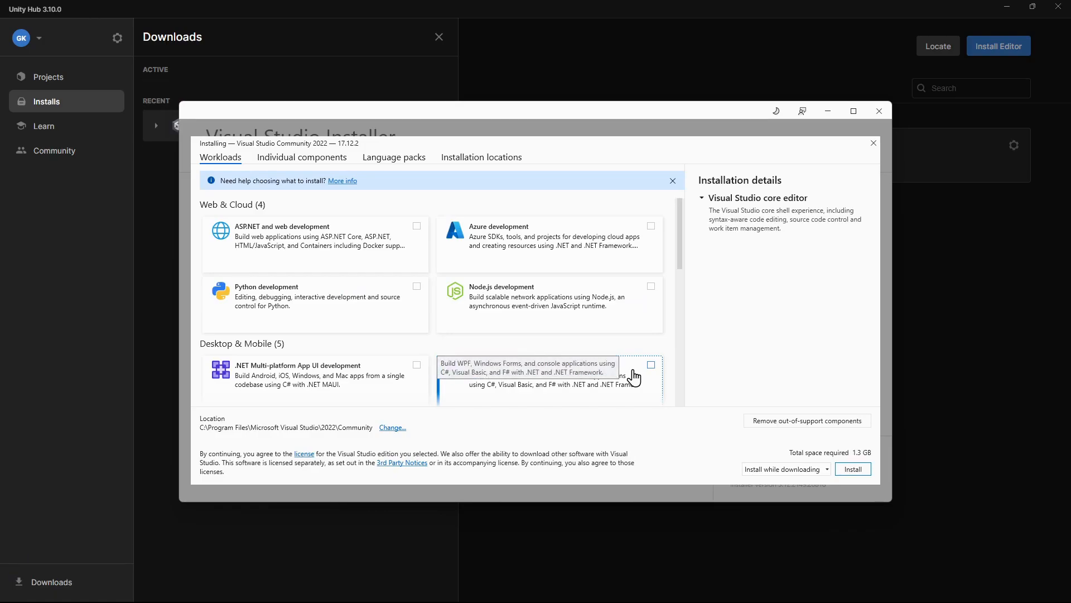
mouse_move(538, 315)
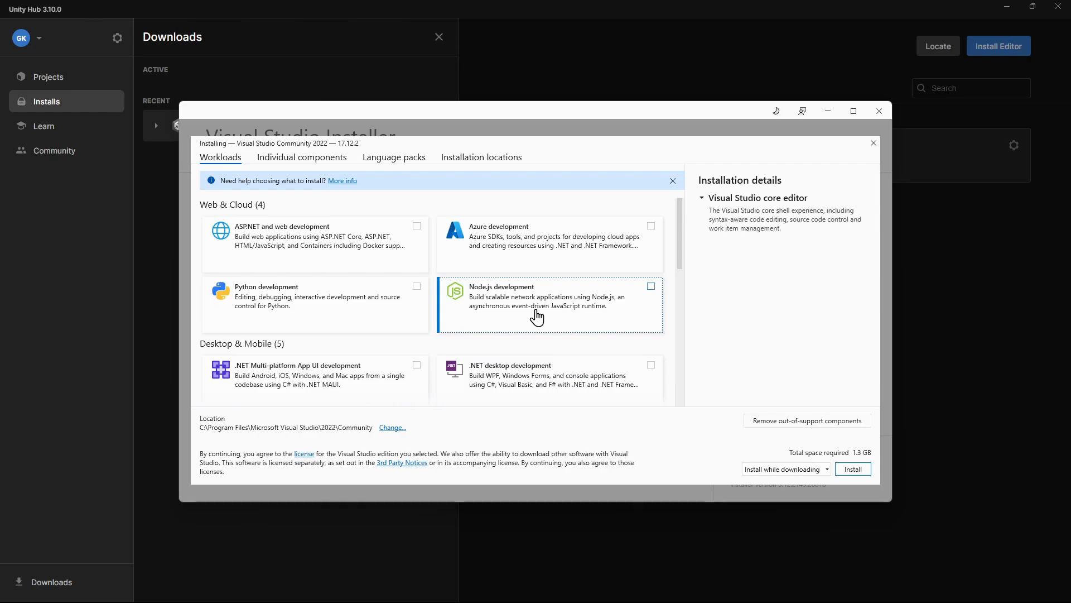
scroll("down", 3)
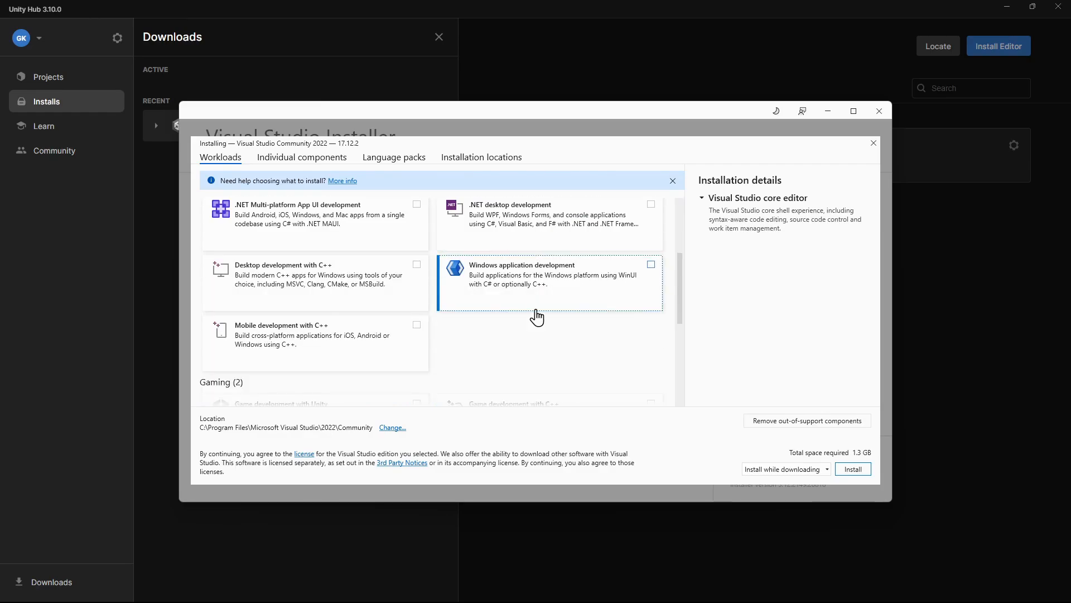
scroll("down", 3)
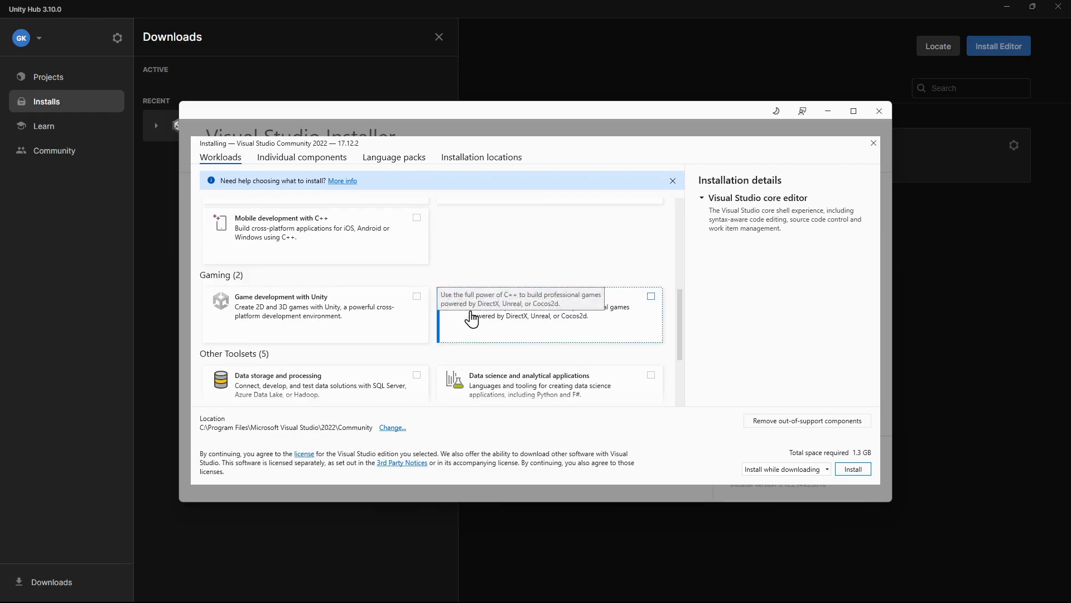
left_click(416, 295)
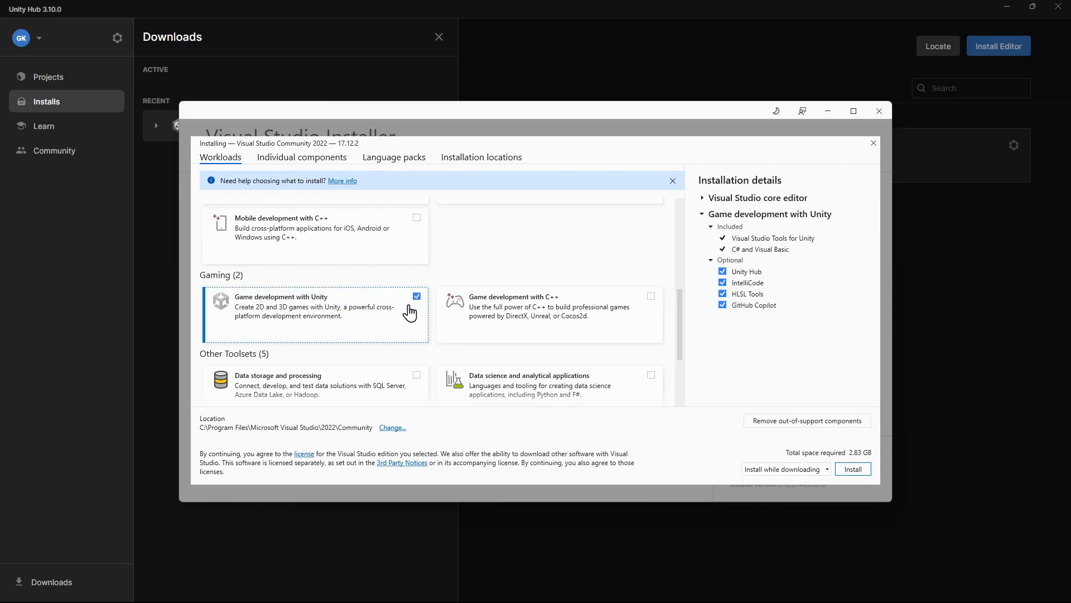
mouse_move(772, 455)
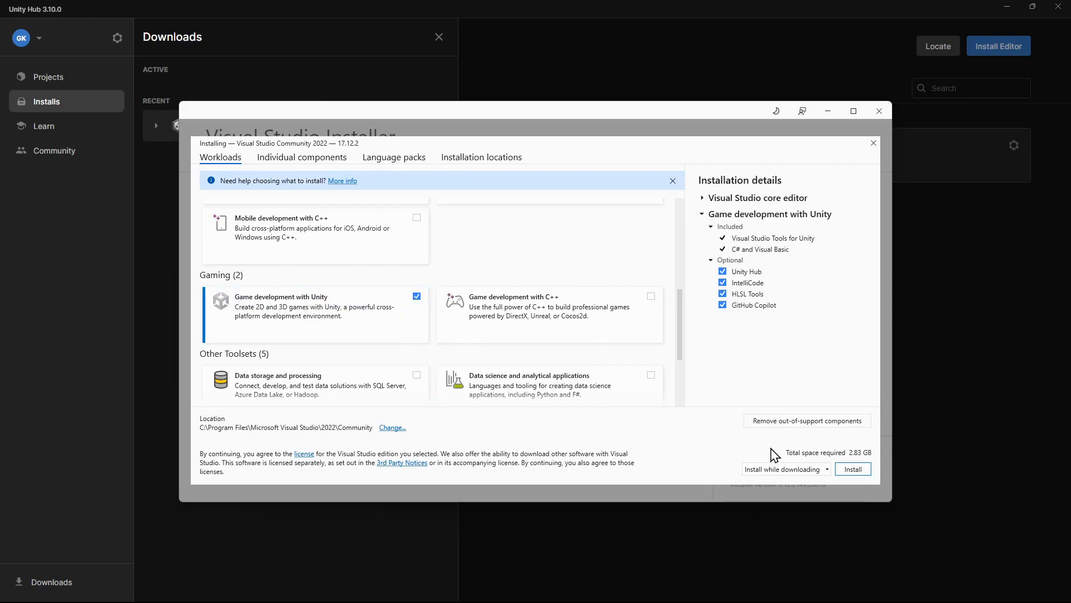
left_click(852, 469)
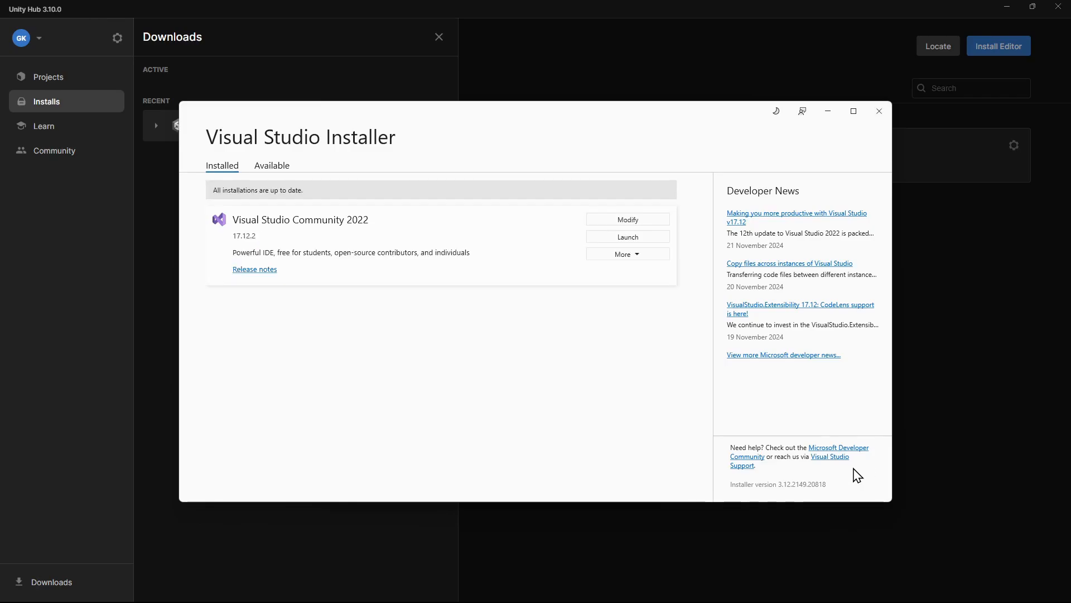
- Launch the installed Visual Studio, then close its start window and the installer
left_click(626, 236)
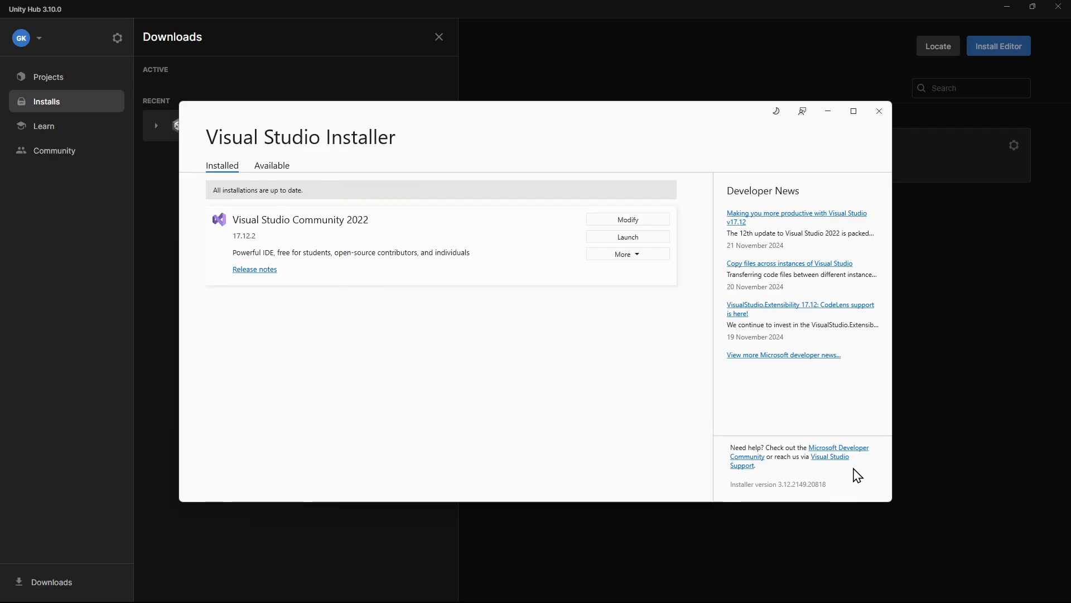
left_click(626, 237)
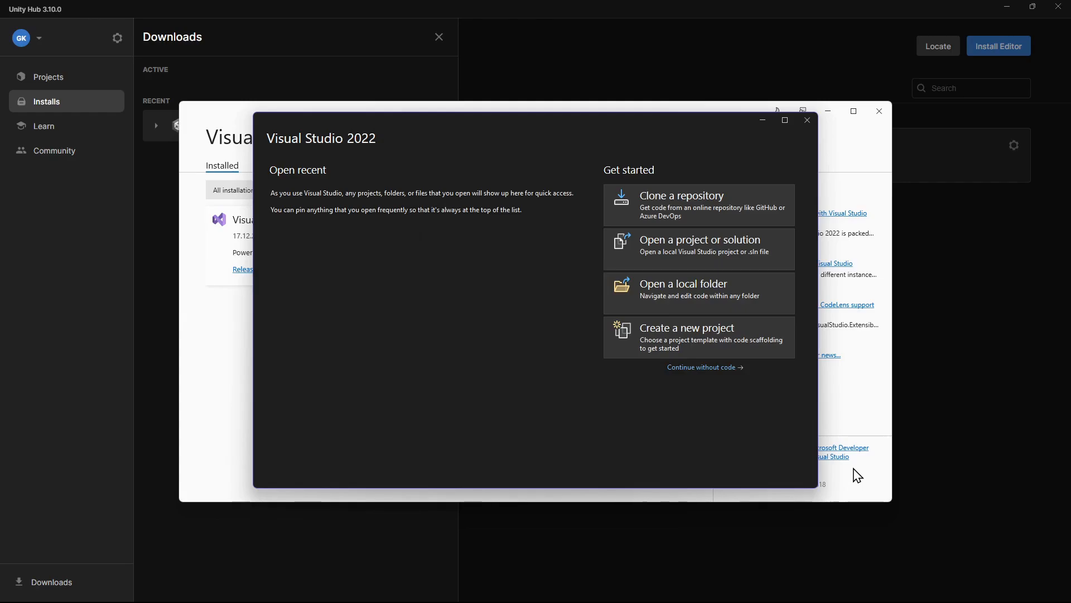
mouse_move(808, 121)
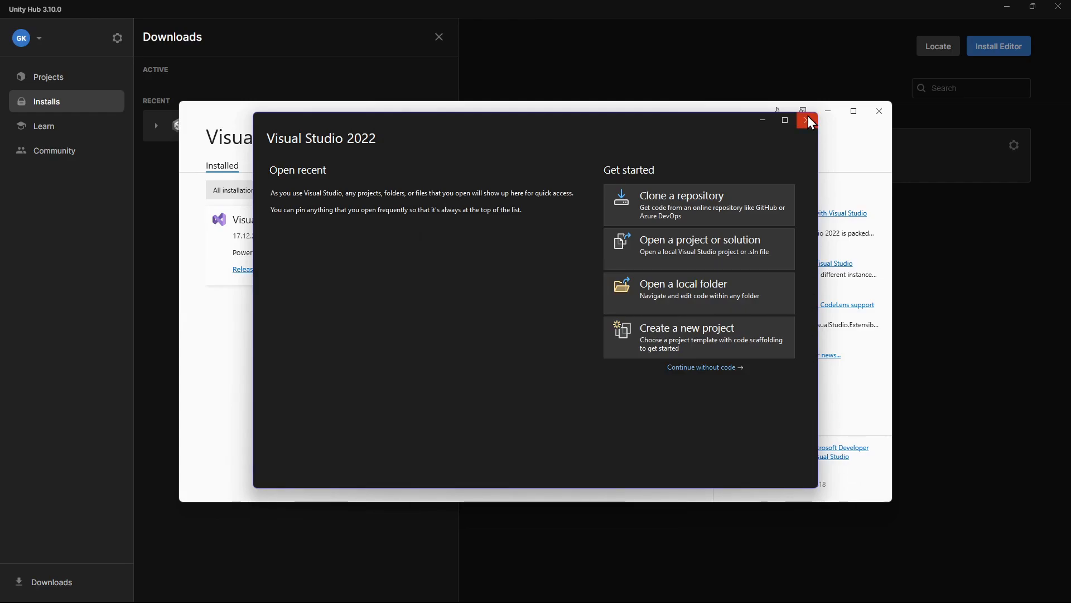
left_click(807, 121)
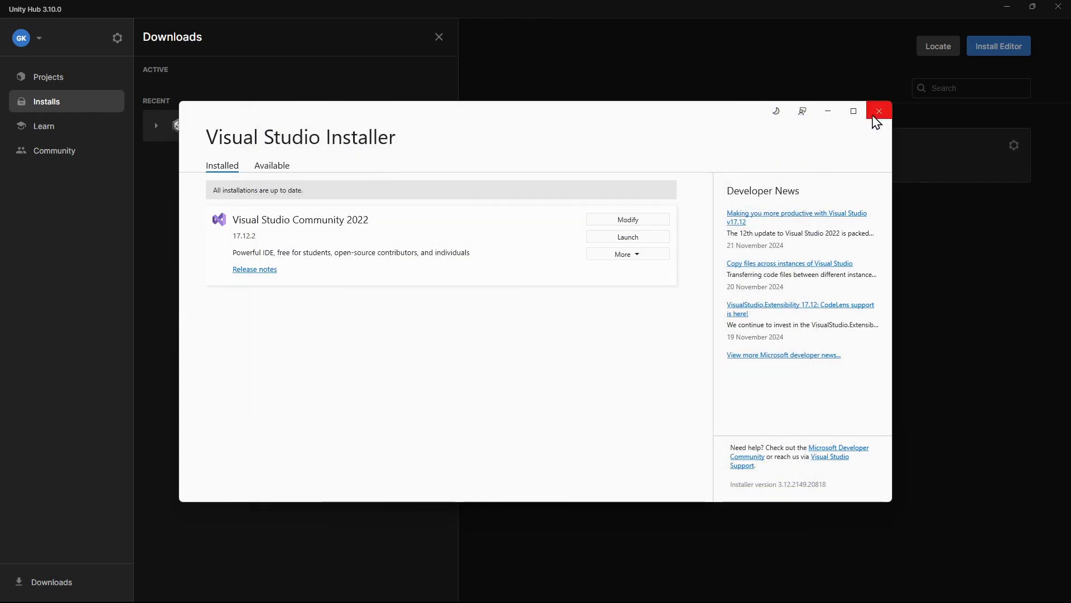
left_click(879, 111)
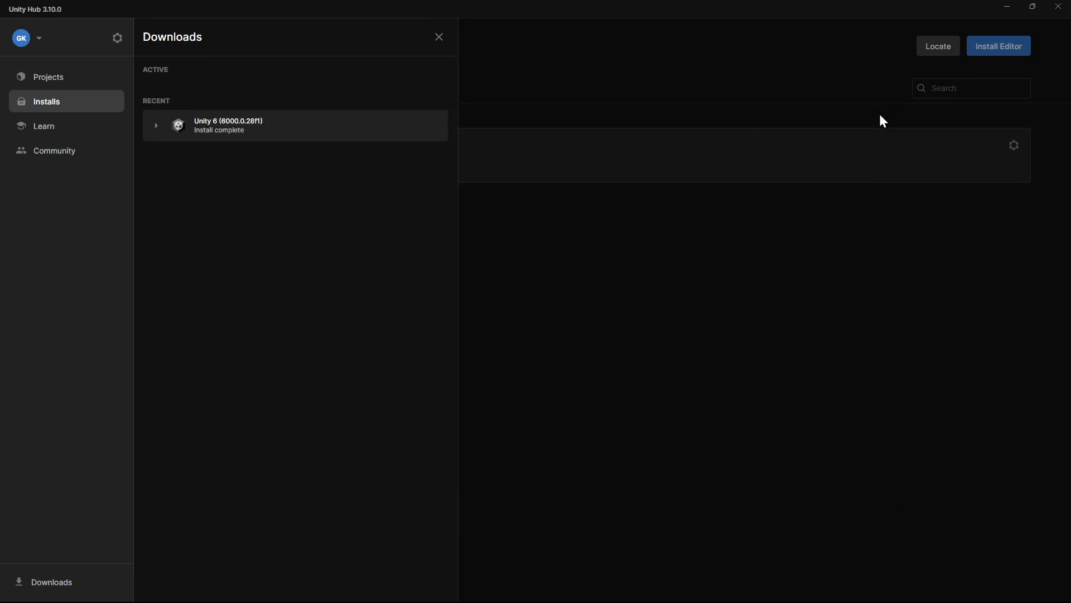
mouse_move(48, 77)
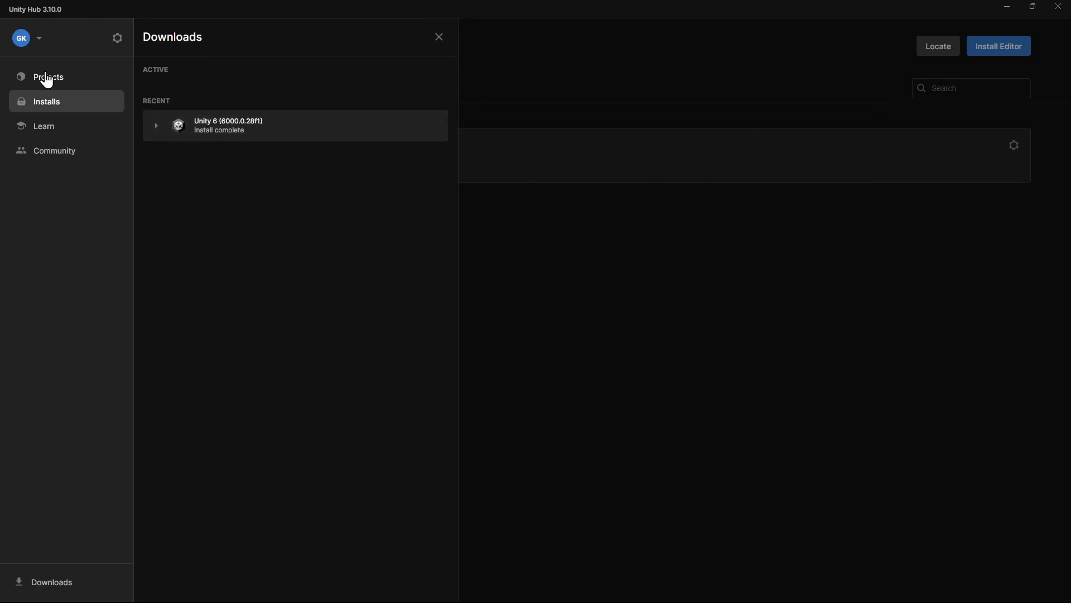
- Create a new Universal 3D project named 'Doozy's Adventure' from the Projects list
left_click(48, 77)
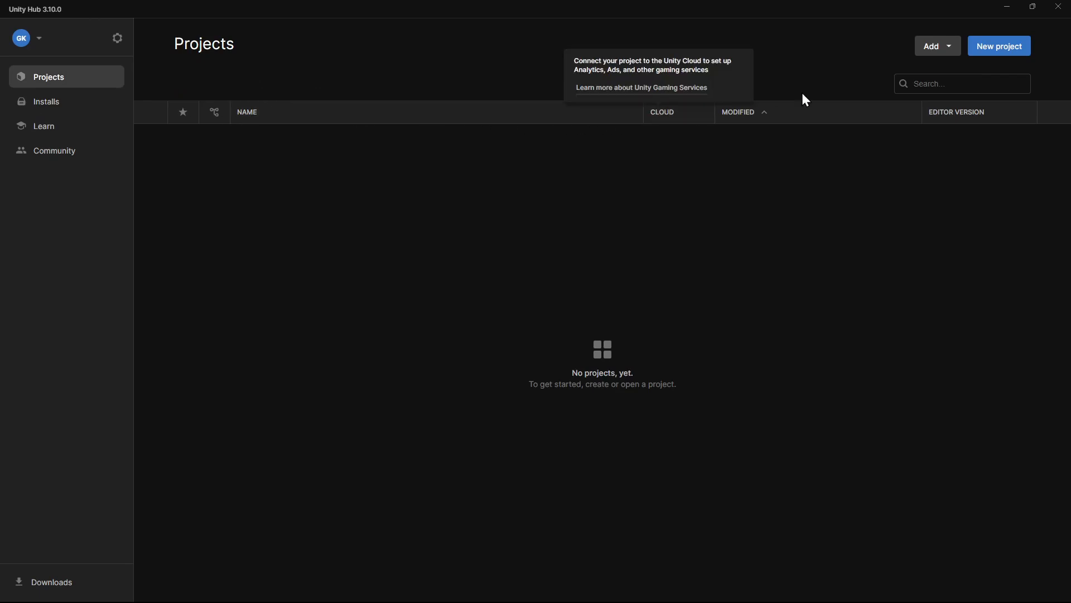
left_click(998, 45)
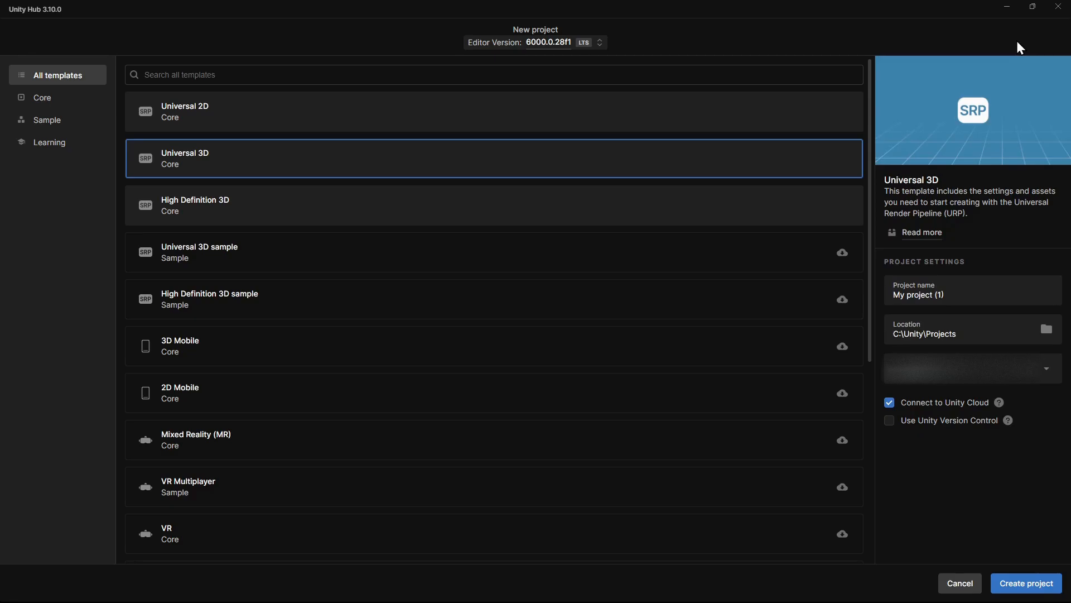
mouse_move(575, 166)
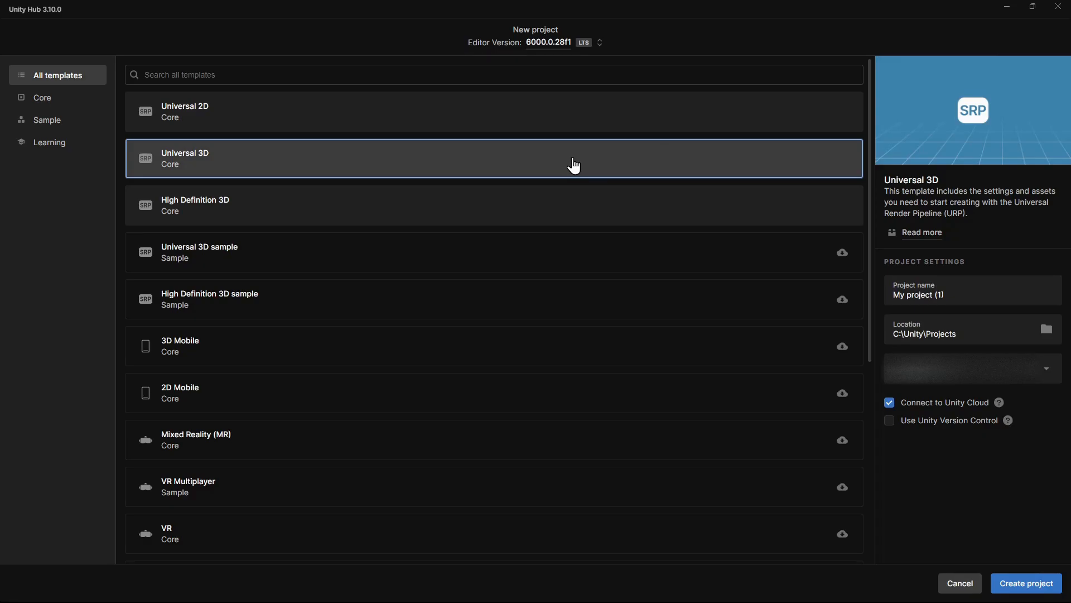
mouse_move(571, 179)
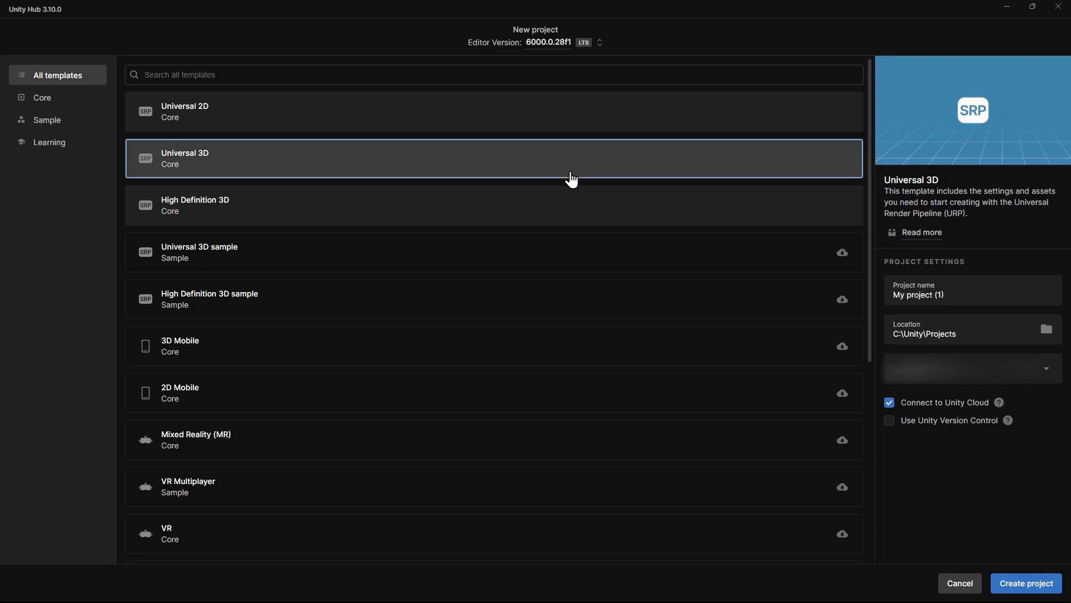
mouse_move(568, 212)
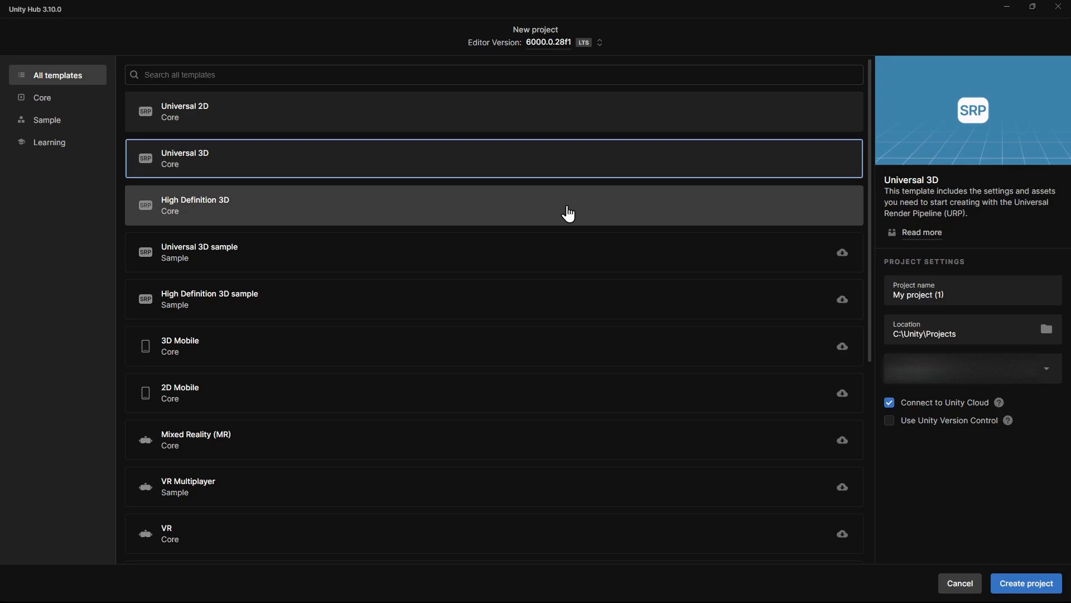
left_click(969, 295)
type("D")
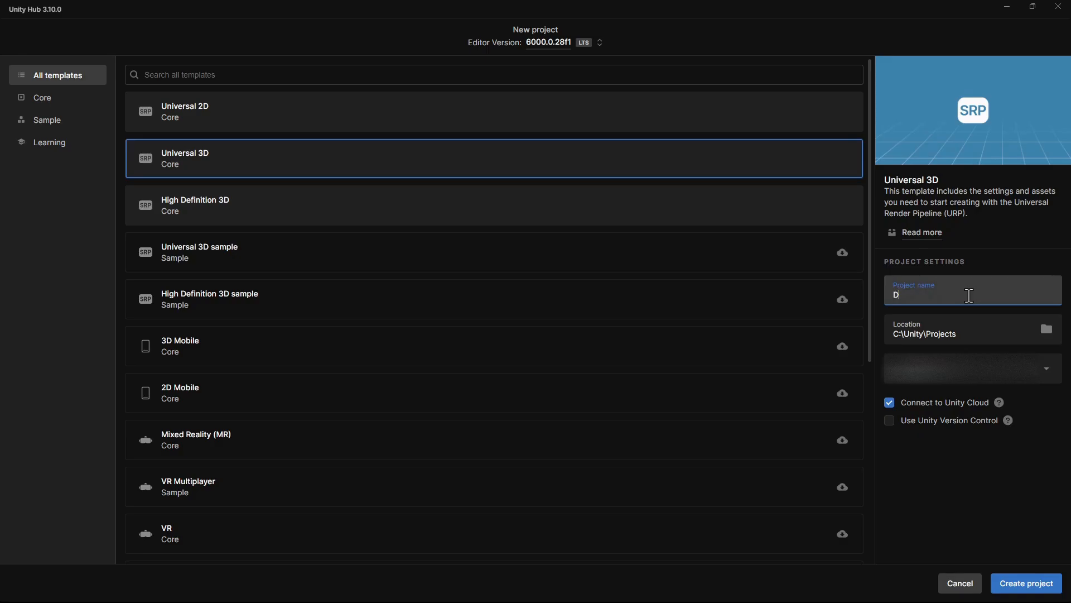
type("oozy's")
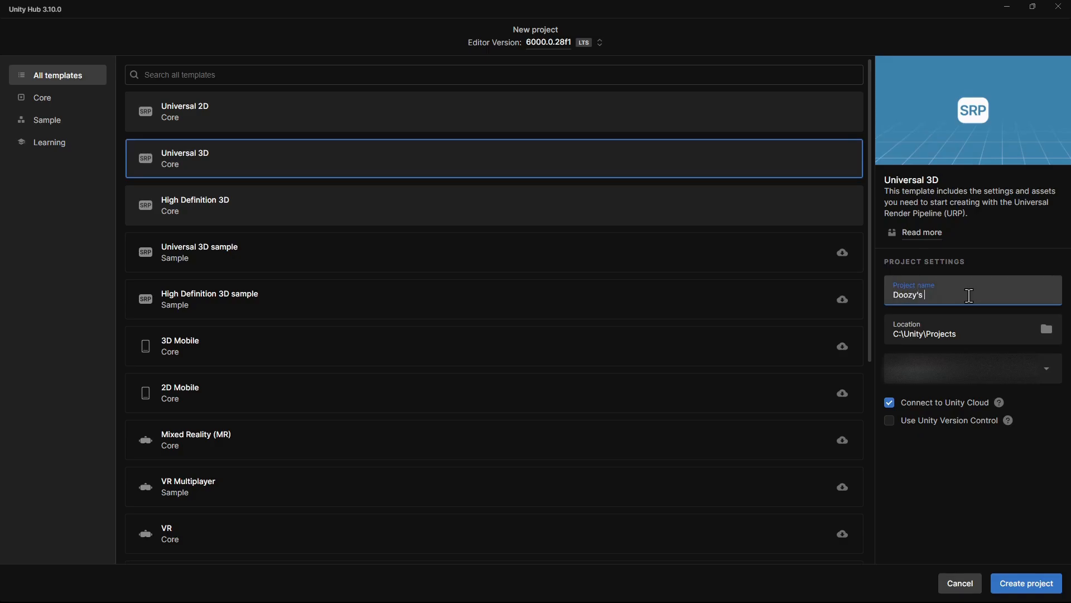
type("Adventure")
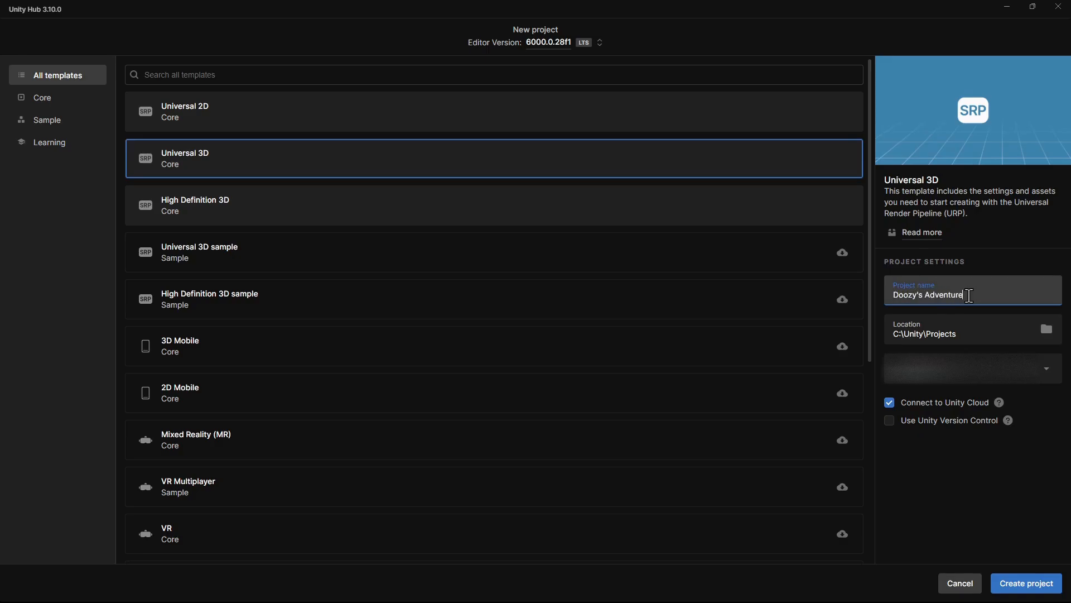
mouse_move(980, 318)
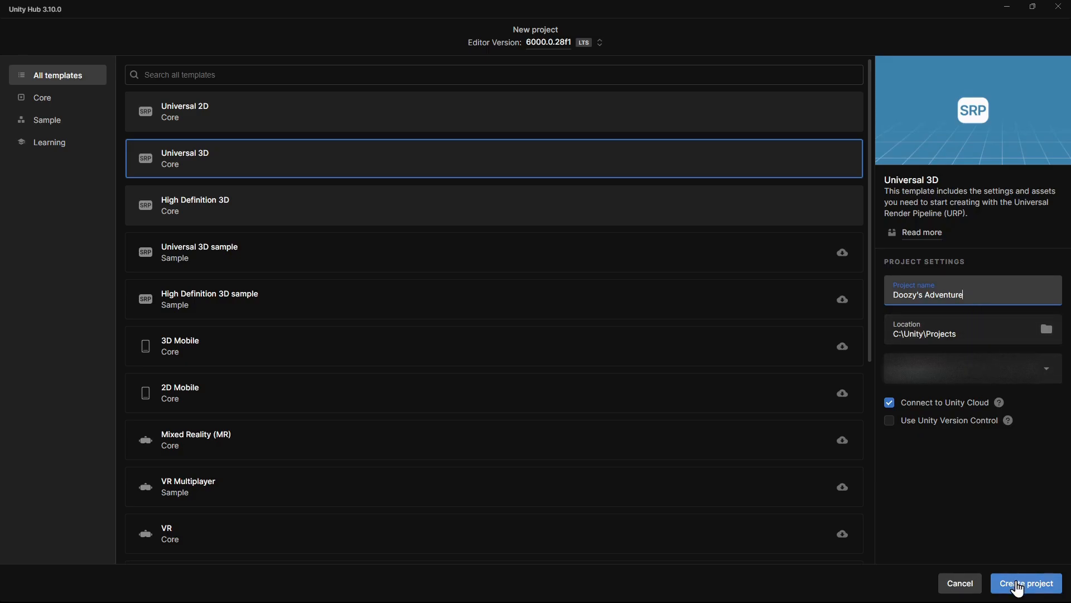
left_click(1025, 583)
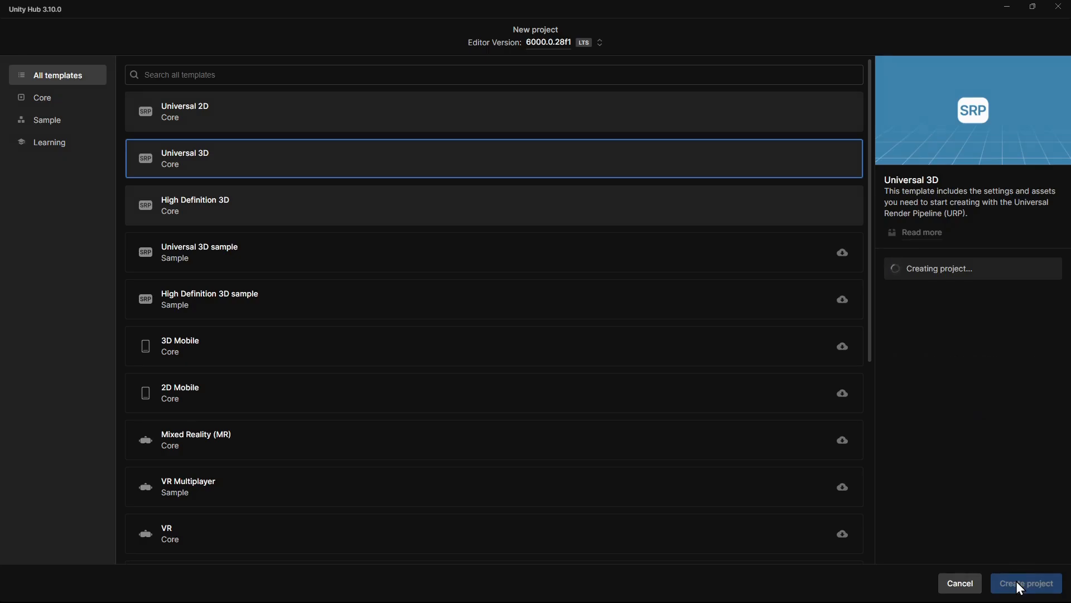
- Let the project open, then inspect the SampleScene's Main Camera and Directional Light
left_click(1024, 582)
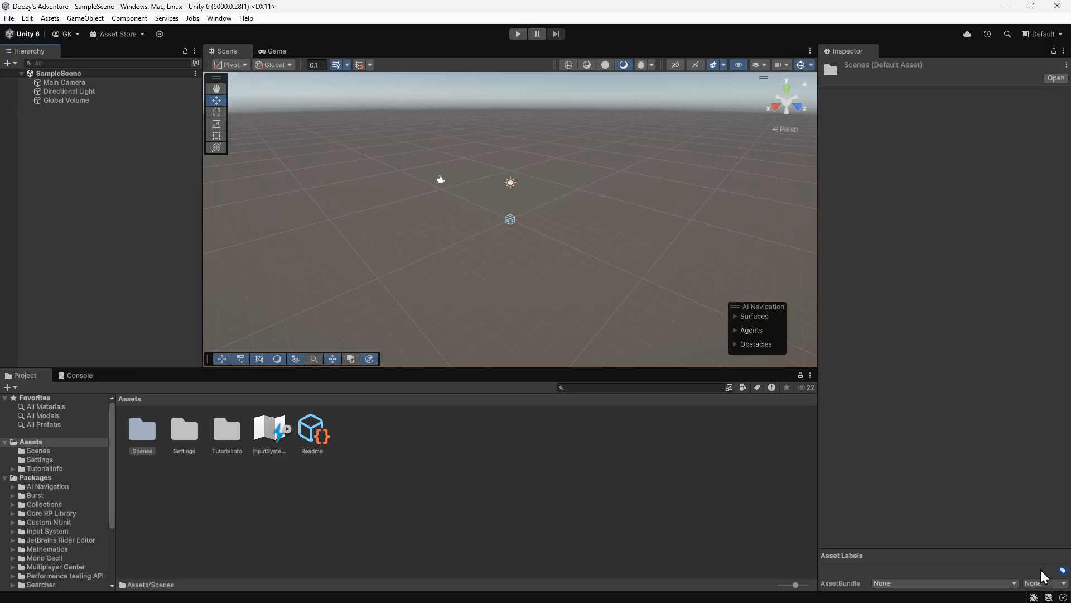
mouse_move(1007, 572)
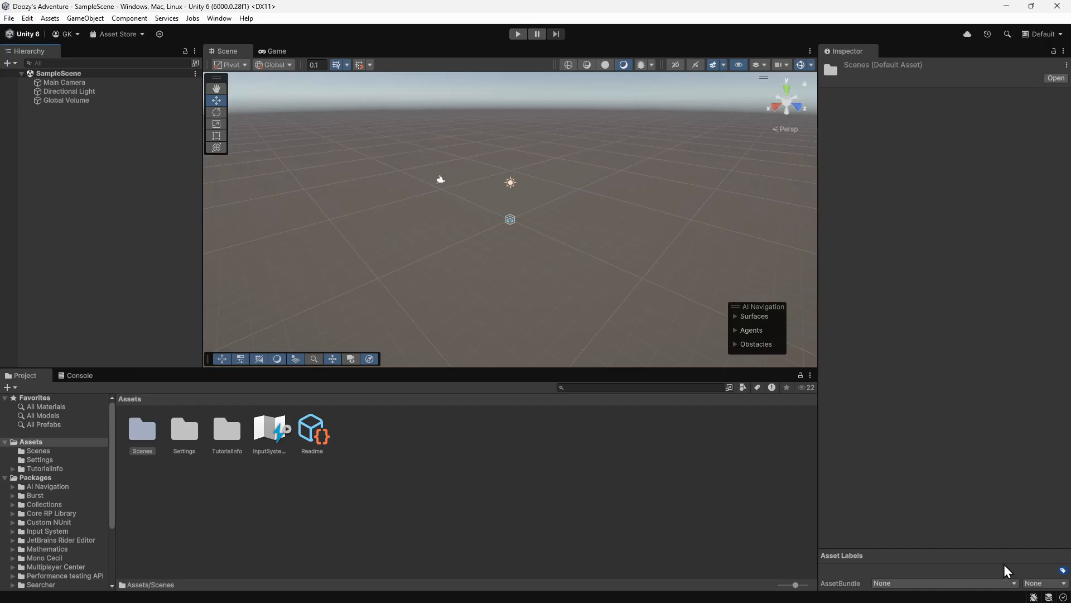
left_click(65, 82)
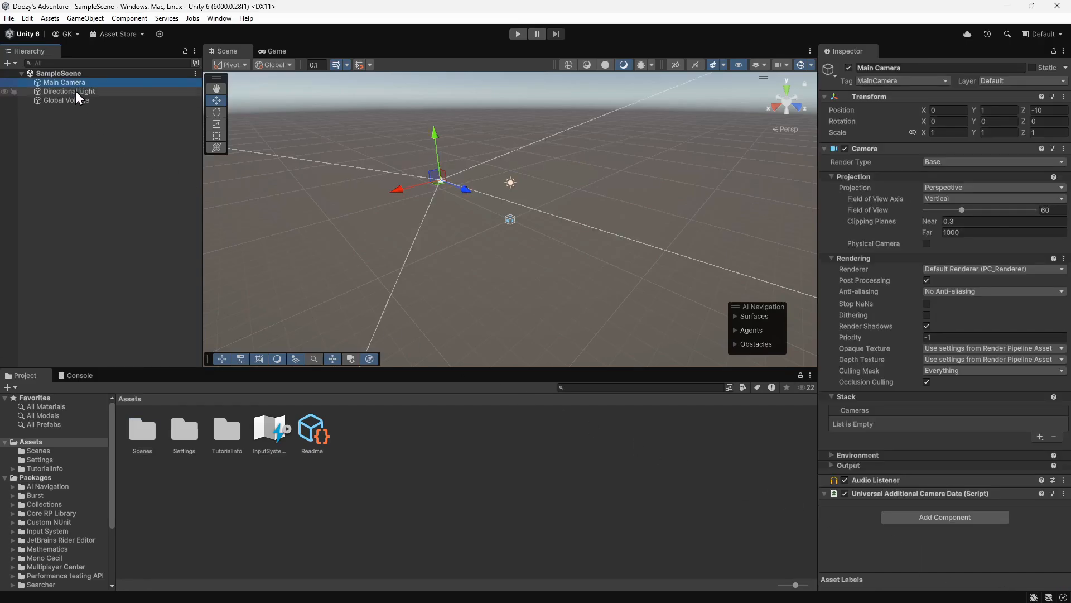
left_click(69, 91)
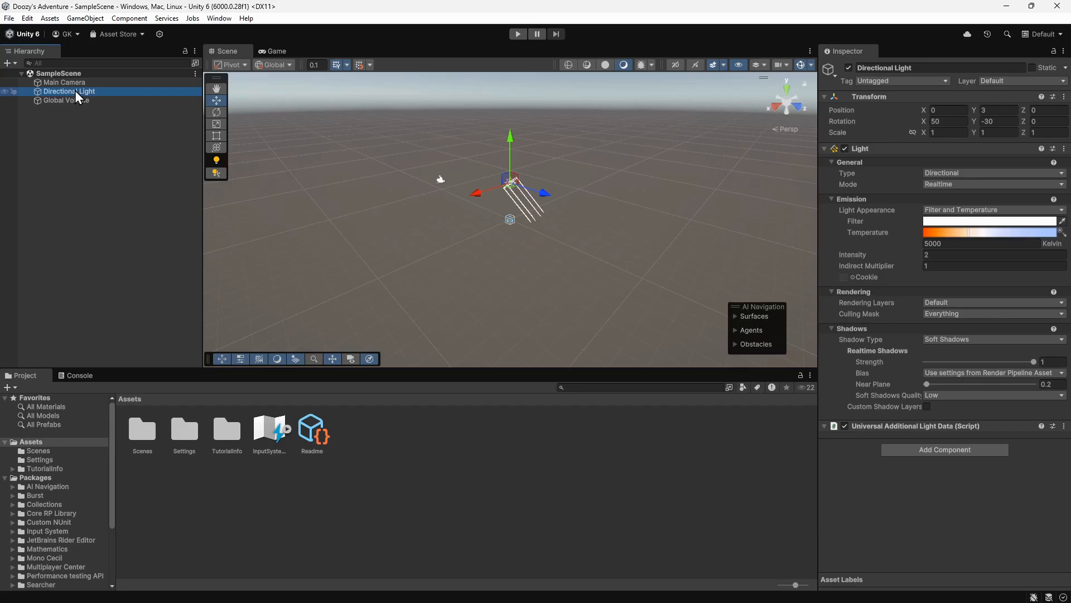
mouse_move(78, 104)
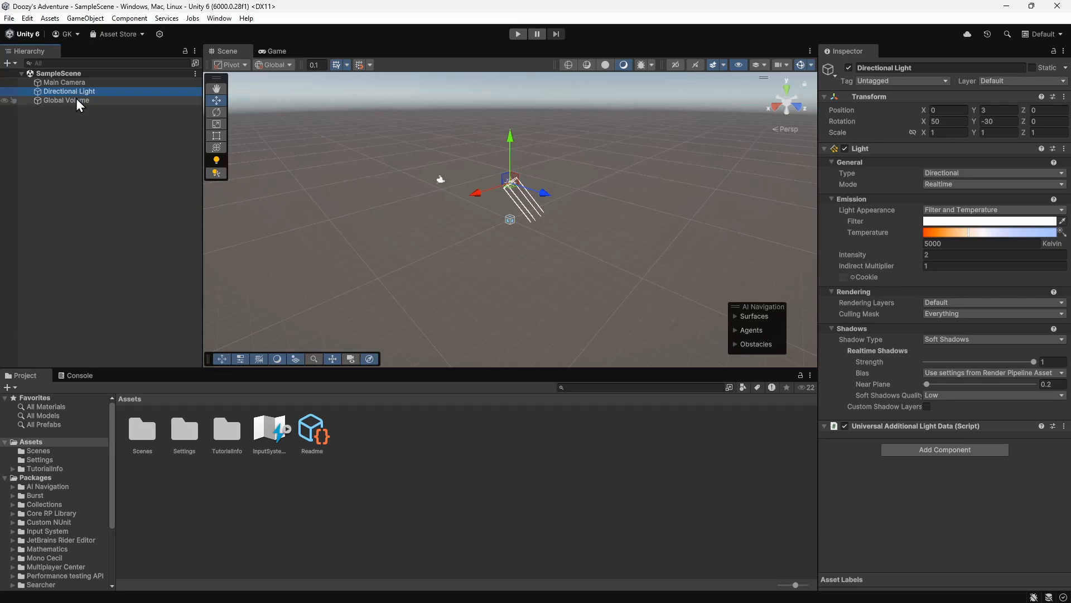
mouse_move(187, 498)
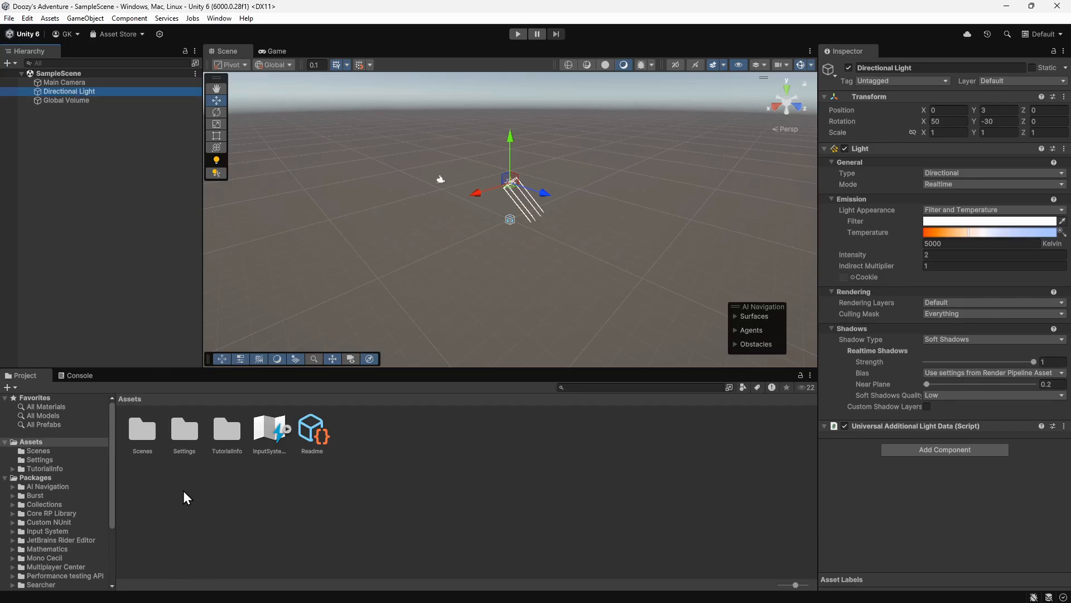
- In Assets > Scenes, rename the SampleScene asset to Level 1
left_click(142, 427)
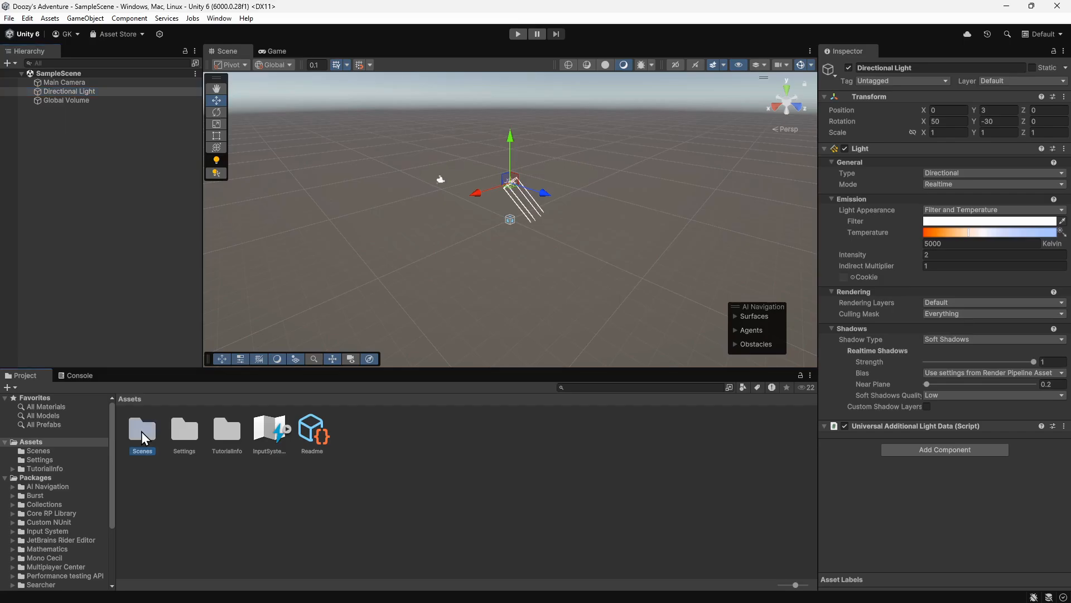
double_click(141, 426)
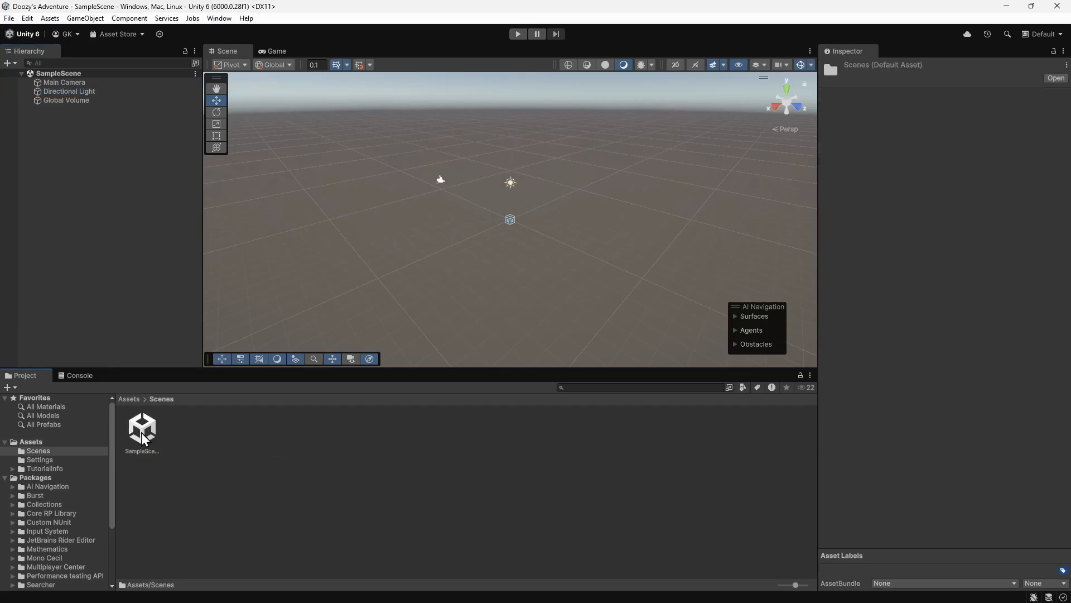
right_click(142, 431)
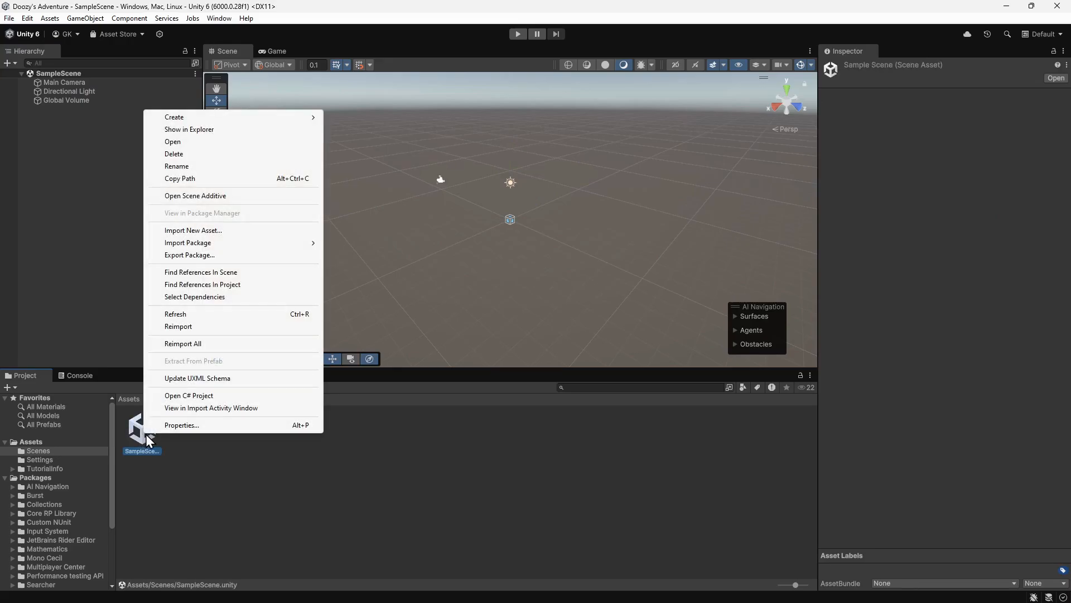
left_click(176, 167)
type("Level 1")
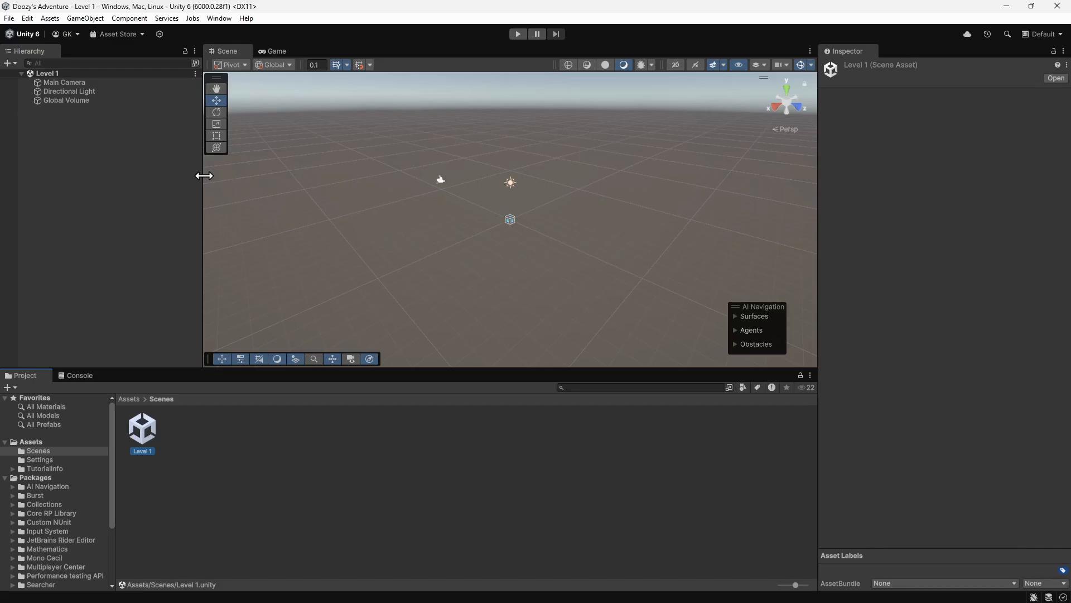
mouse_move(15, 68)
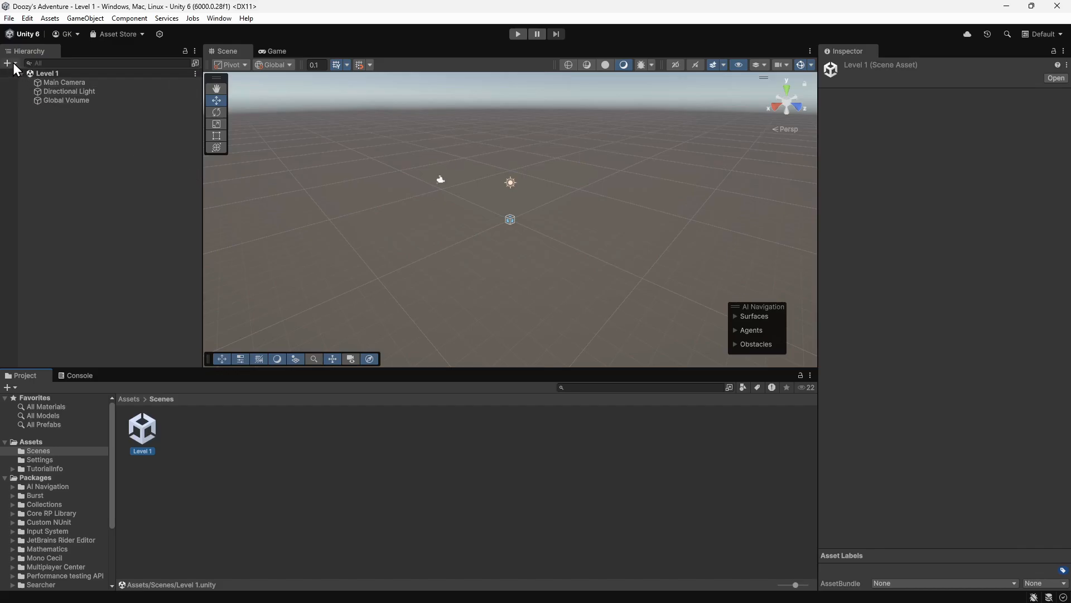
- Add a 3D cube to the Level 1 scene from the Hierarchy create menu, to be named Platform
left_click(8, 63)
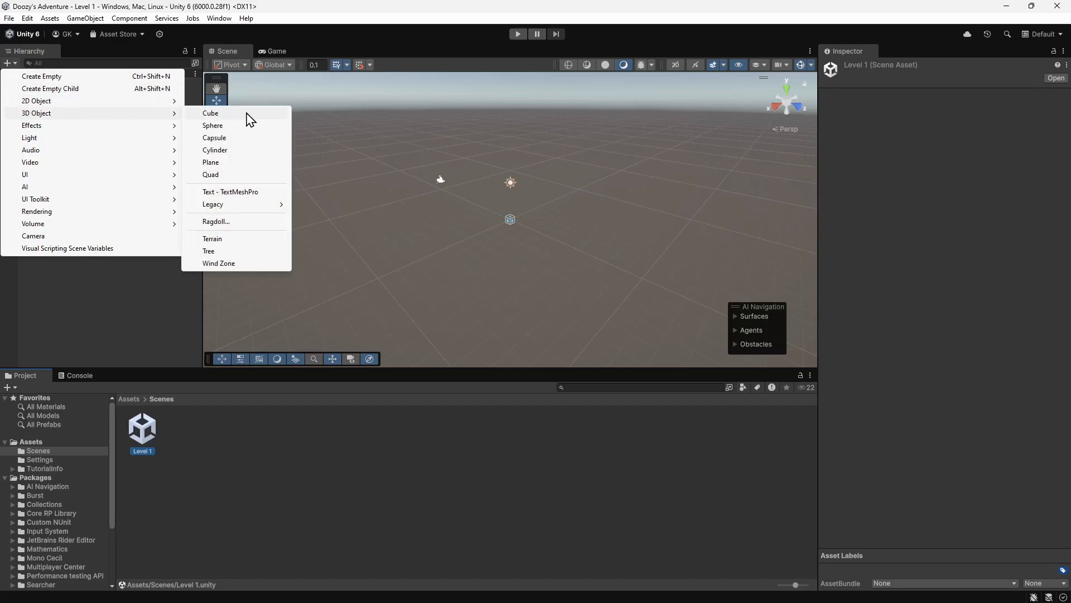
left_click(211, 113)
type("Platform")
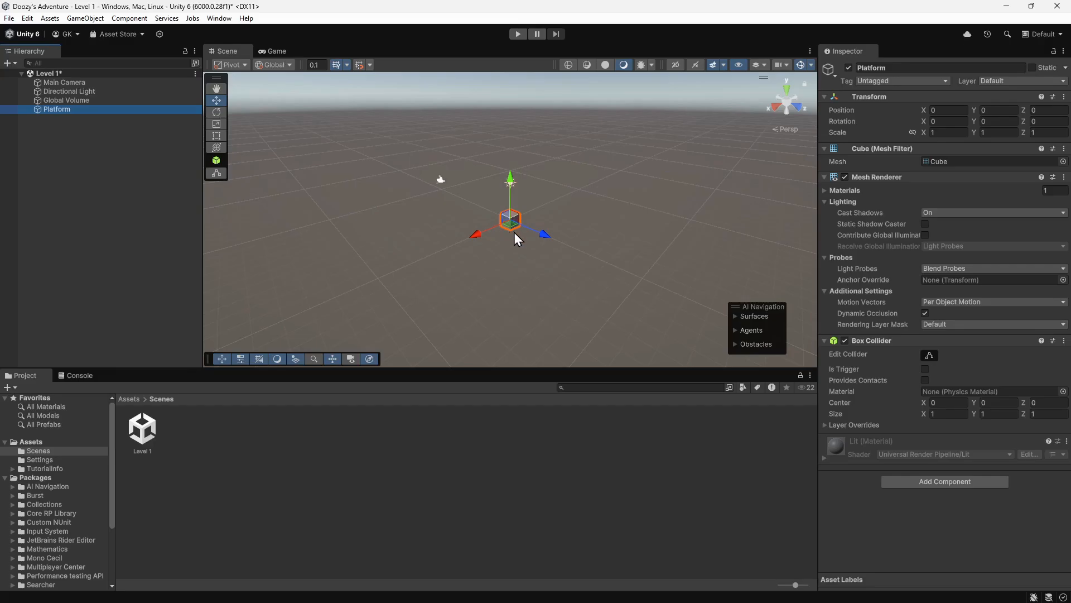
mouse_move(519, 242)
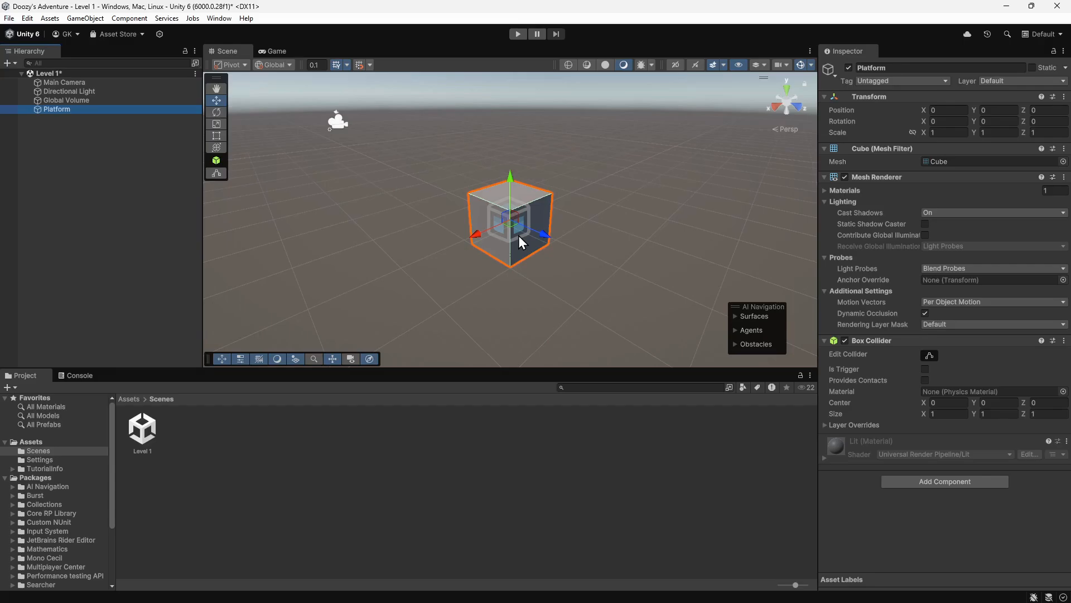
mouse_move(59, 124)
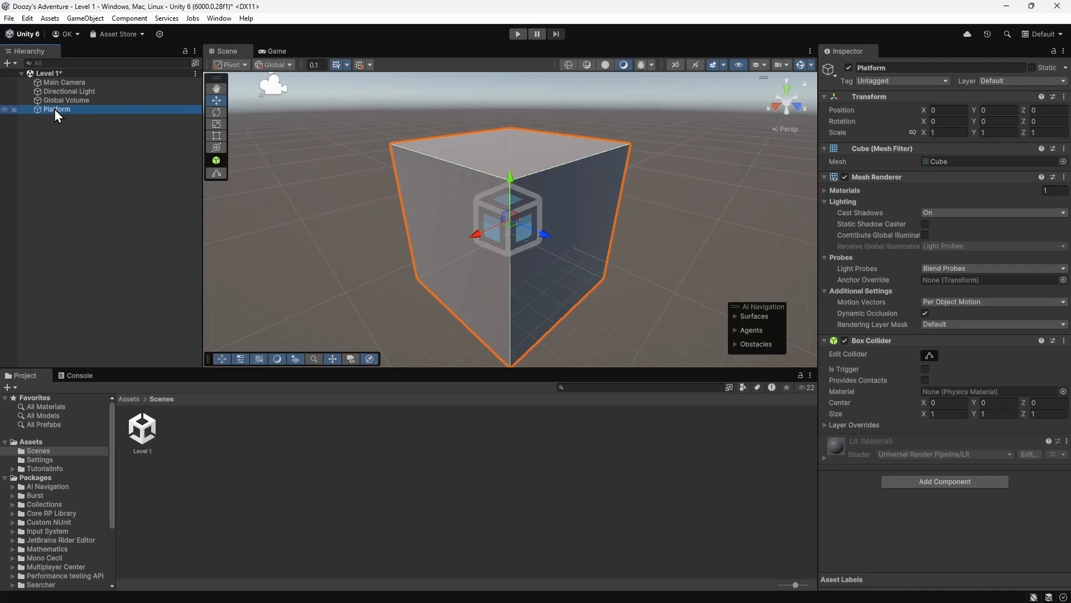
mouse_move(942, 119)
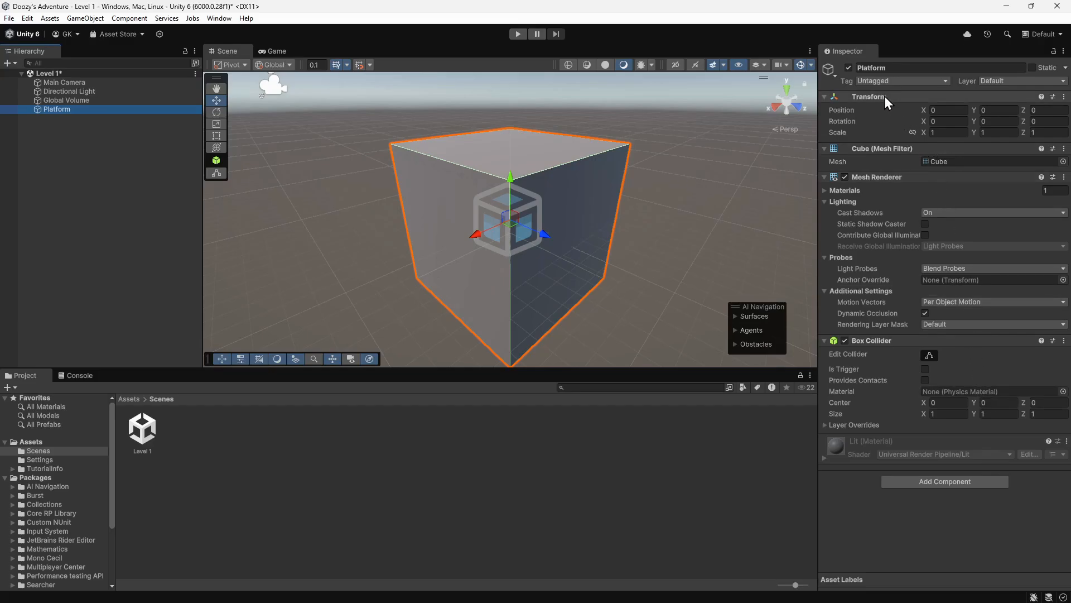
mouse_move(878, 128)
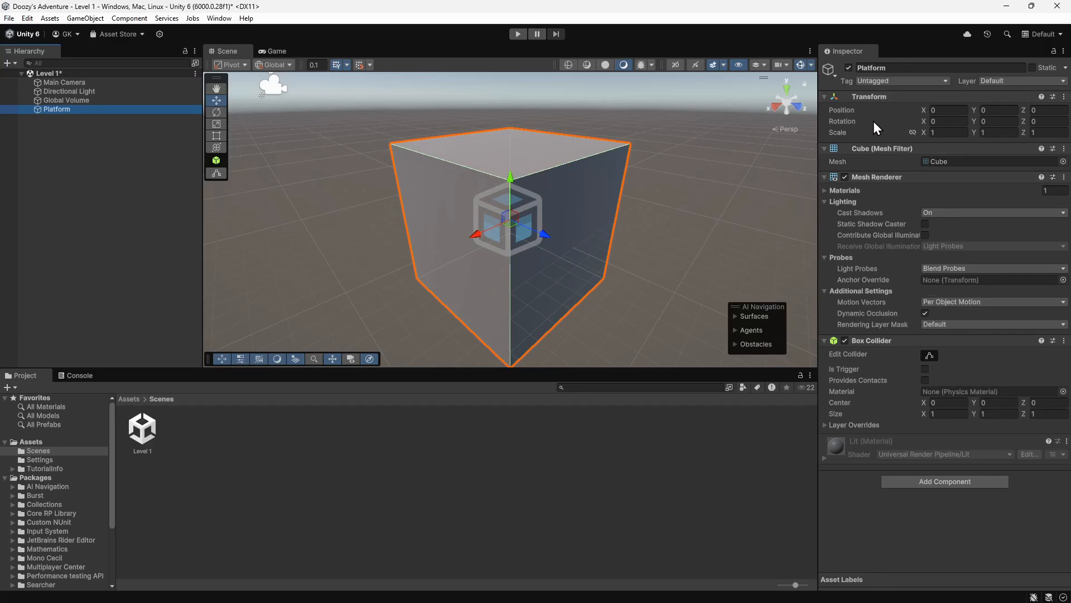
mouse_move(875, 132)
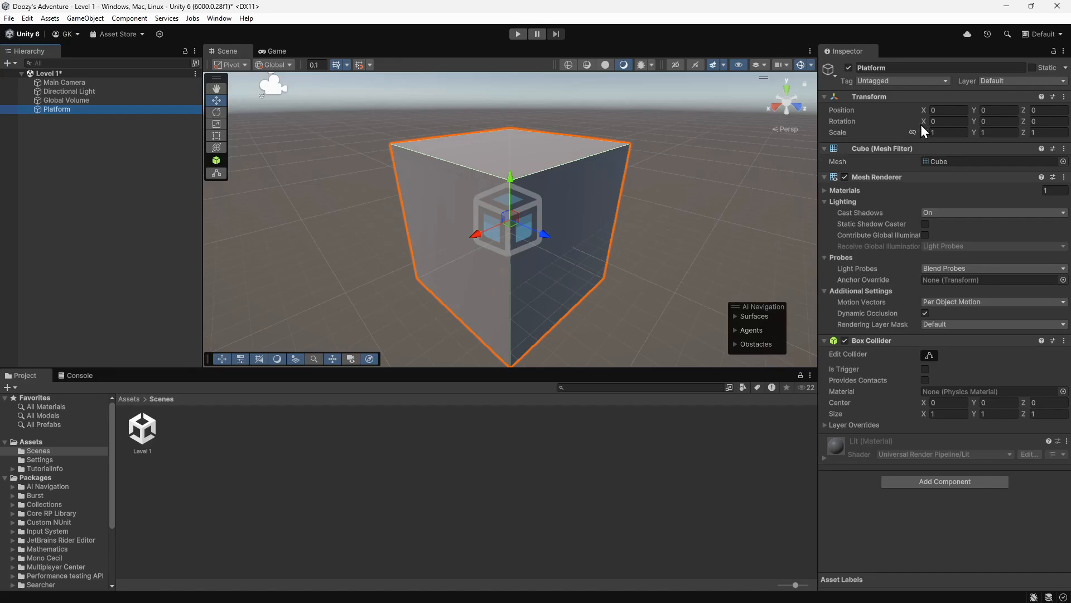
- Move the Platform up to Position Y 1, then back down to 0
left_click(946, 111)
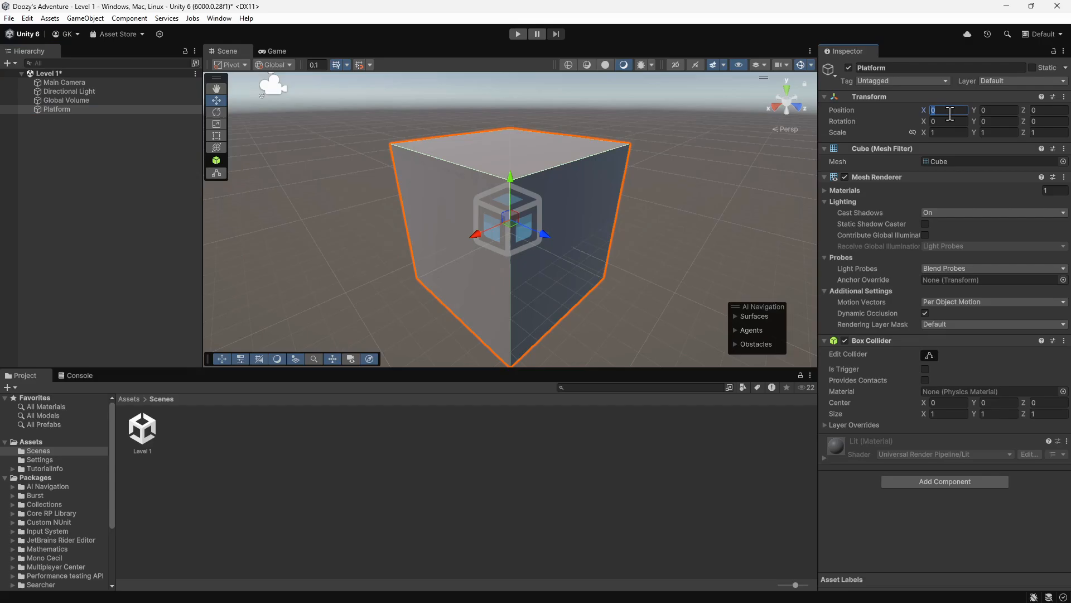
type("1")
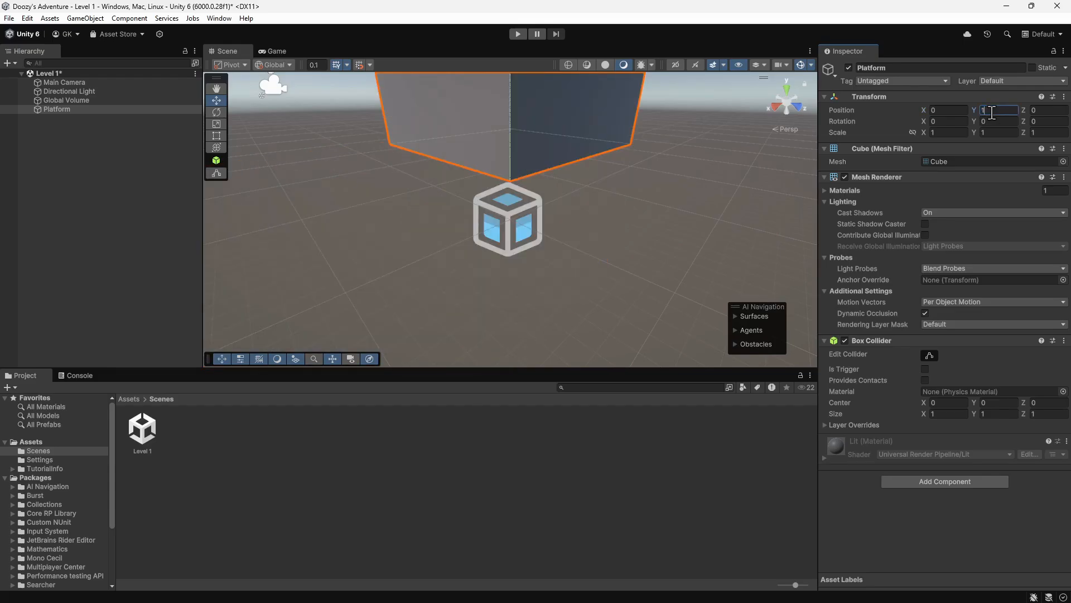
type("0")
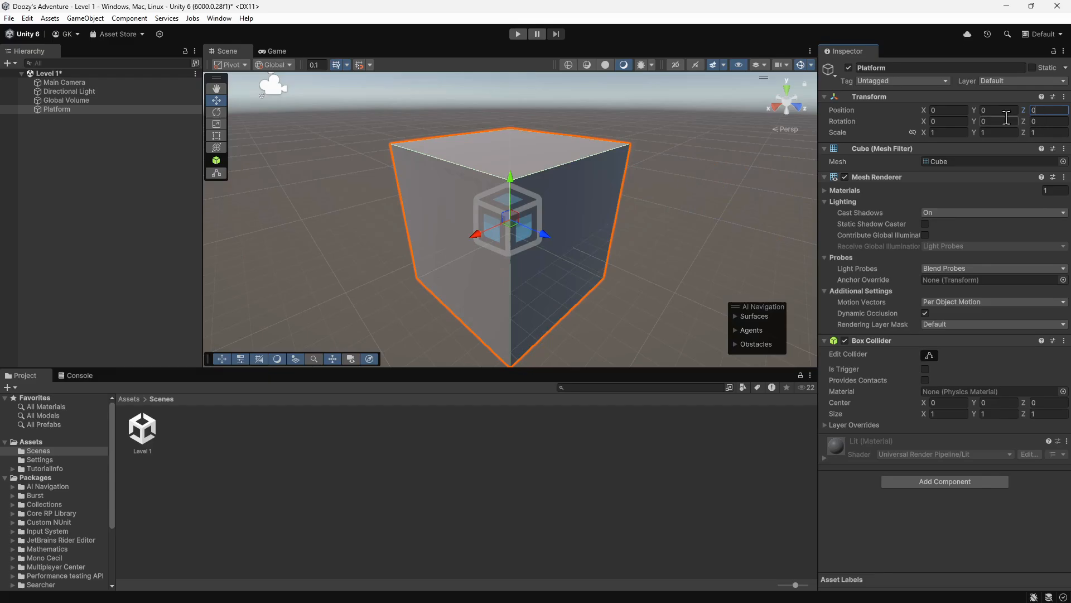
- Tilt the Platform 45 degrees around its Z axis
left_click(945, 121)
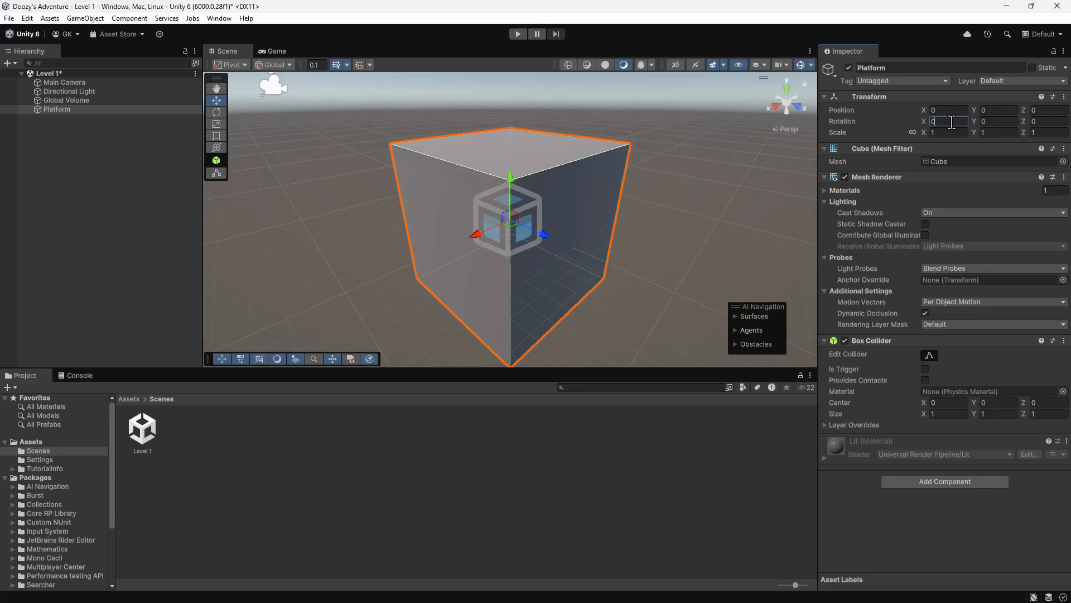
type("45")
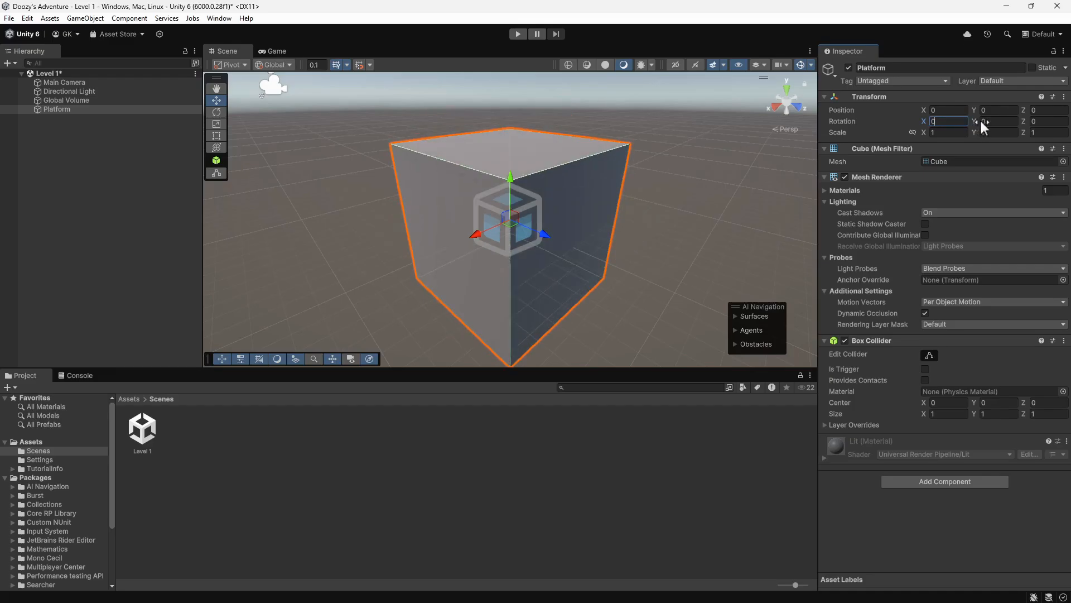
type("45")
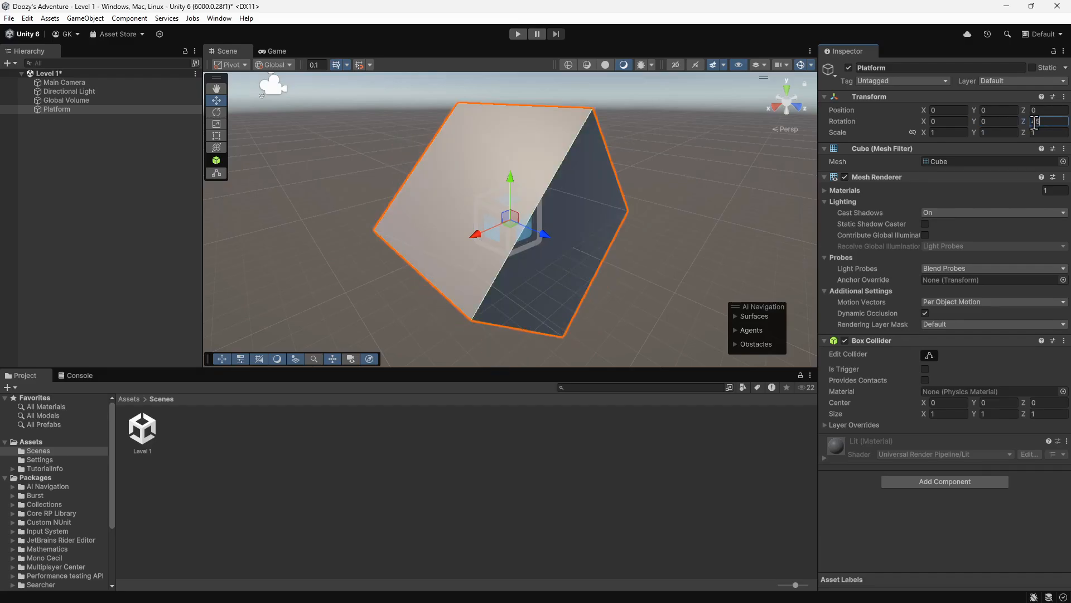
type("45")
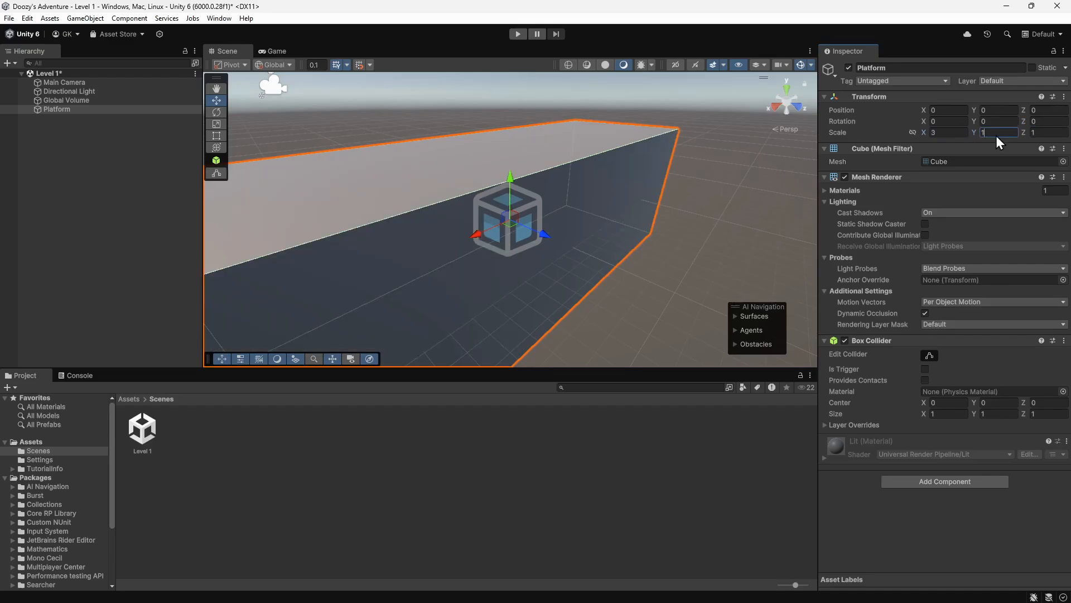
- Scale the Platform cube uniformly to 3 on X, Y and Z
type("3")
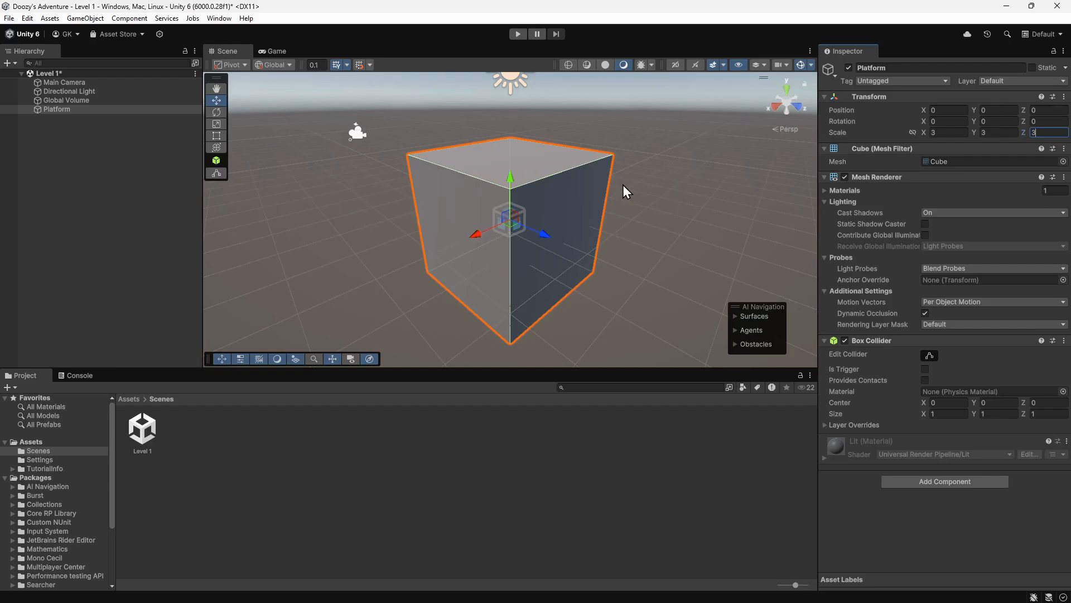
mouse_move(914, 135)
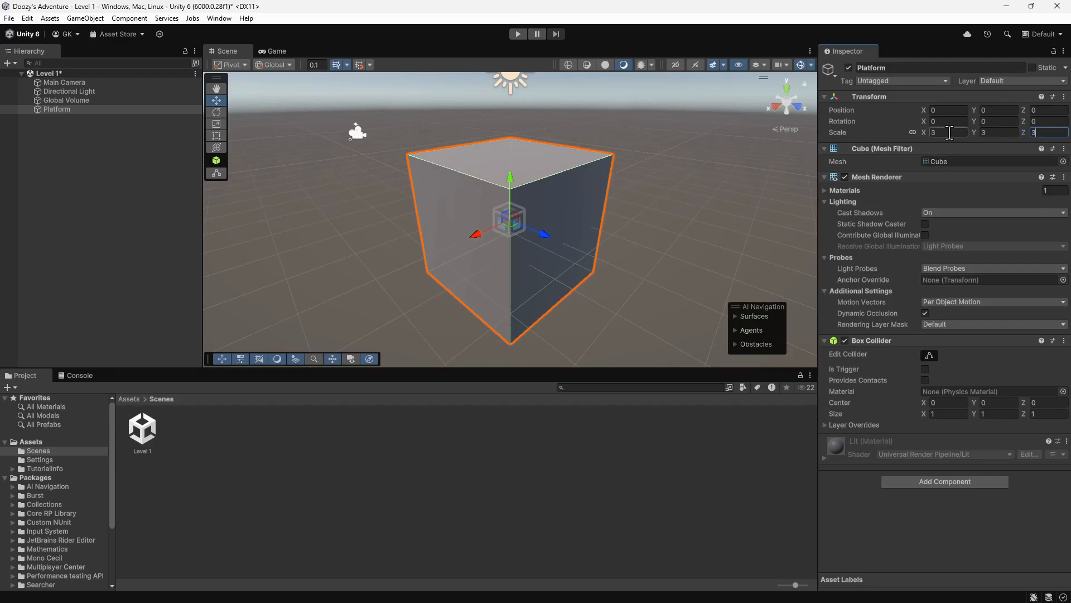
type("4")
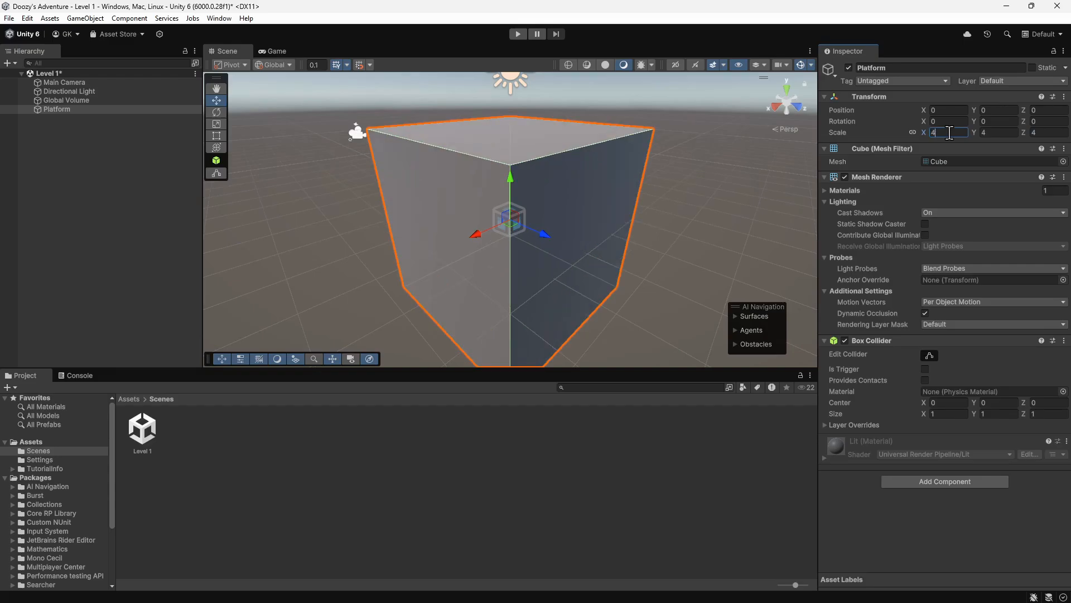
type("1")
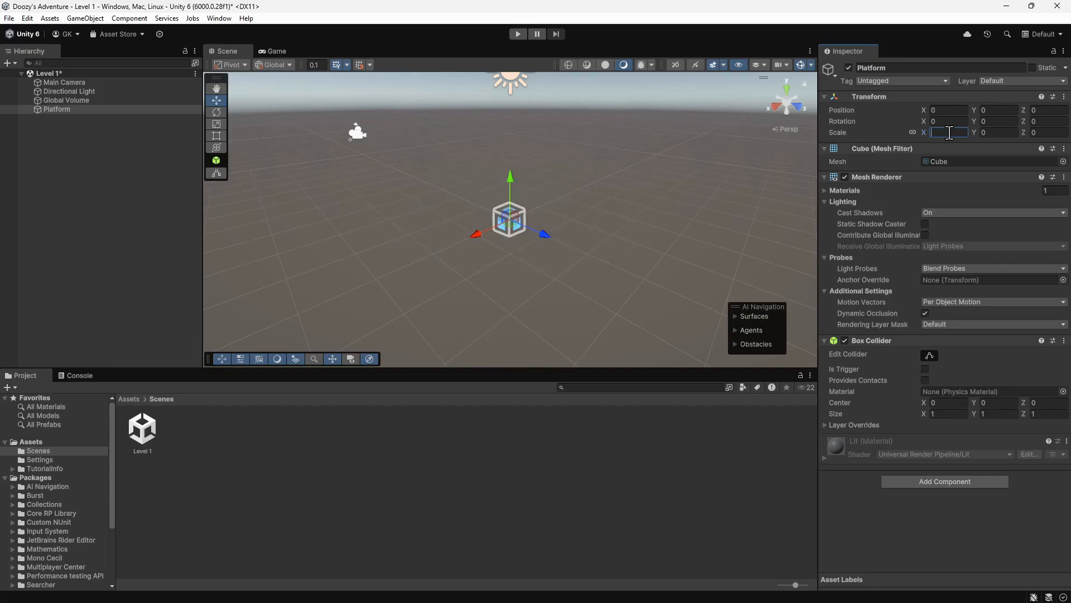
type("3")
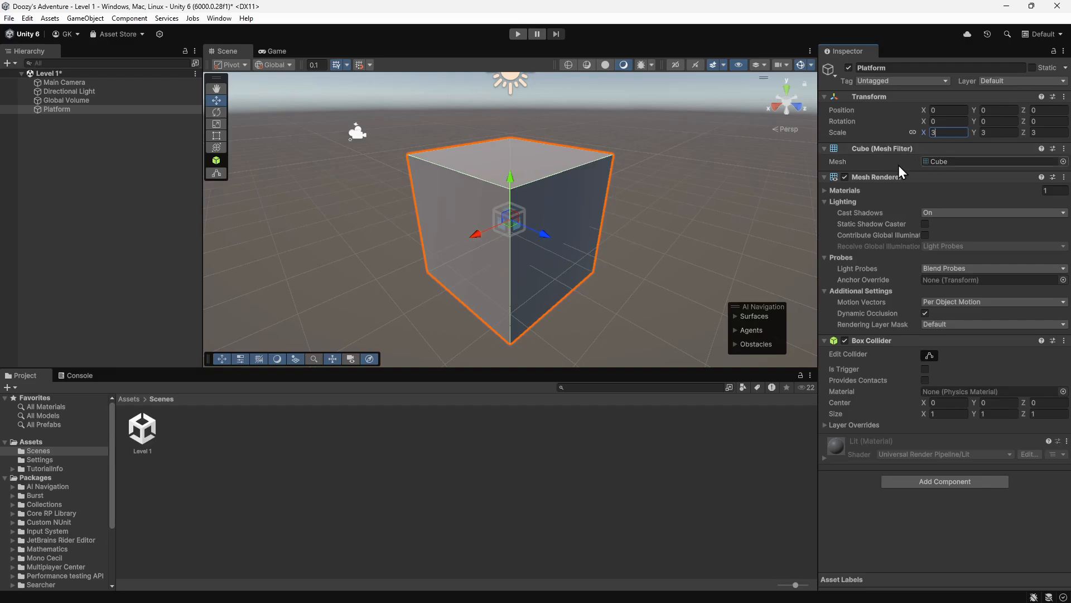
mouse_move(916, 181)
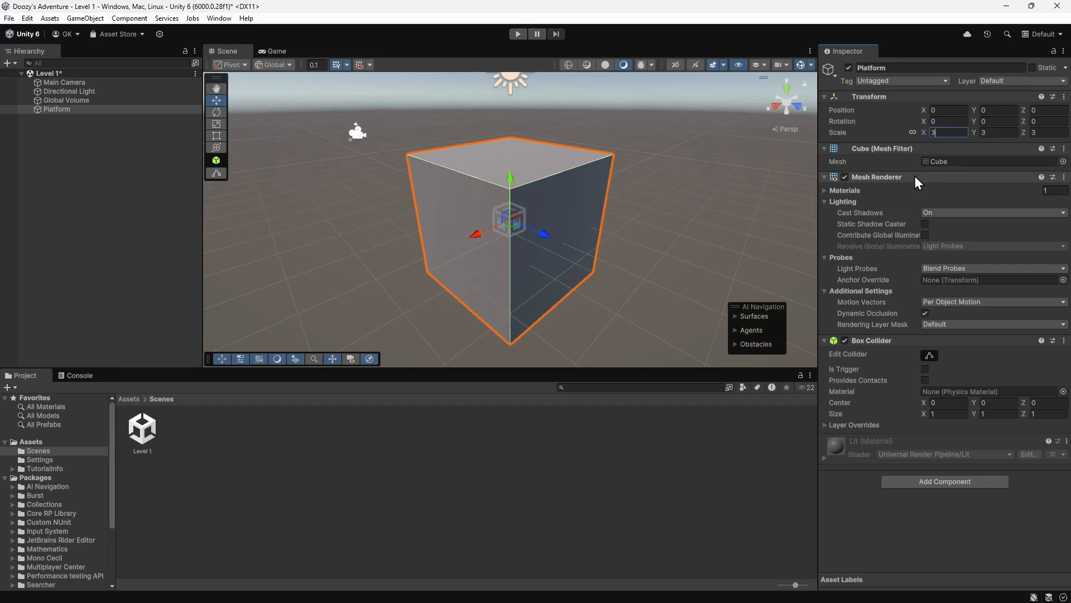
mouse_move(908, 349)
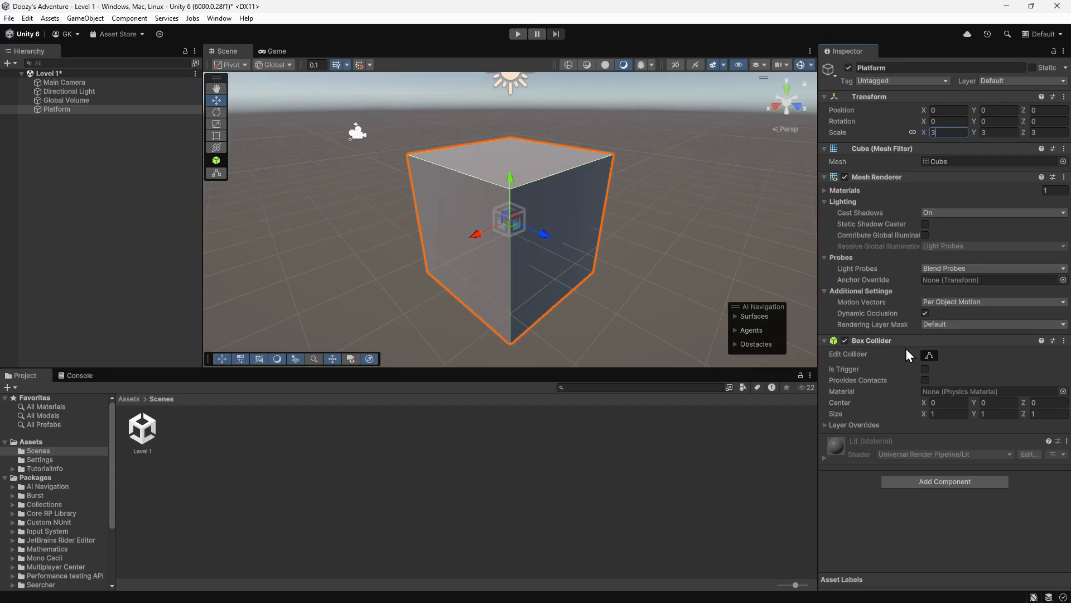
mouse_move(915, 348)
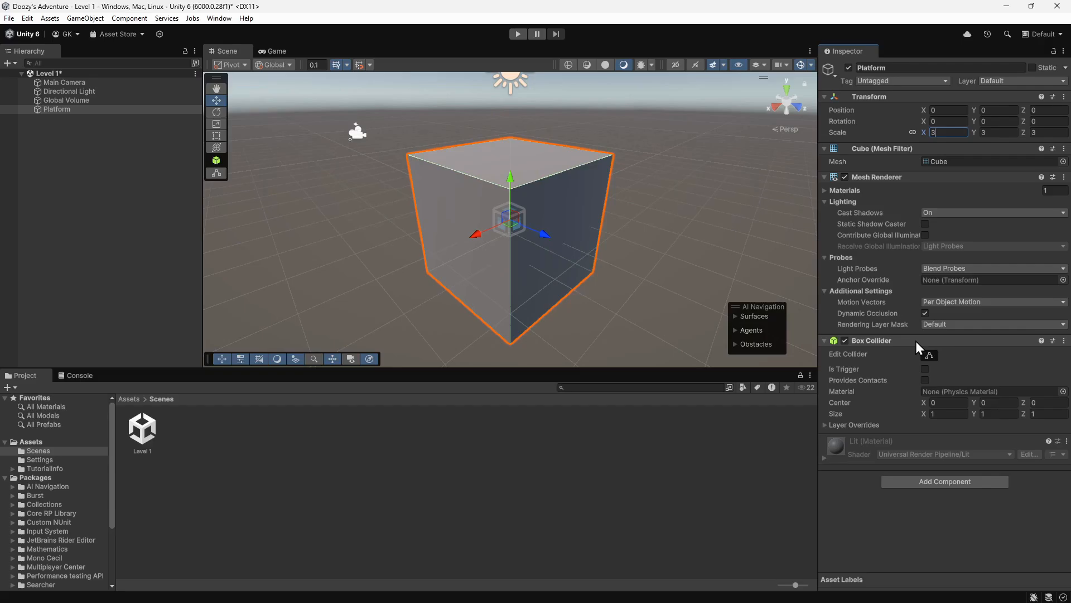
- Duplicate the Platform cube from the Hierarchy into Platform (1)
right_click(56, 108)
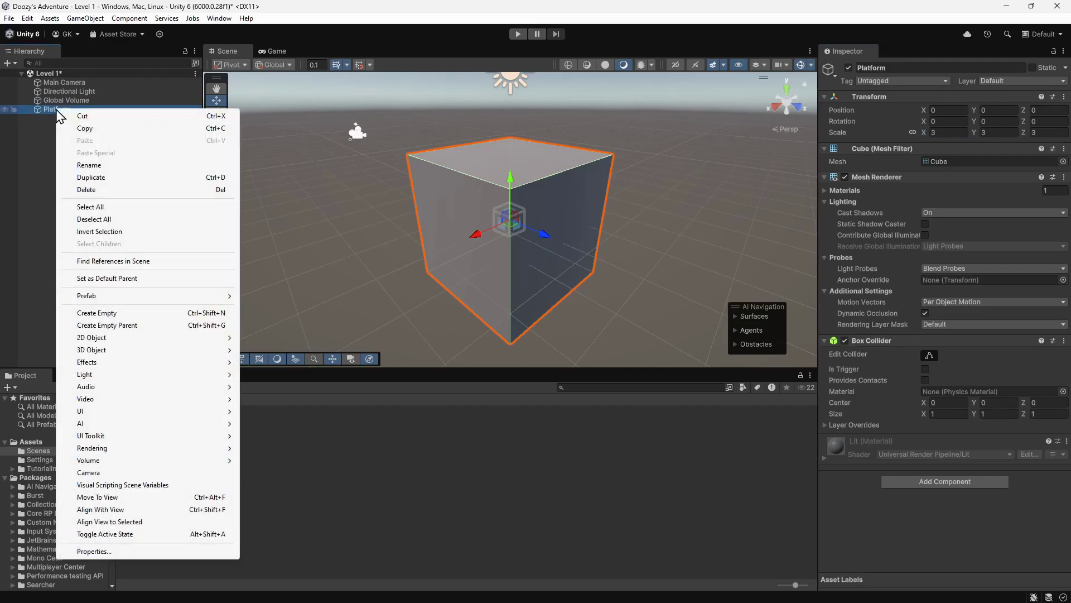
mouse_move(90, 177)
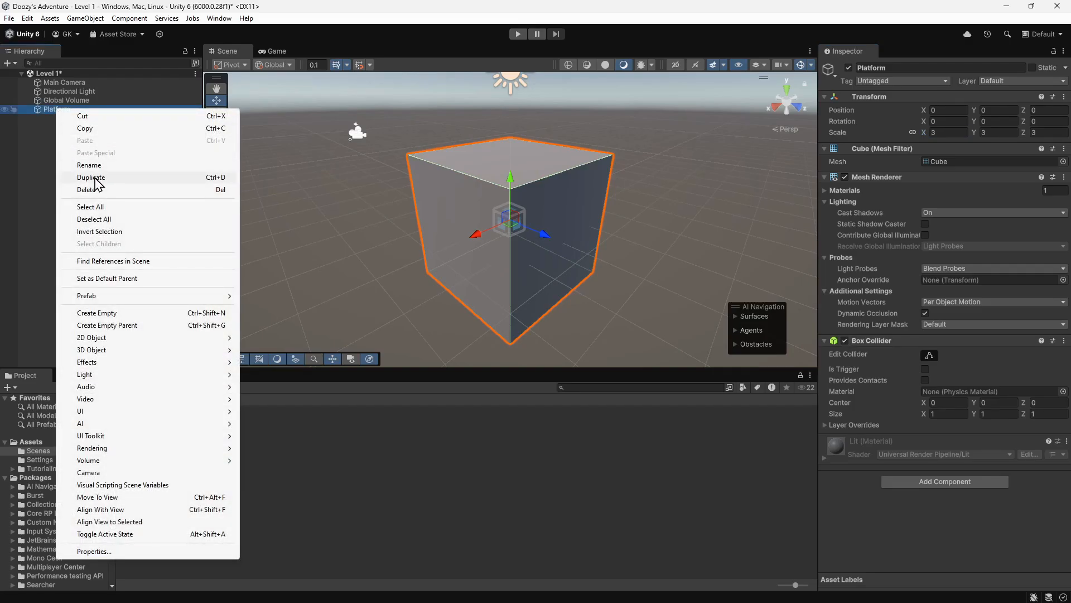
left_click(90, 178)
type("-4")
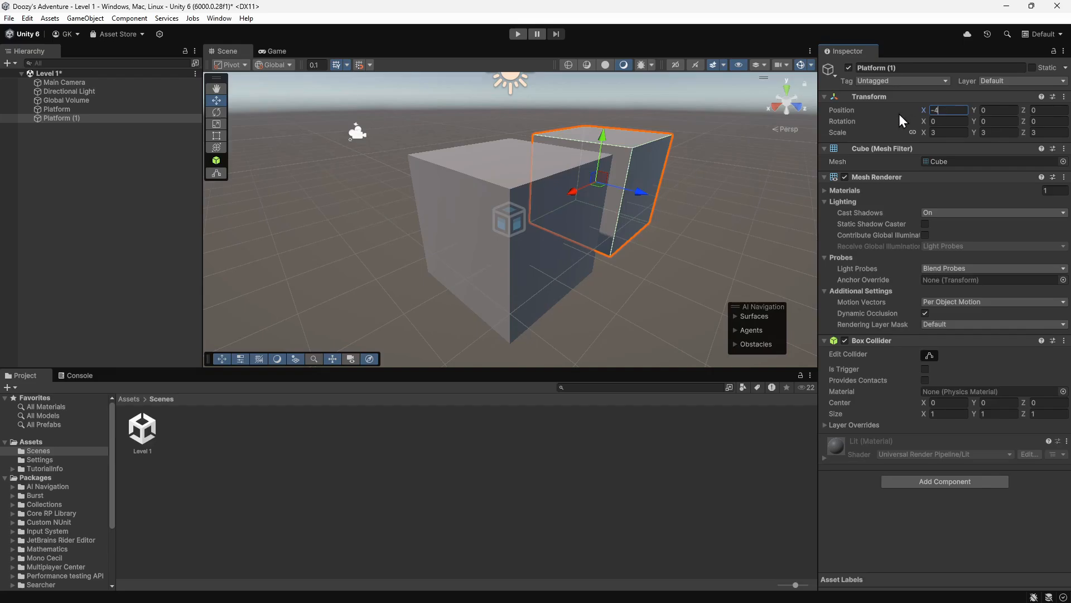
mouse_move(625, 200)
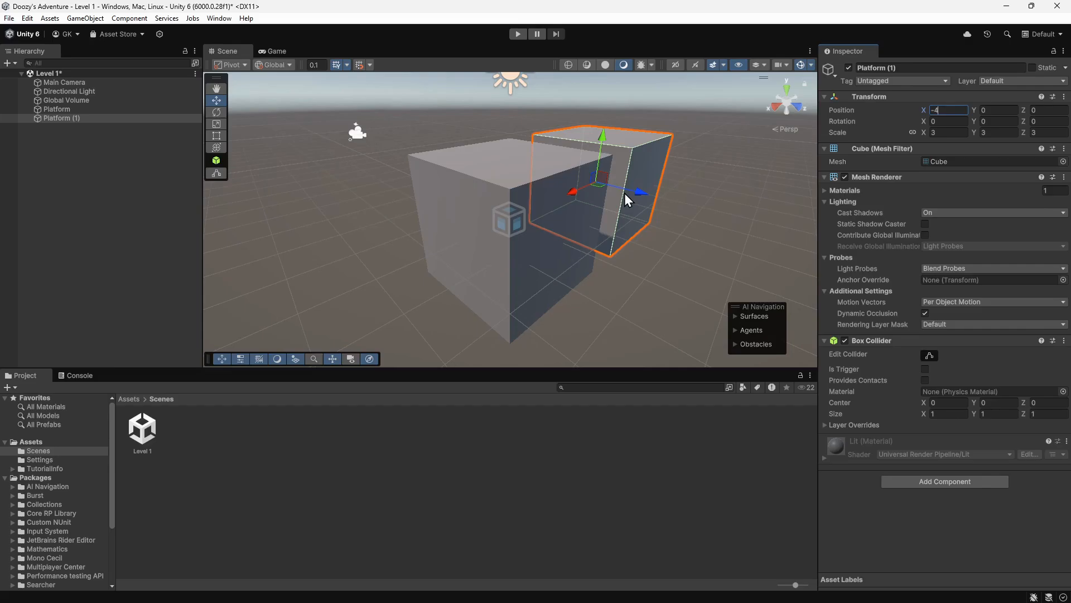
mouse_move(440, 176)
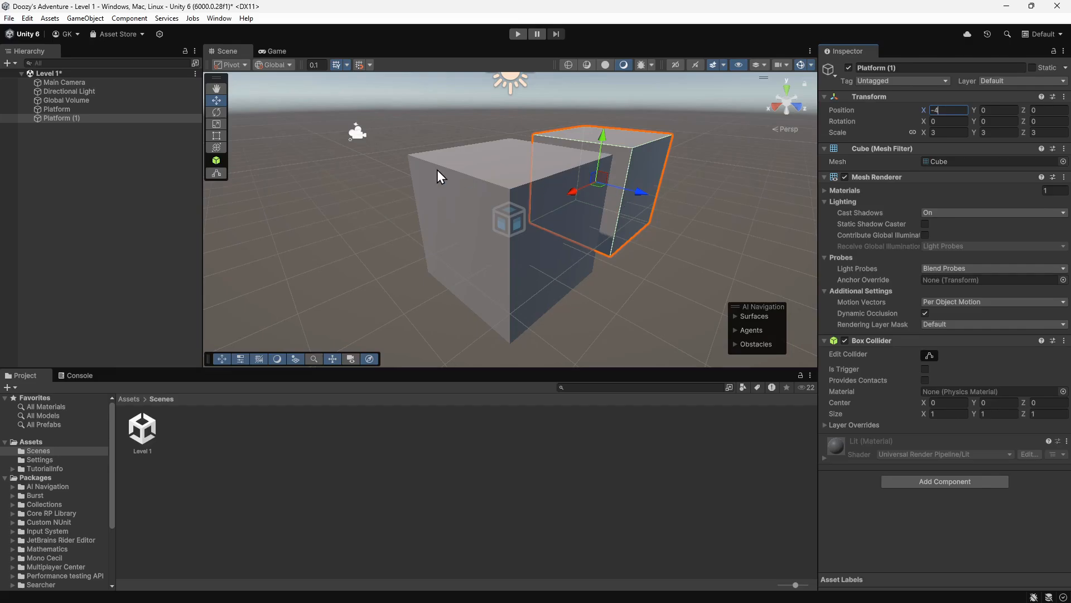
- Delete Platform (1) and create a Prefabs folder in Assets
left_click(60, 118)
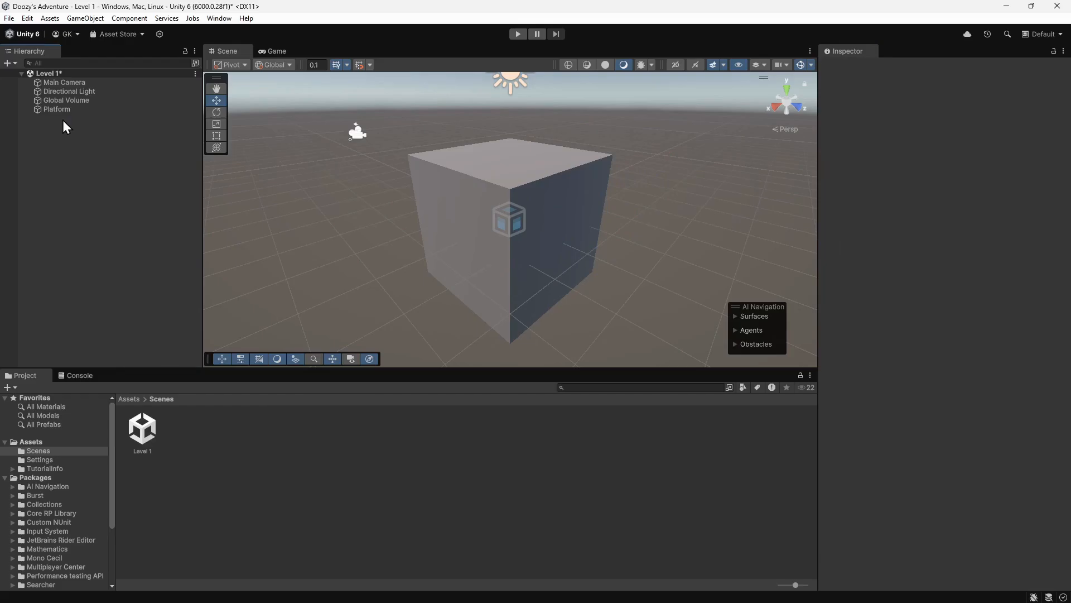
left_click(128, 399)
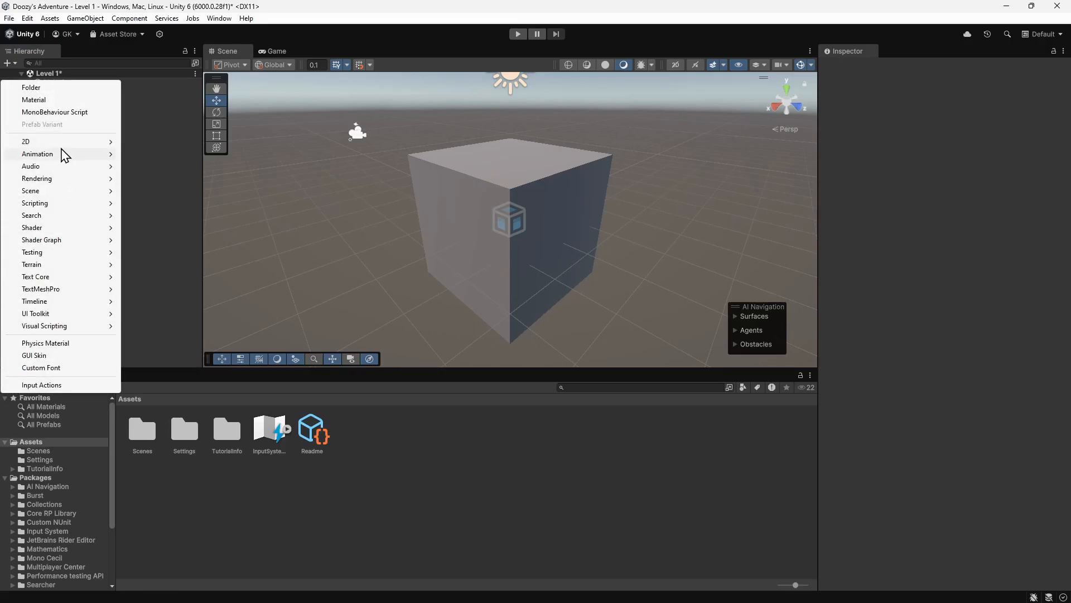
left_click(32, 87)
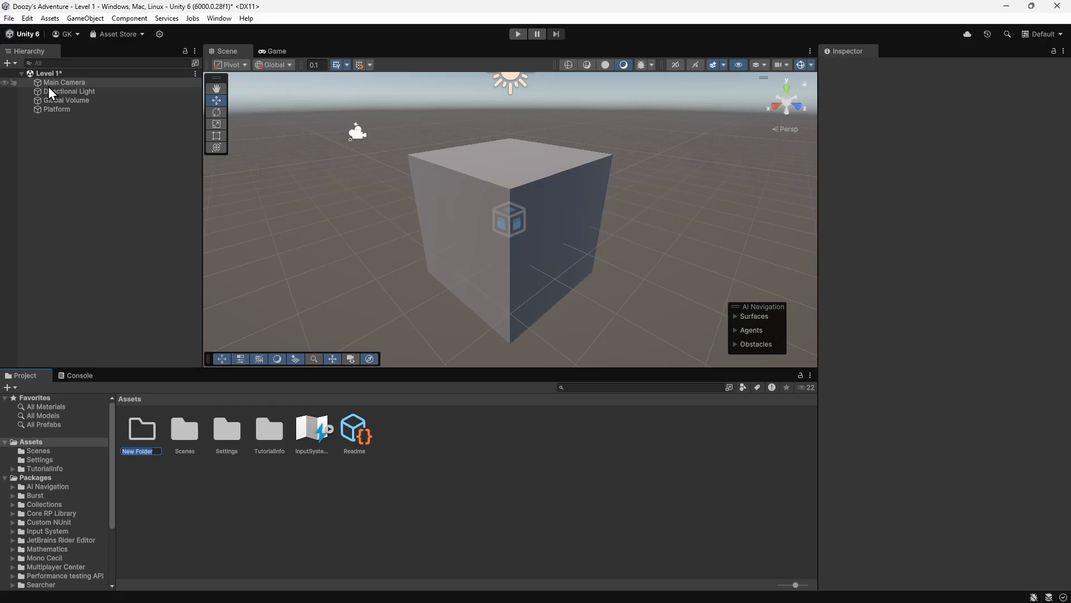
type("Prefabs")
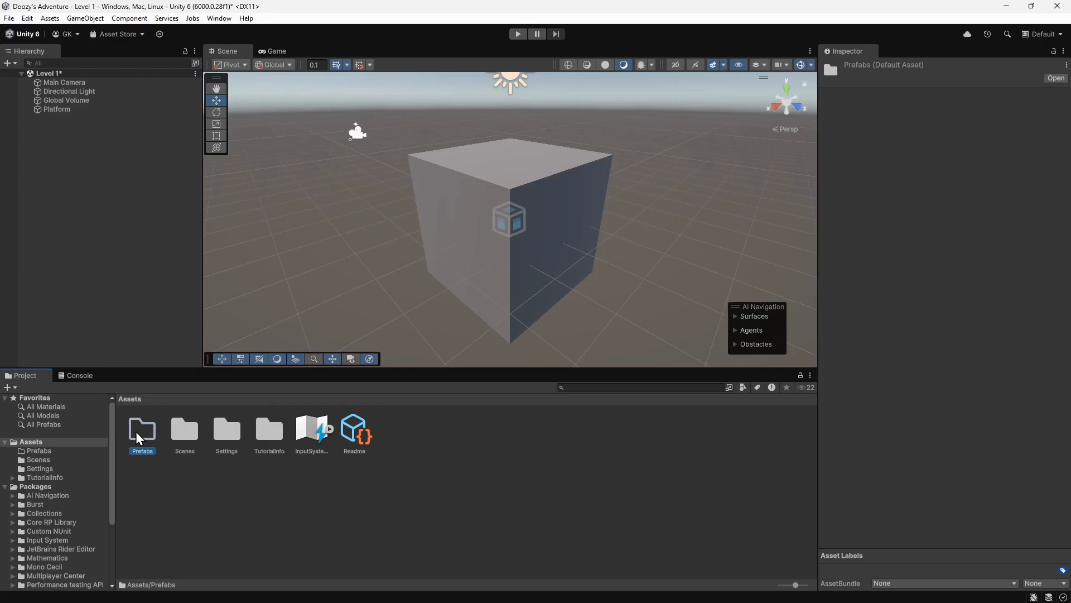
- Enter the Prefabs folder to turn Platform into a prefab there
double_click(142, 428)
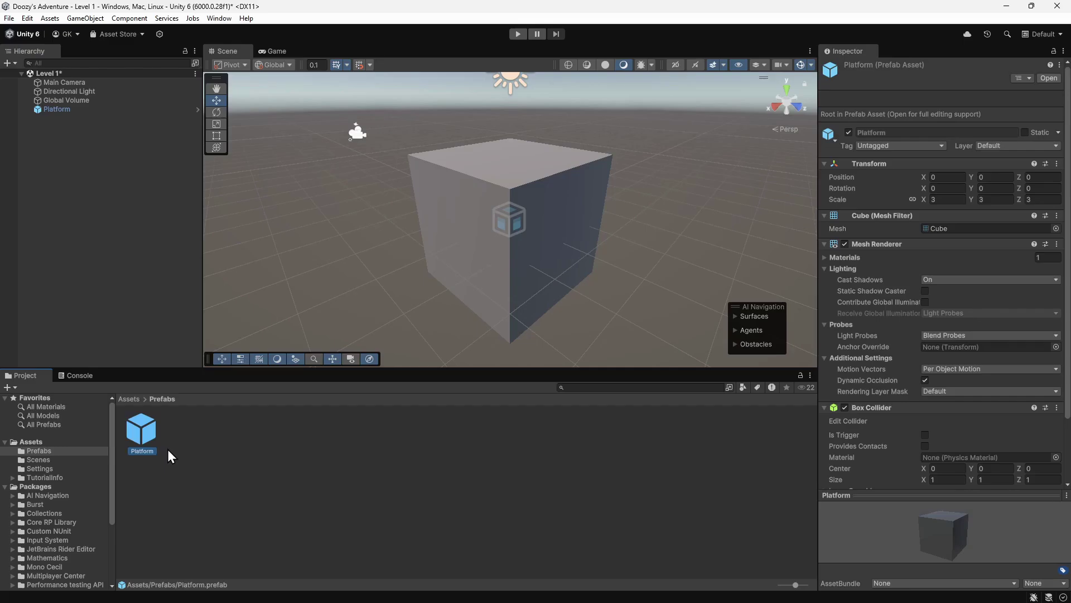
mouse_move(152, 441)
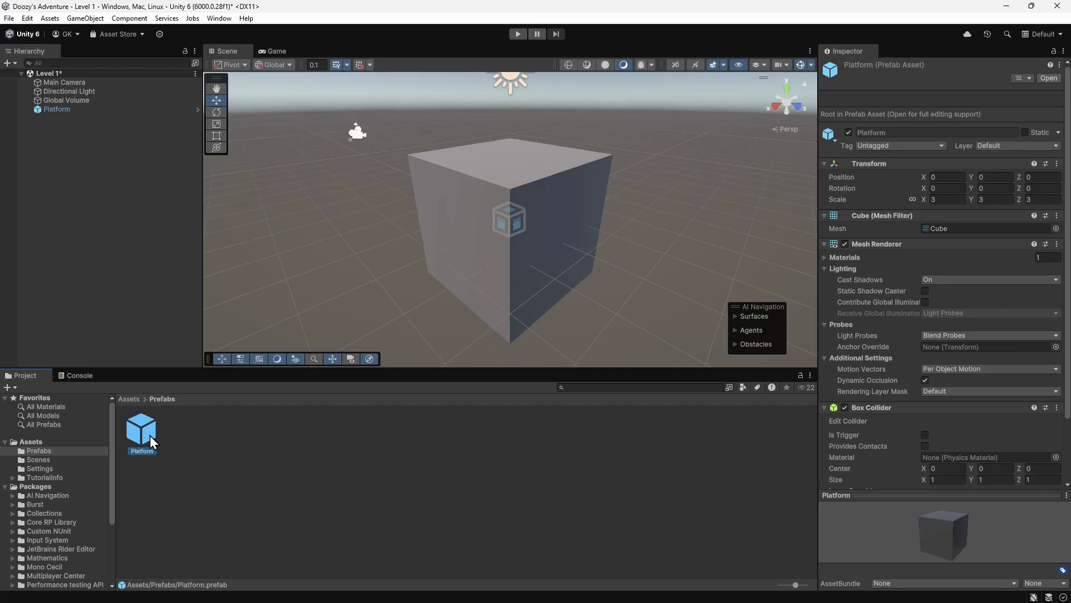
mouse_move(949, 210)
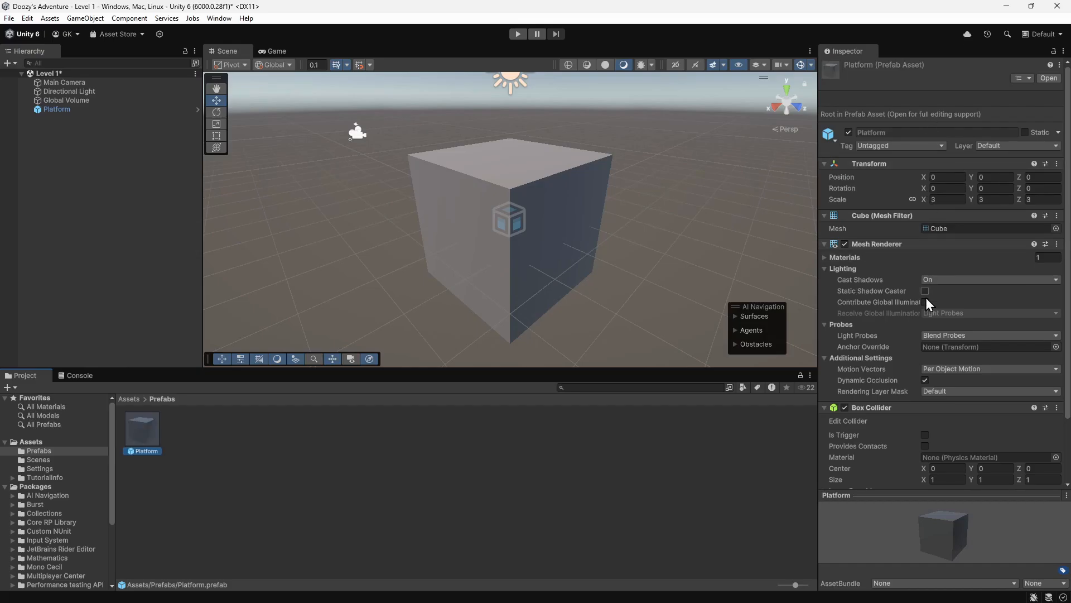
mouse_move(930, 429)
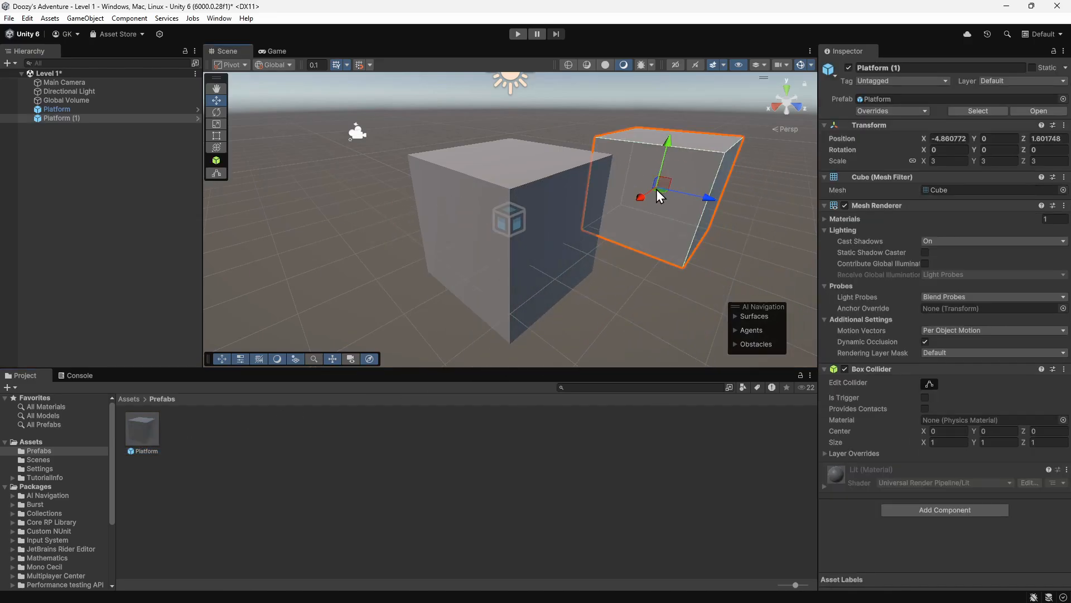
- Set Platform (1)'s position to X 5, Y 1, Z 0 beside the original
left_click(949, 139)
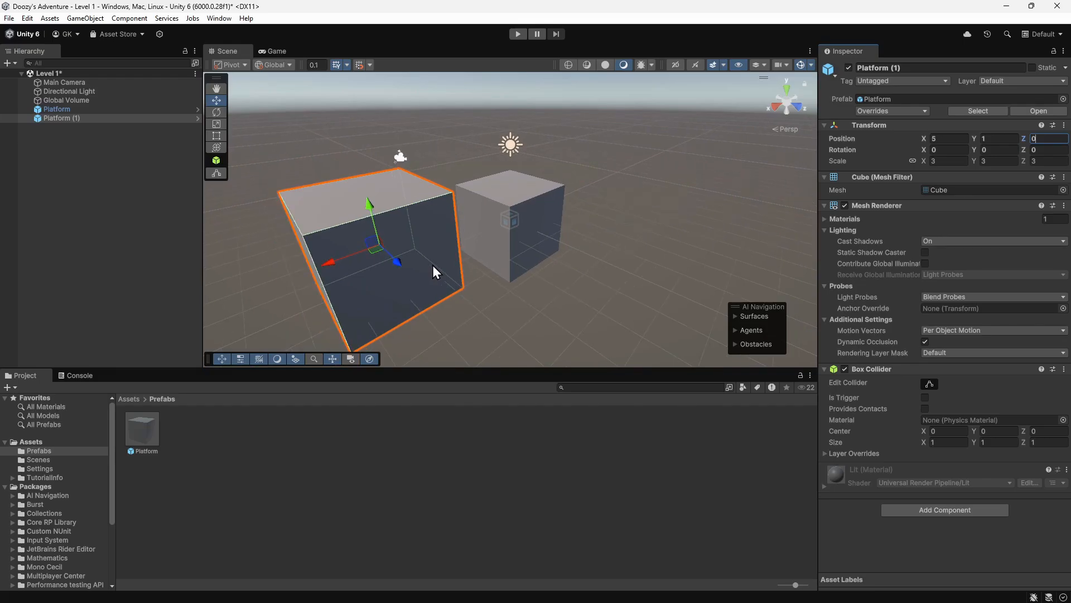
mouse_move(479, 279)
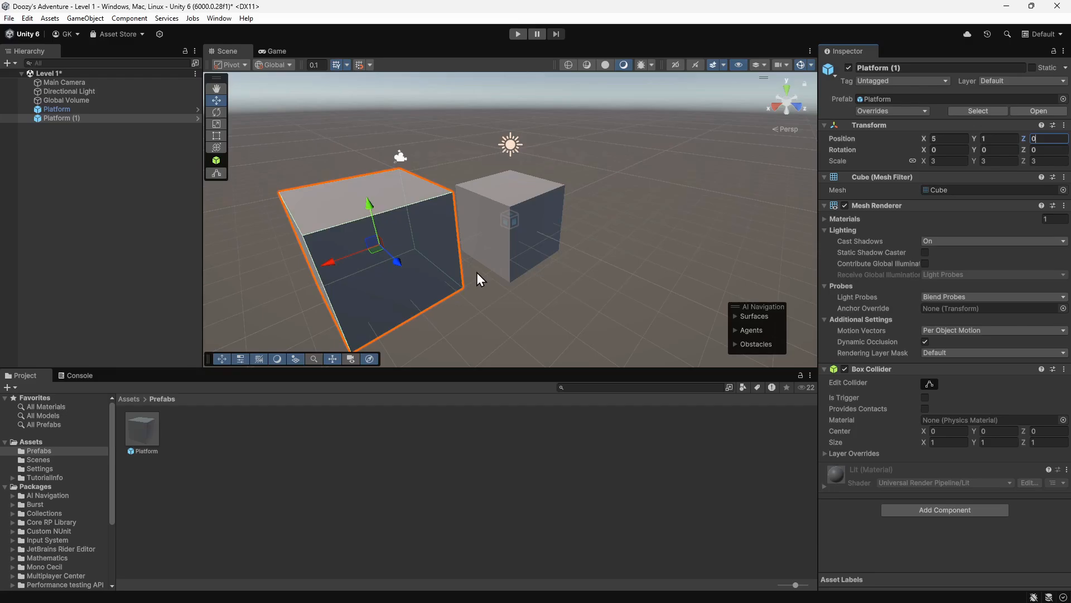
mouse_move(144, 417)
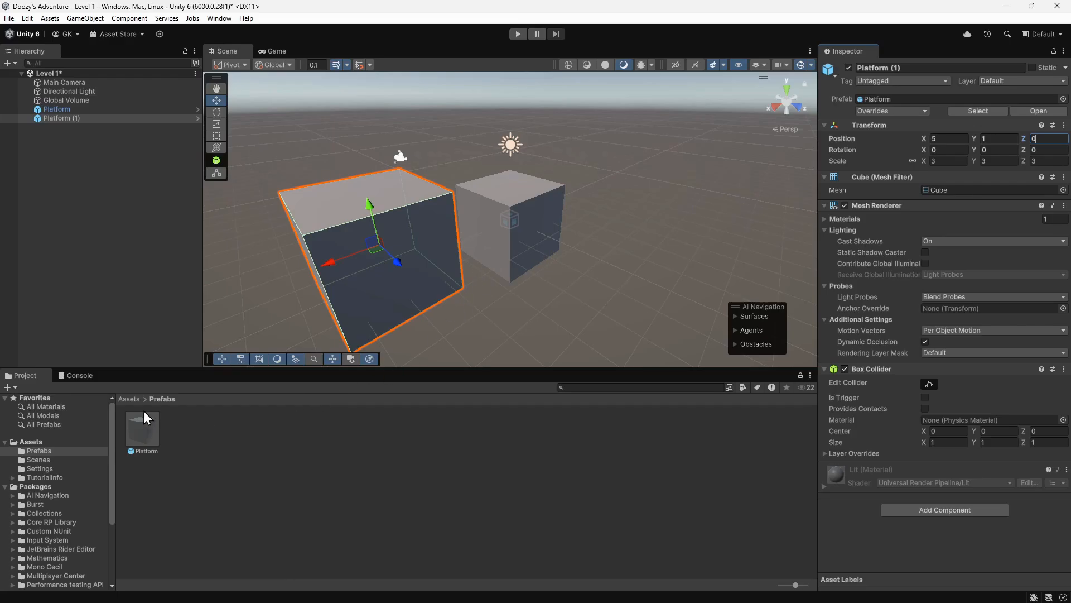
- Create a Materials folder in Assets with a new material inside it
left_click(128, 398)
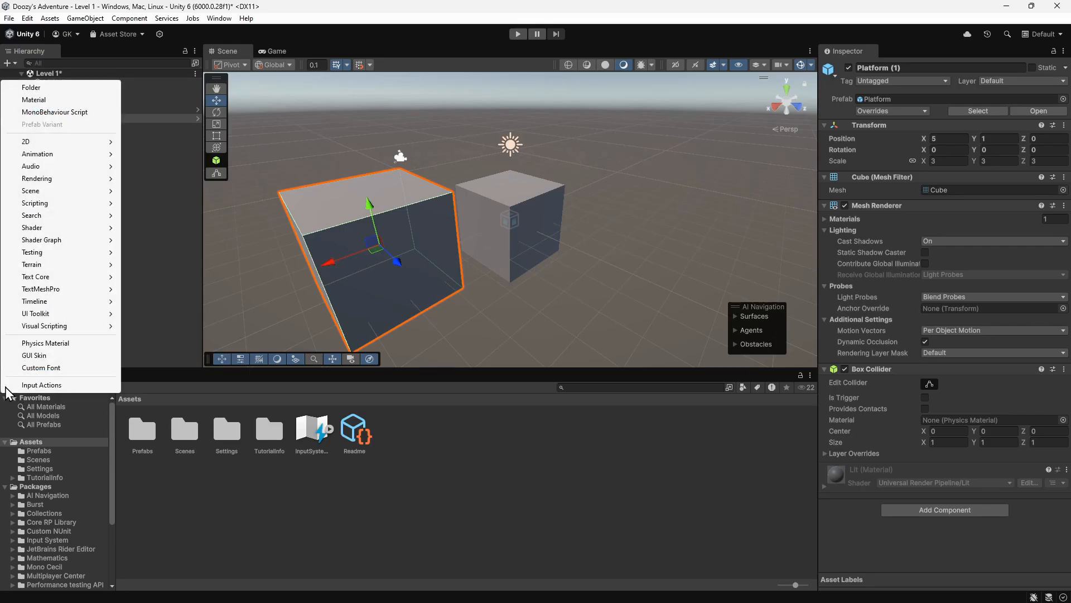
mouse_move(32, 87)
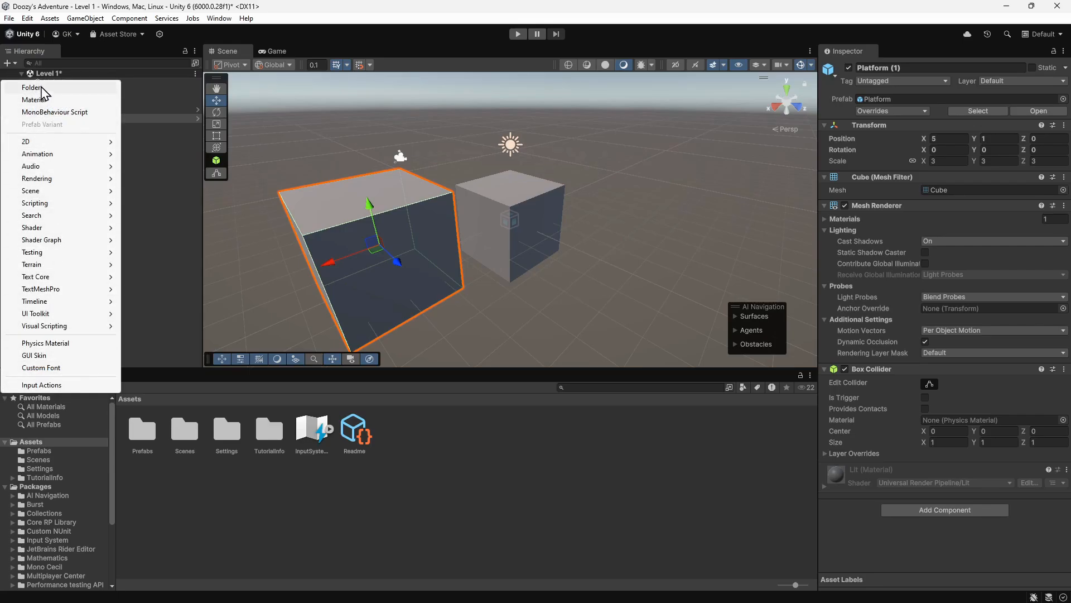
left_click(32, 87)
type("Materials")
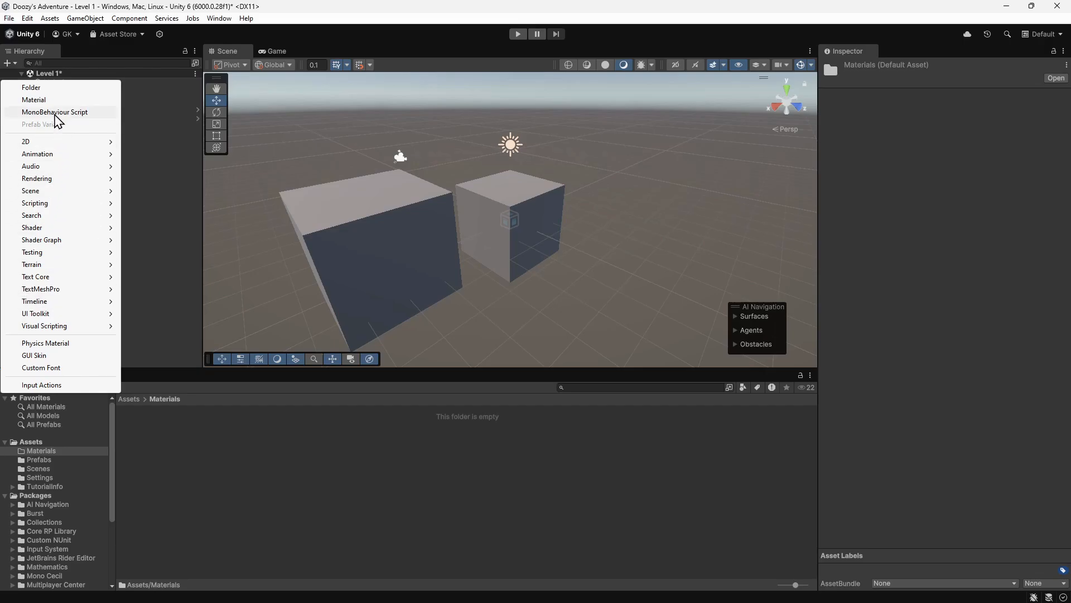
left_click(33, 99)
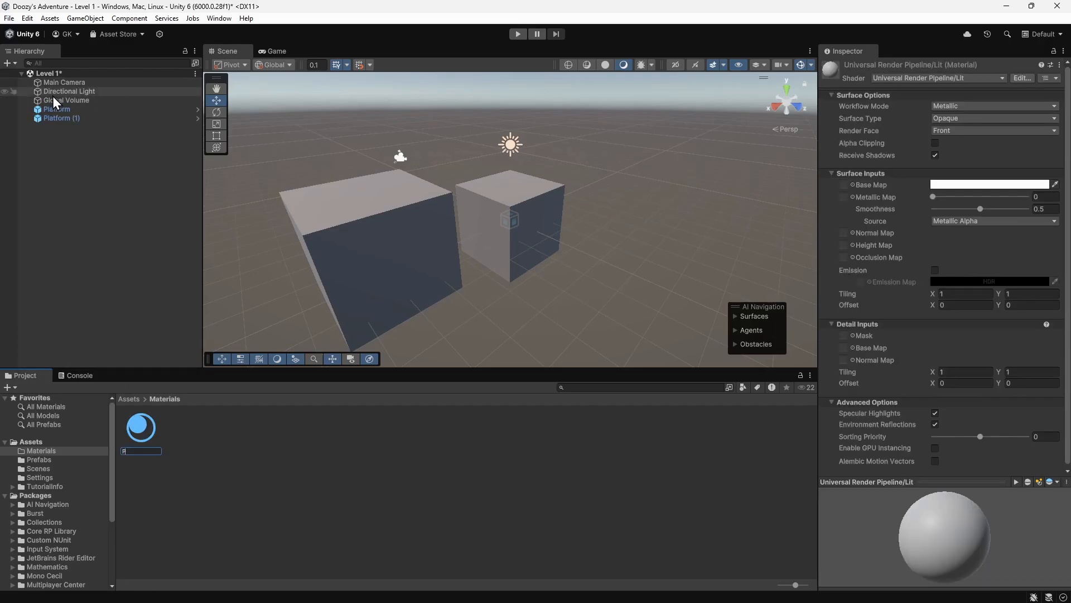
- Name the material Platform Material and set its Base Map colour to green 28D425
type("Platform Material")
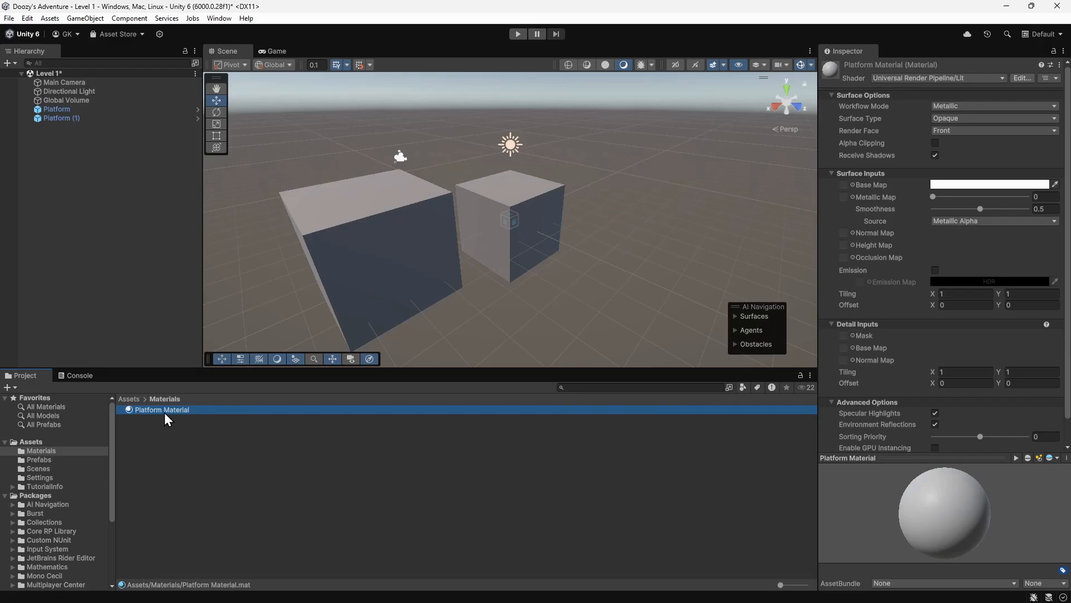
mouse_move(189, 421)
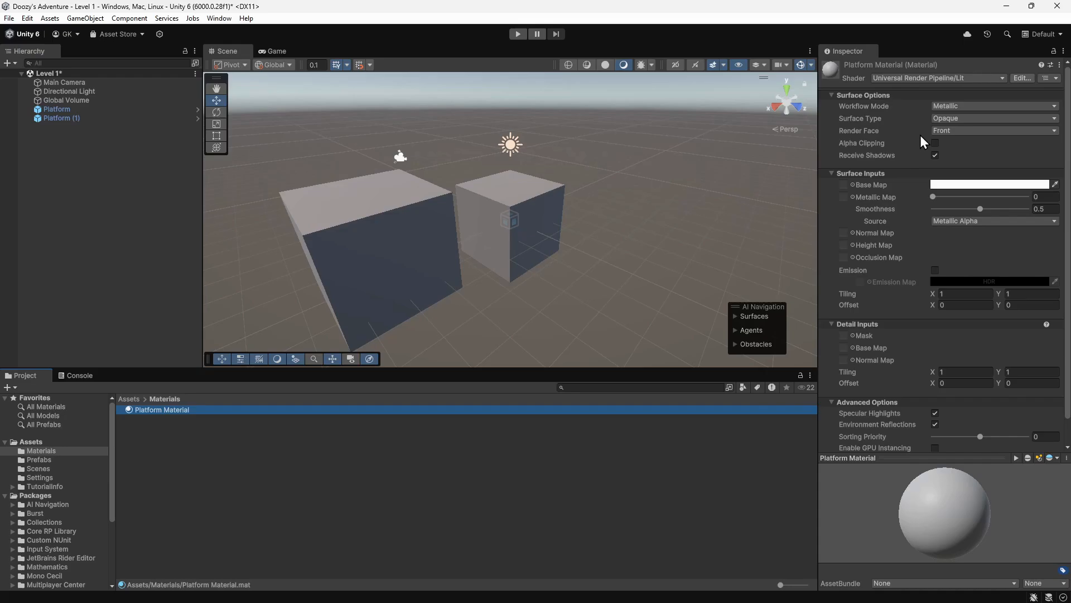
mouse_move(945, 227)
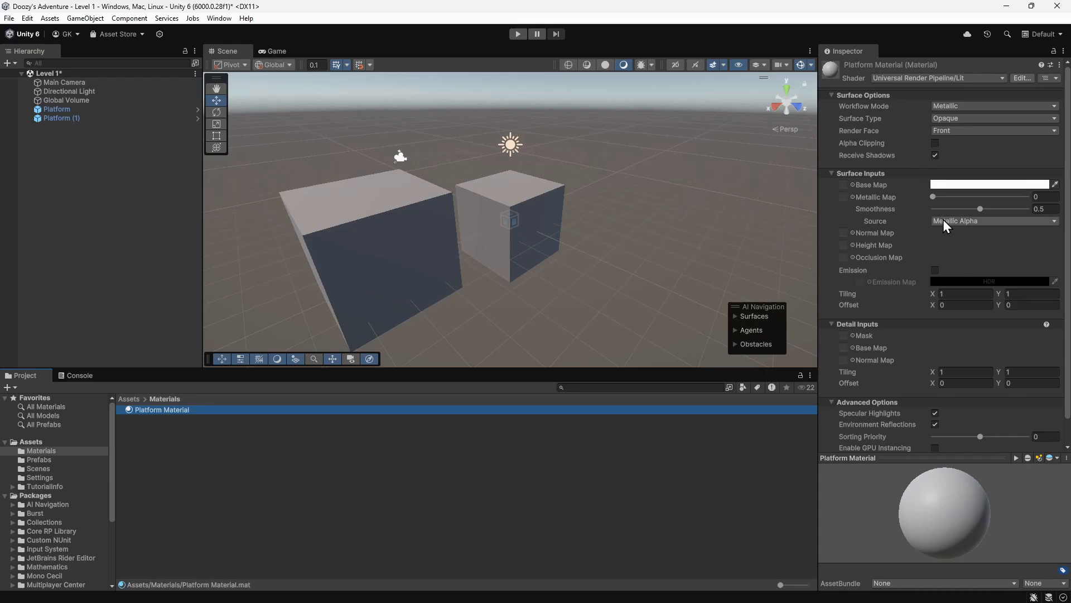
mouse_move(989, 199)
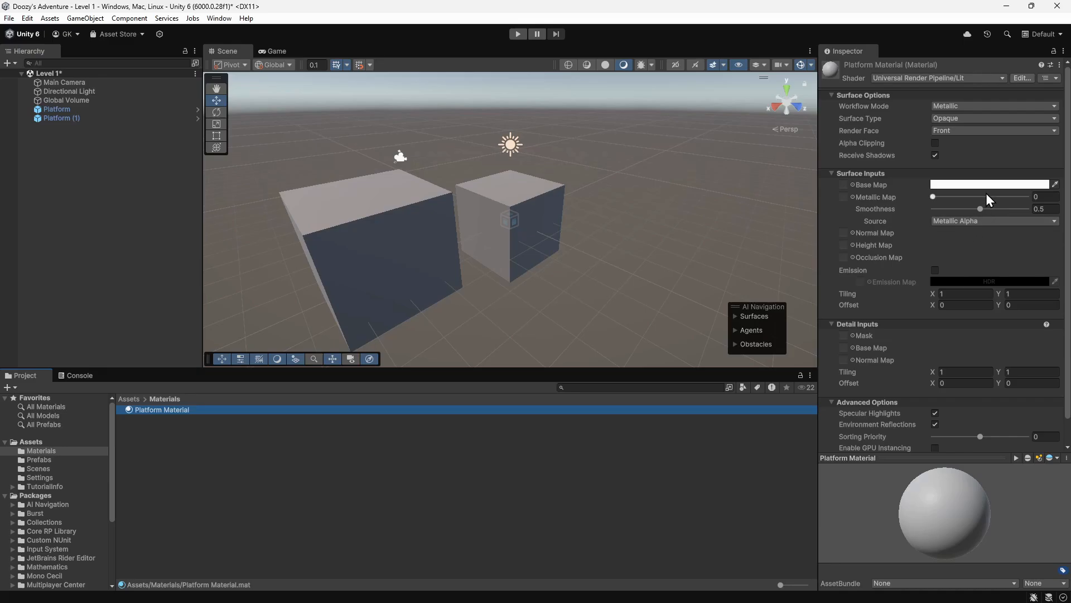
left_click(989, 184)
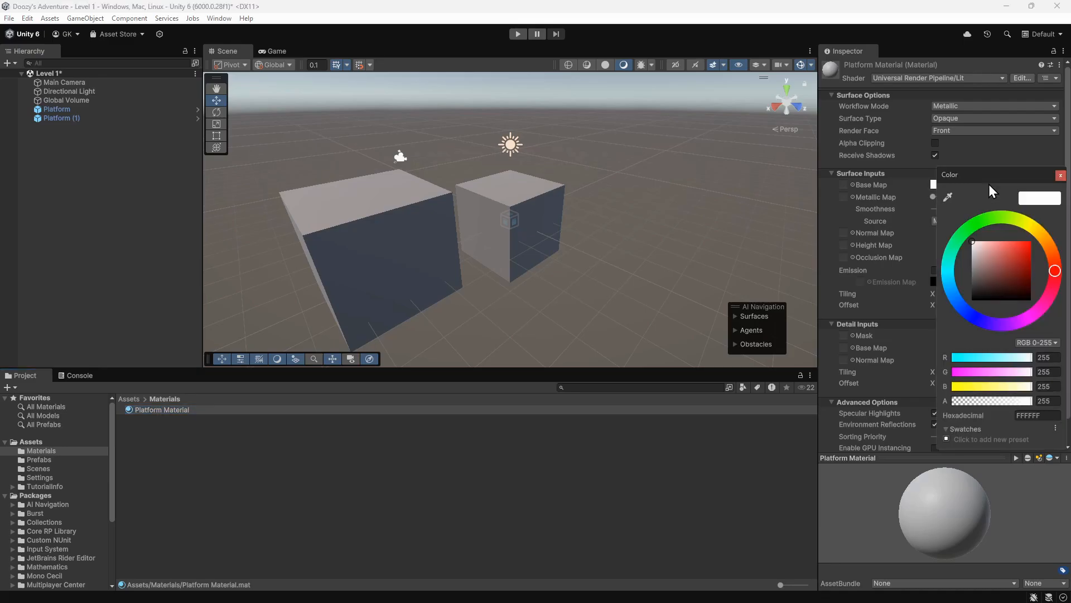
mouse_move(998, 221)
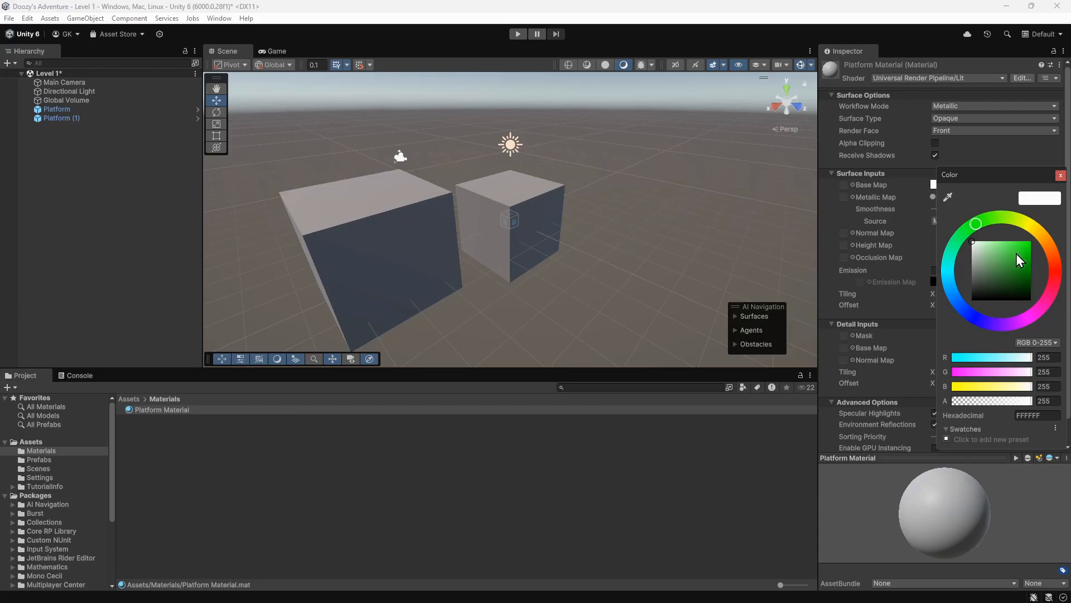
left_click(1020, 258)
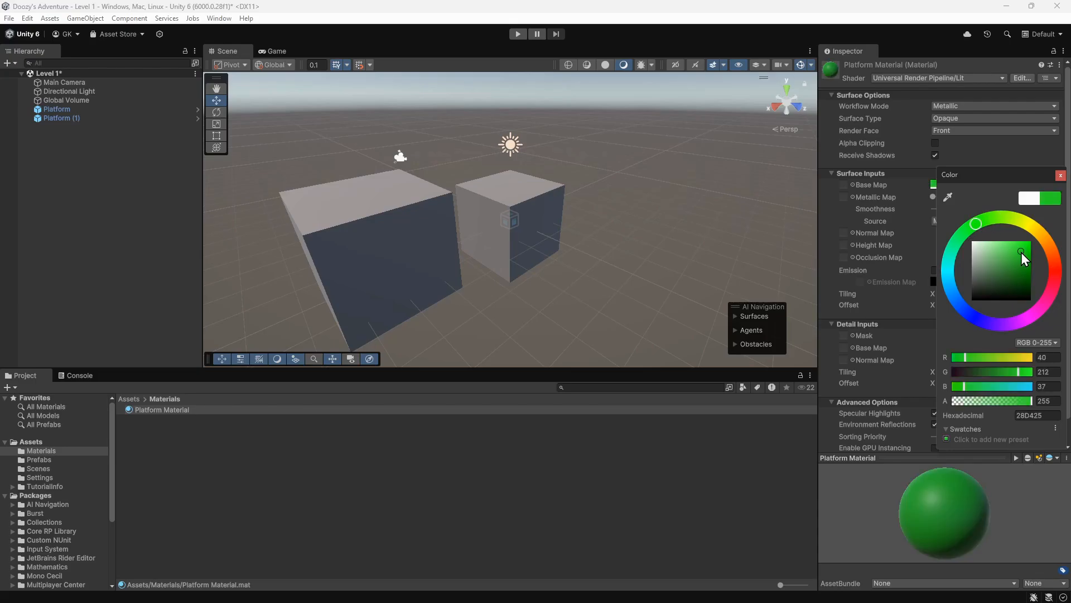
left_click(1060, 175)
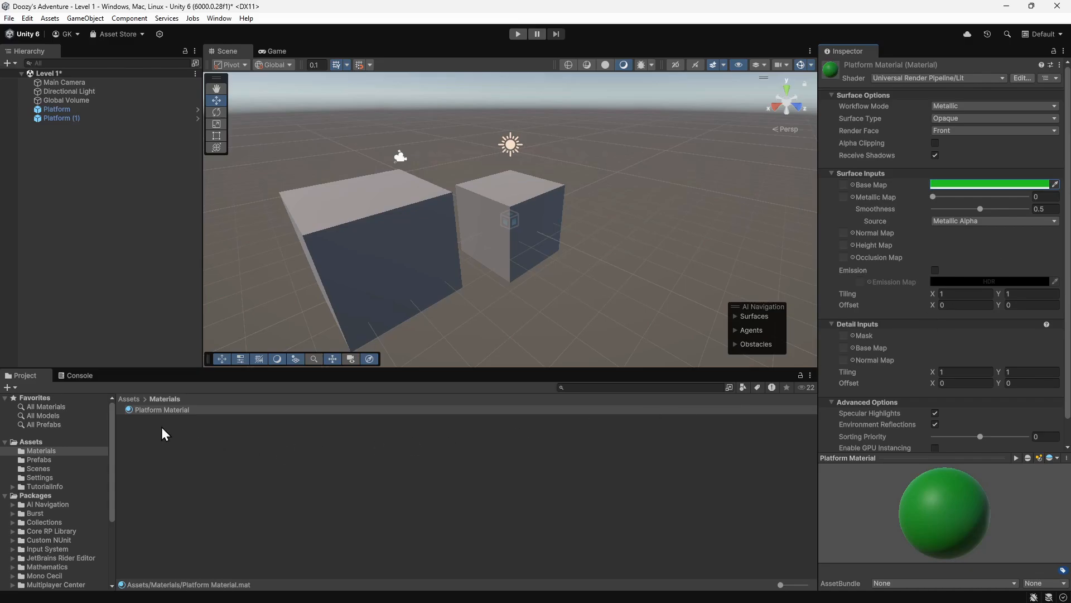
mouse_move(45, 467)
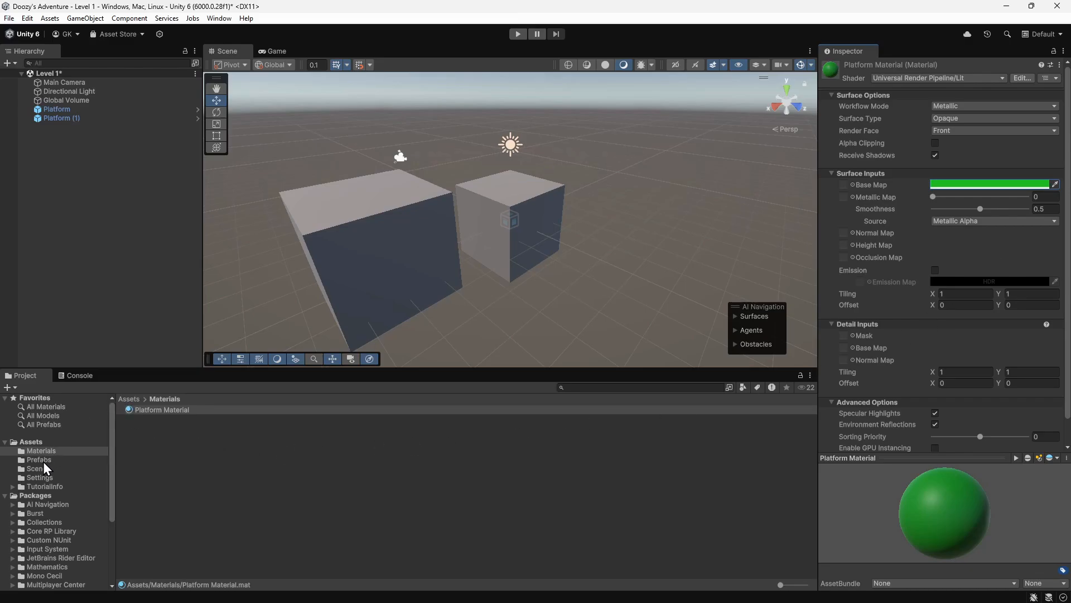
- Assign Platform Material to the Platform prefab's Mesh Renderer so both platforms turn green
left_click(39, 459)
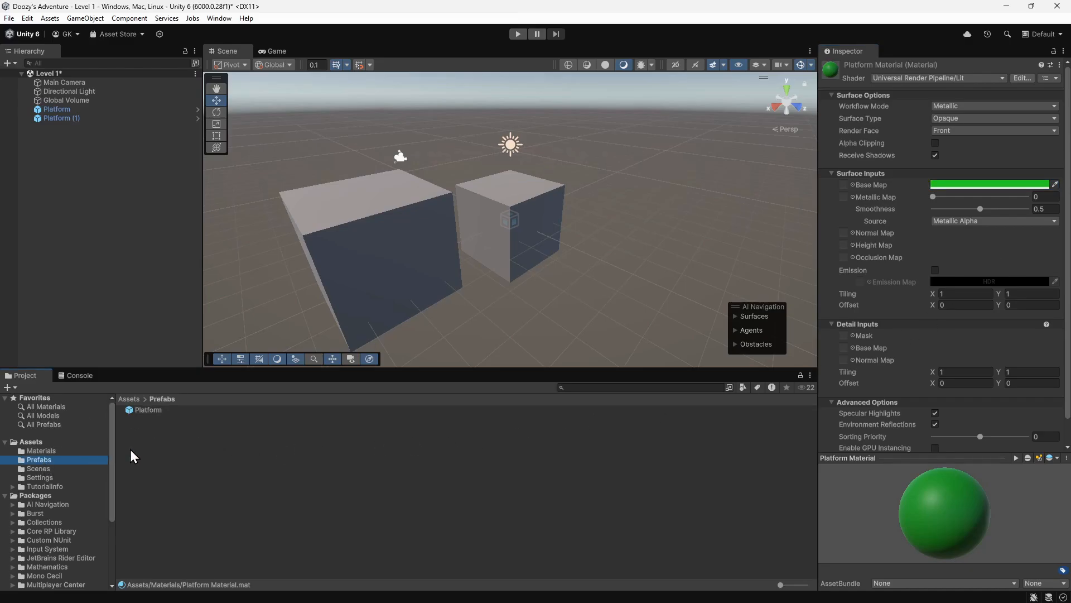
left_click(147, 409)
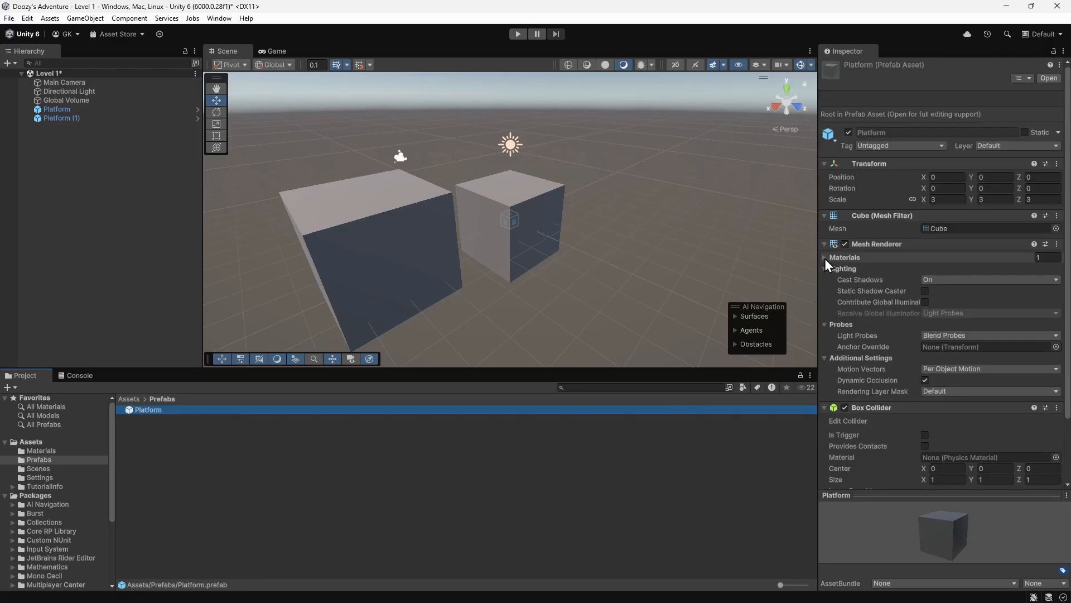
left_click(825, 257)
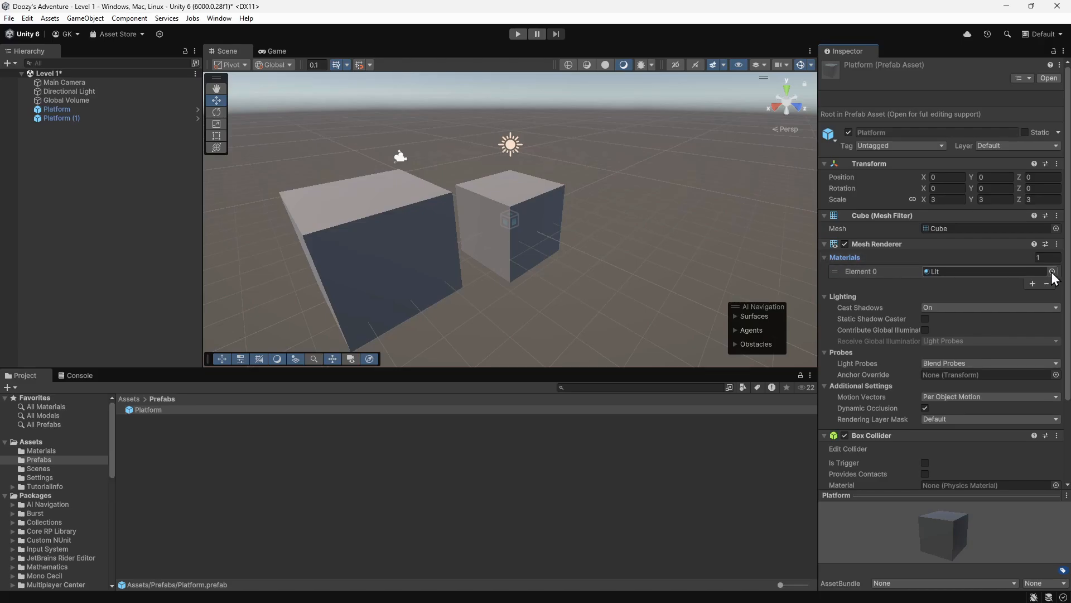
left_click(1055, 271)
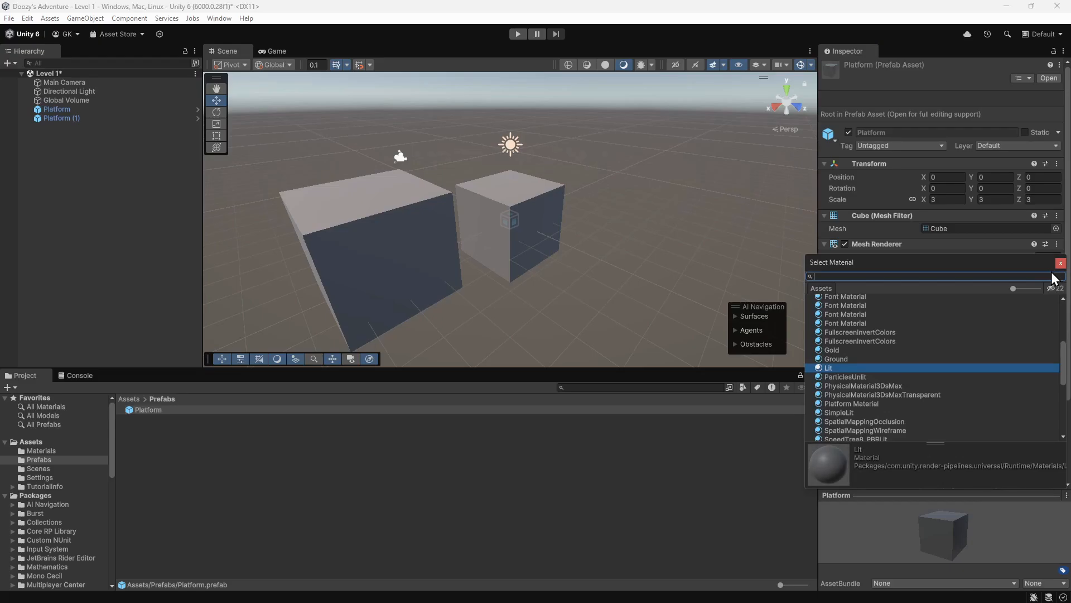
type("platform")
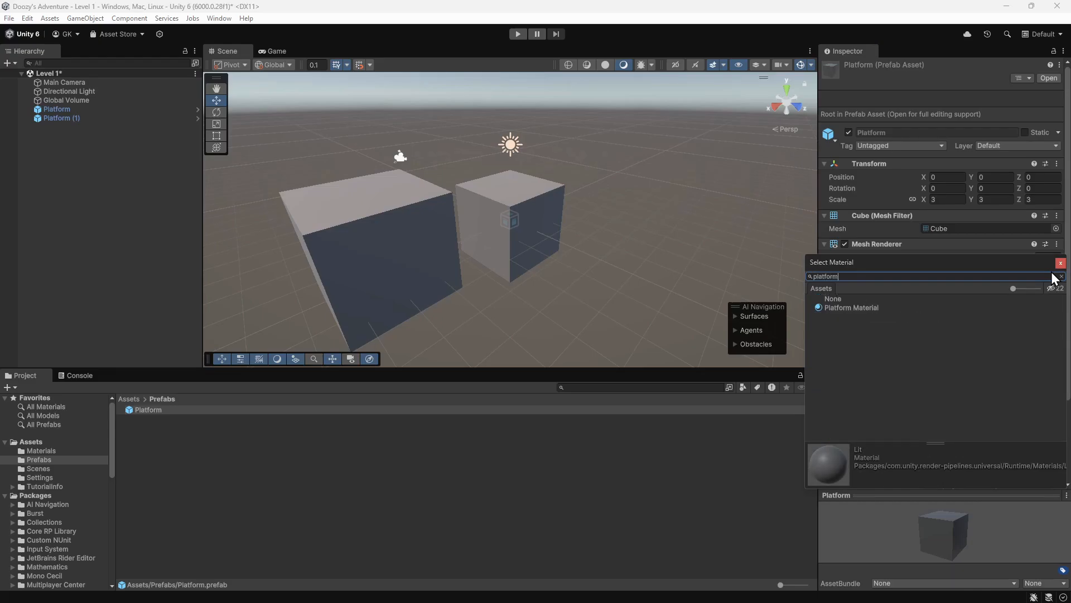
left_click(852, 307)
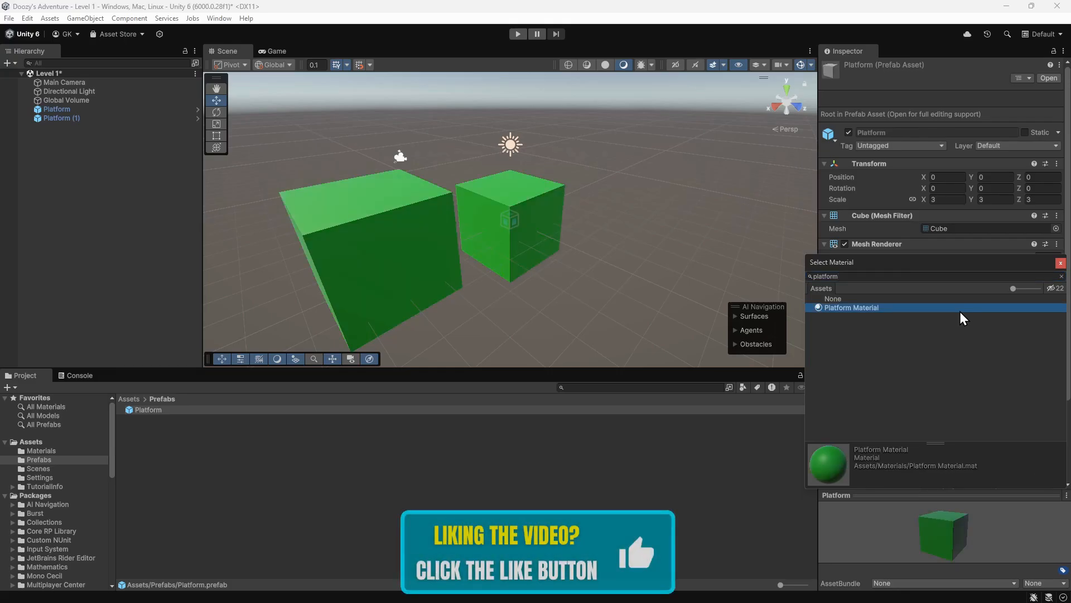
mouse_move(1049, 280)
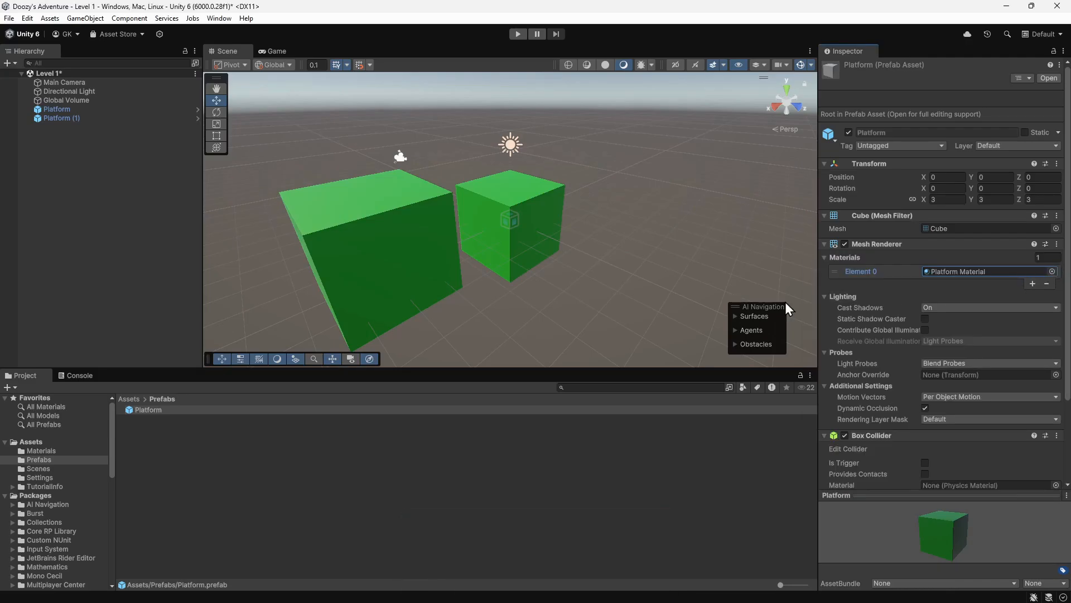
- Add a 3D capsule named Player raised to Y 2.5 on the platform
left_click(9, 63)
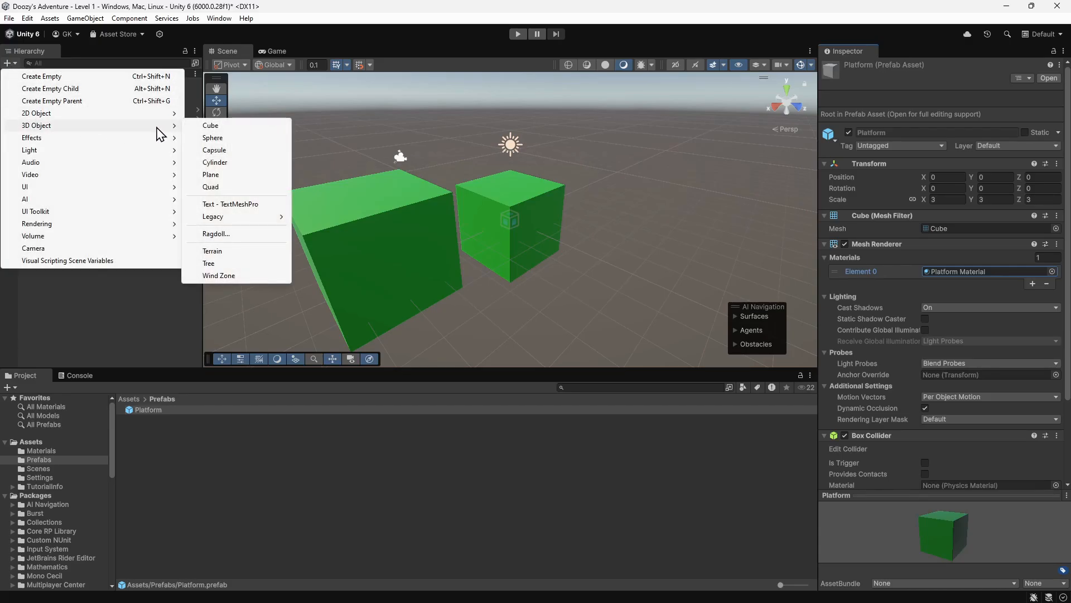
left_click(215, 150)
type("Player")
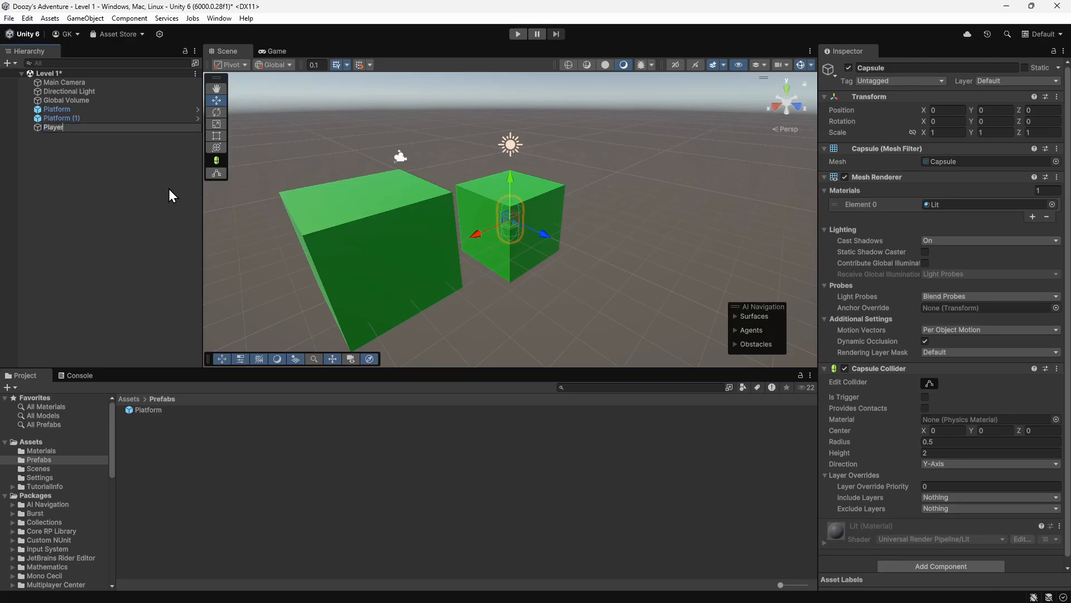
left_click(53, 127)
type("2.5")
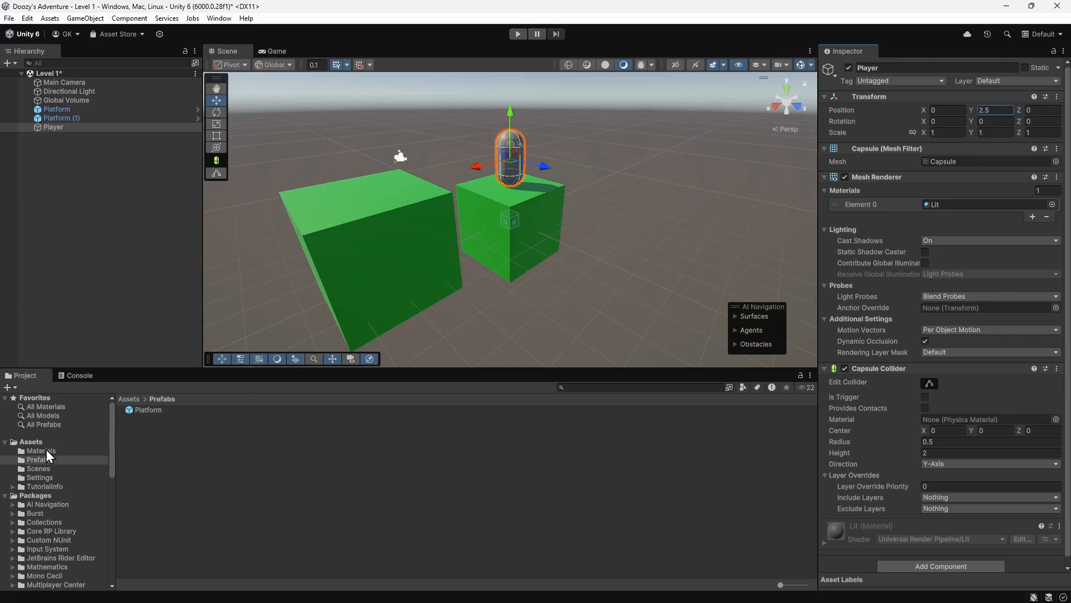
- Create 'Player Material' in Assets/Materials with an orange Base Map colour
left_click(41, 450)
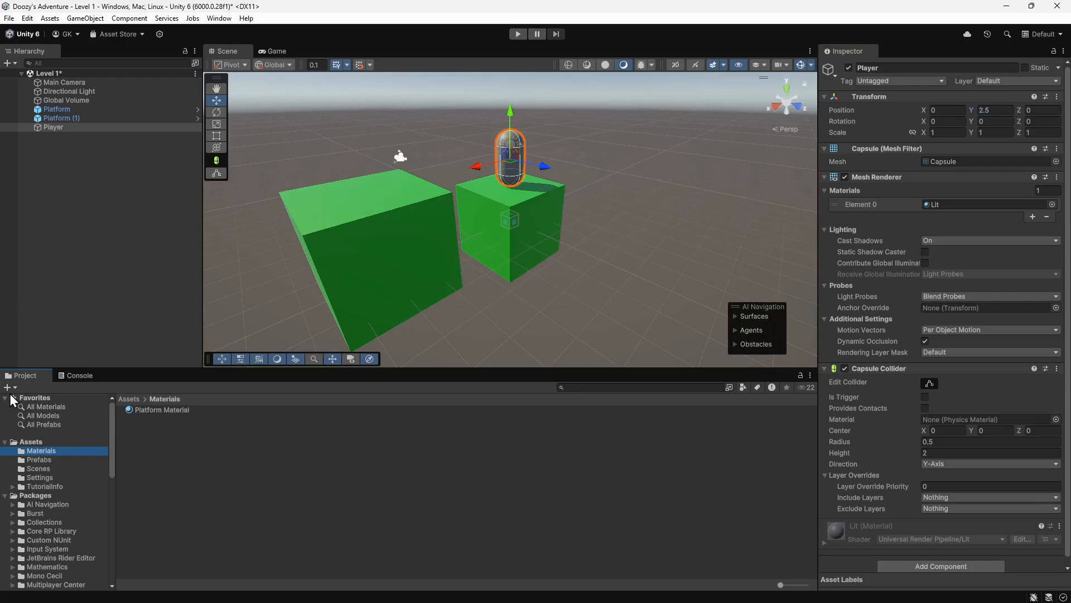
left_click(7, 387)
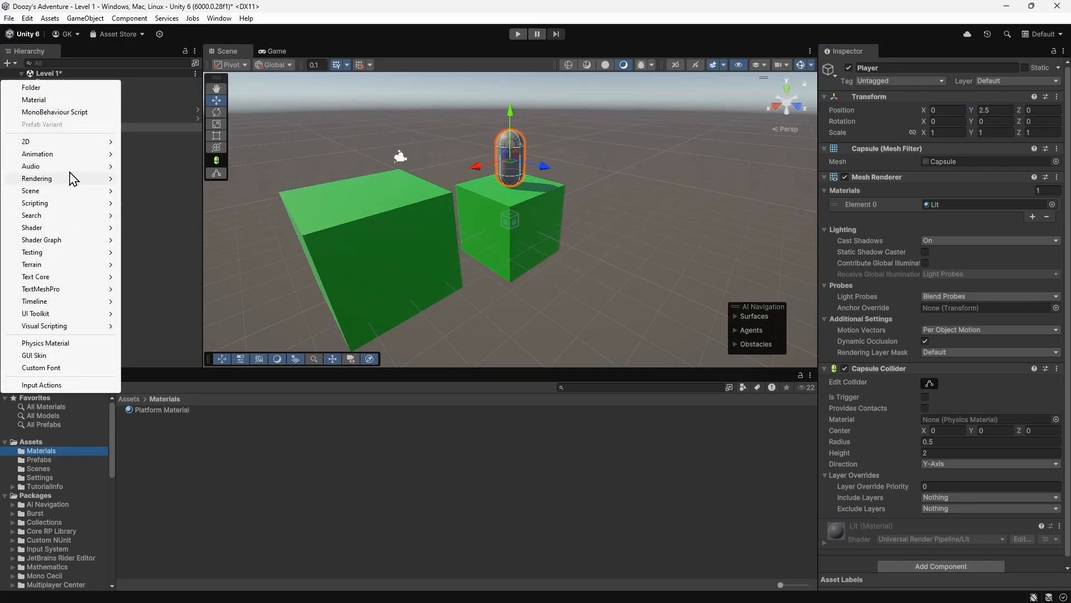
left_click(34, 100)
type("Player Material")
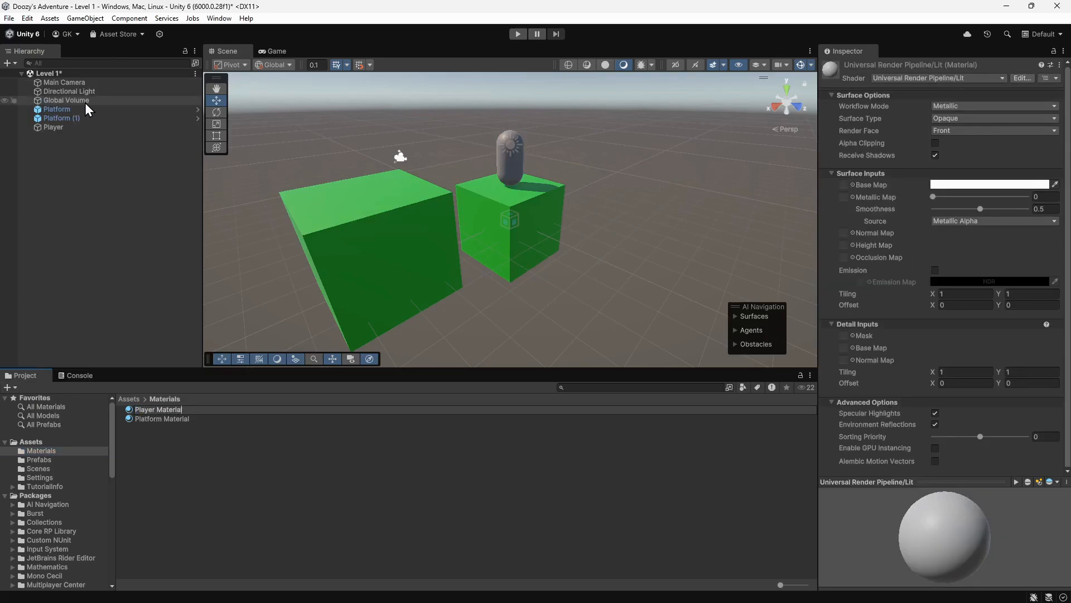
left_click(158, 418)
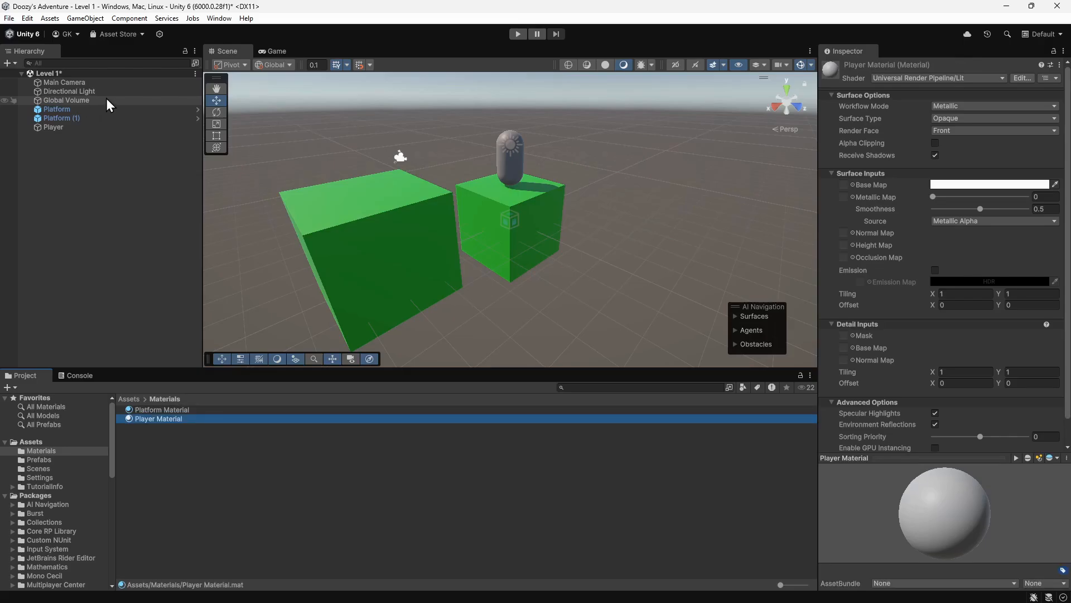
left_click(988, 184)
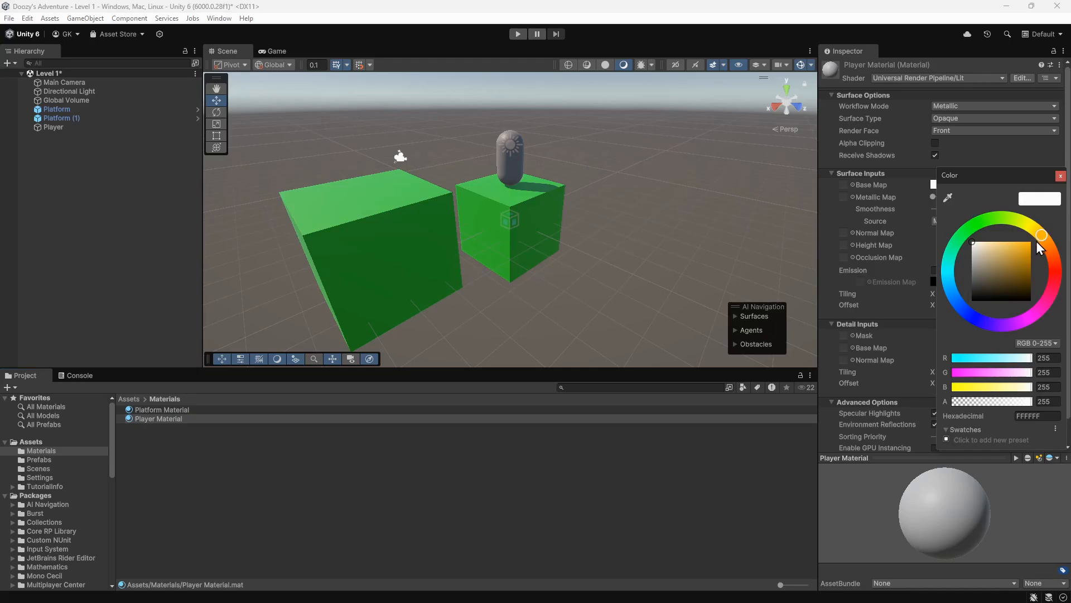
left_click(1025, 248)
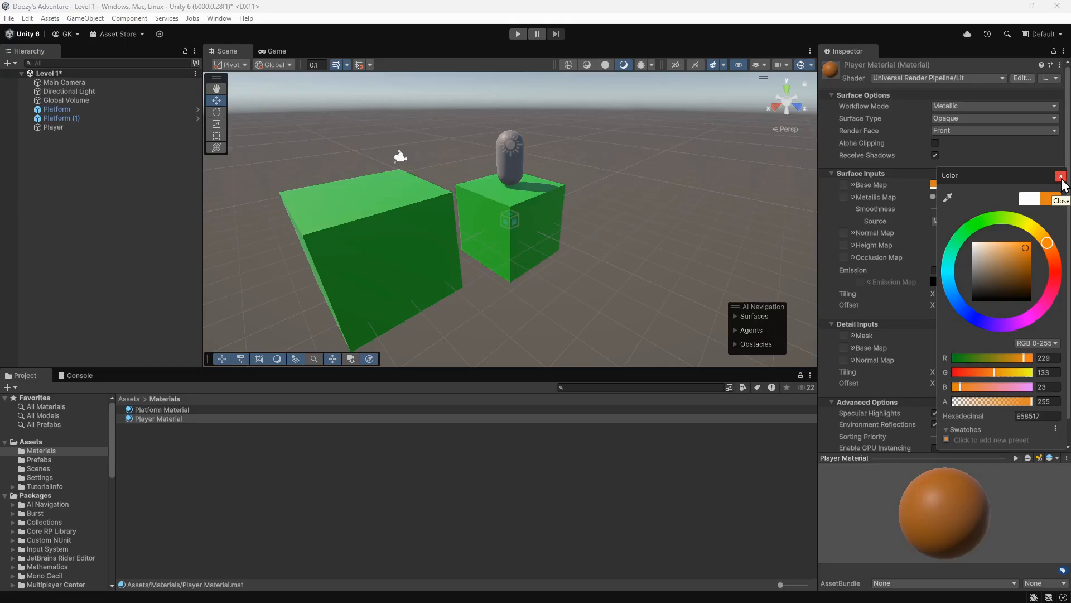
left_click(1062, 176)
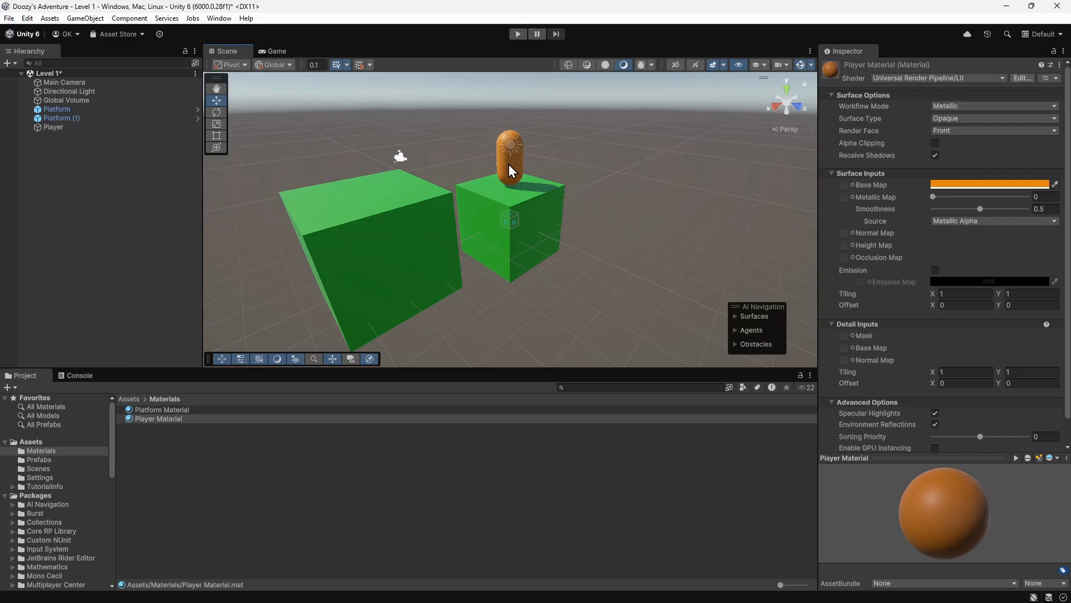
- Switch to the Game view to see the Player capsule through the camera
left_click(276, 50)
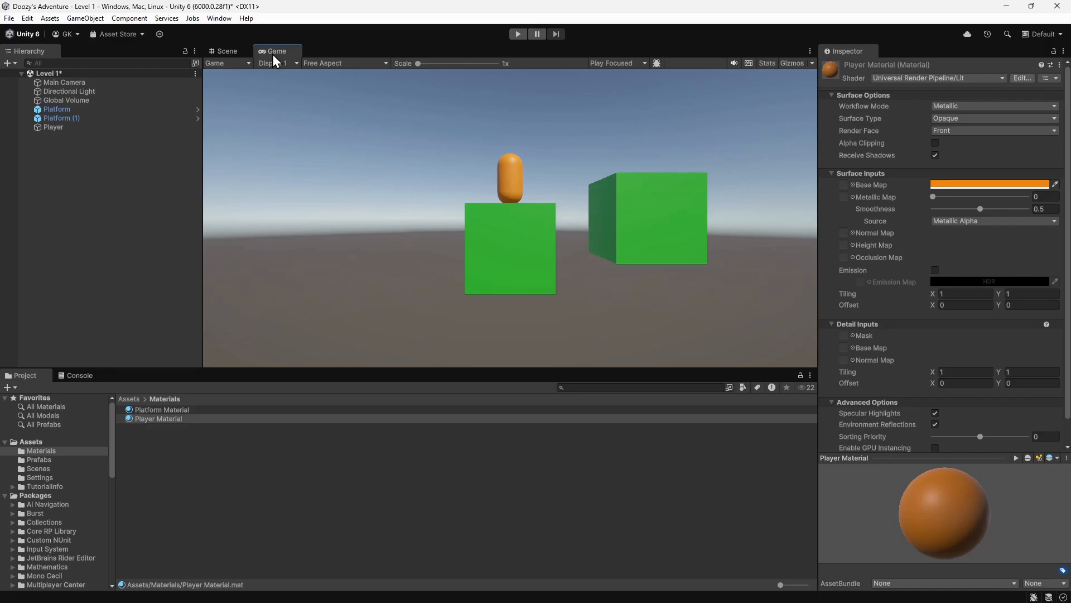
mouse_move(63, 82)
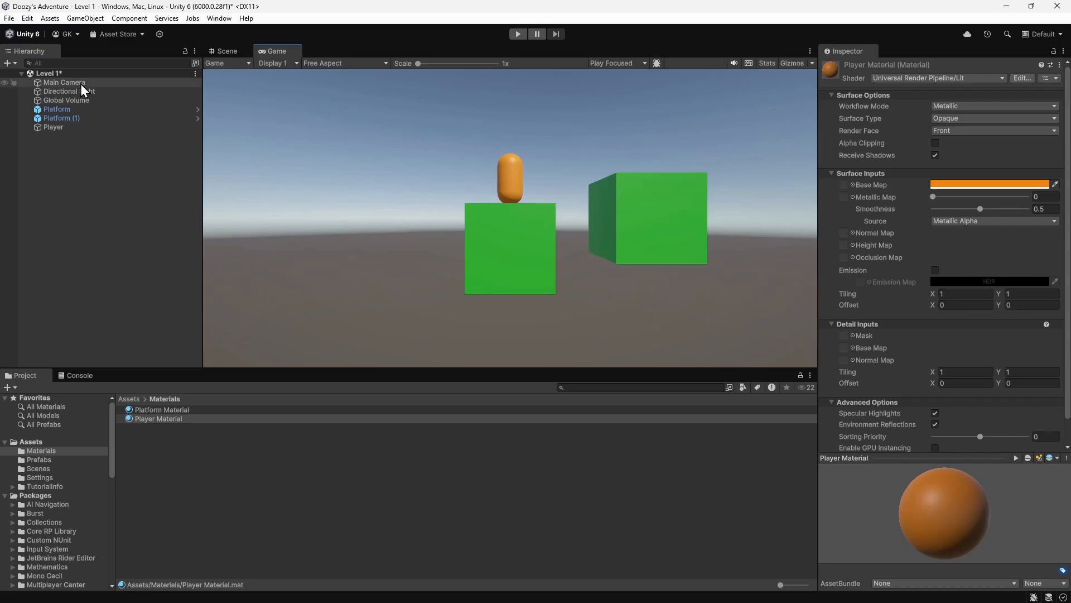
- Set Main Camera Position Y to 5 and Rotation to 45 so it looks down on the platforms
left_click(64, 82)
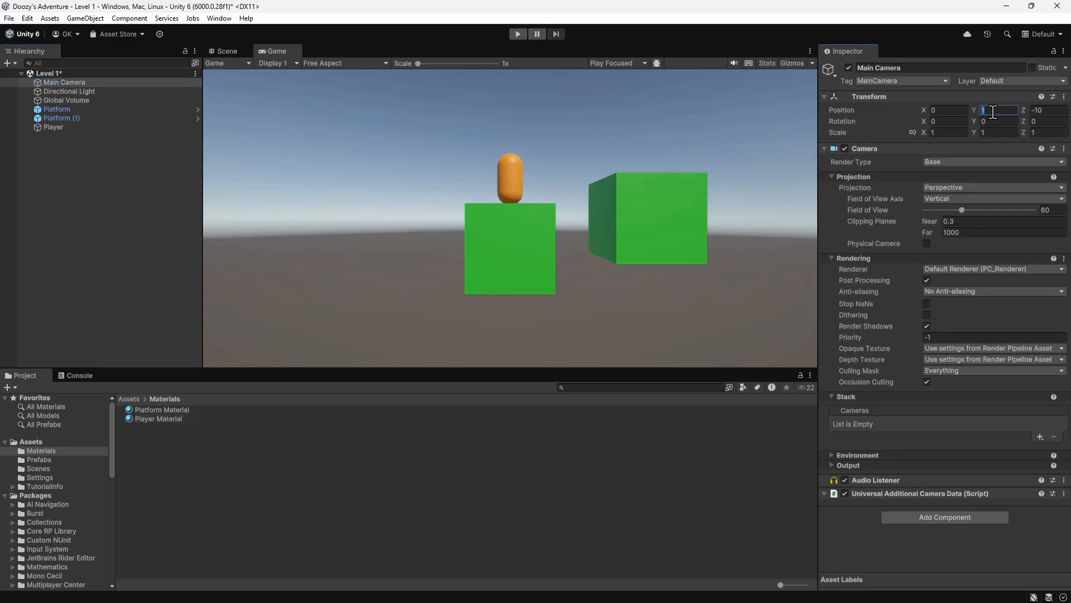
type("5")
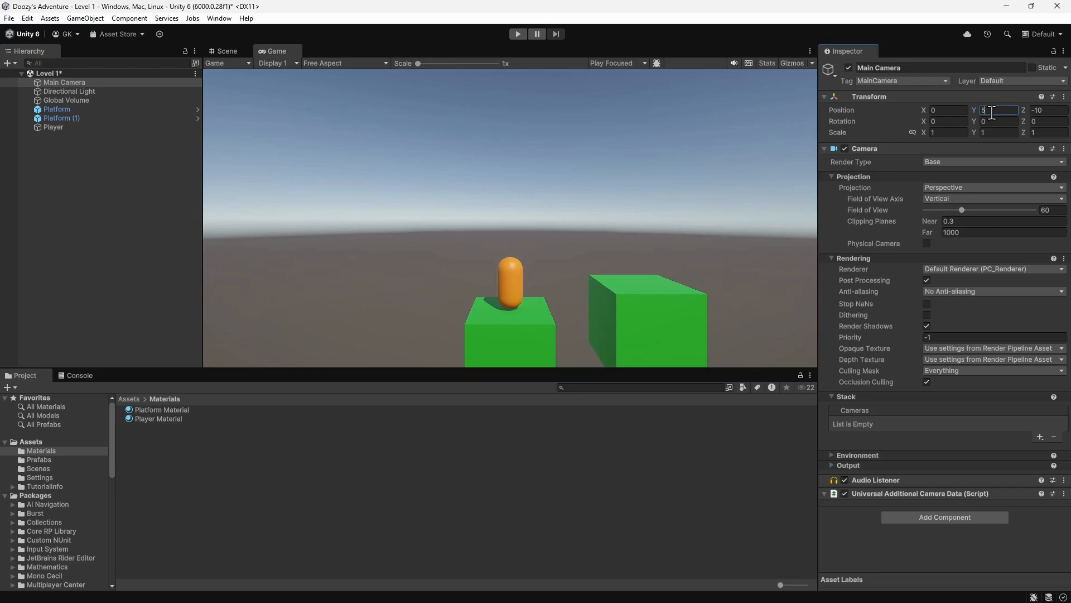
left_click(998, 120)
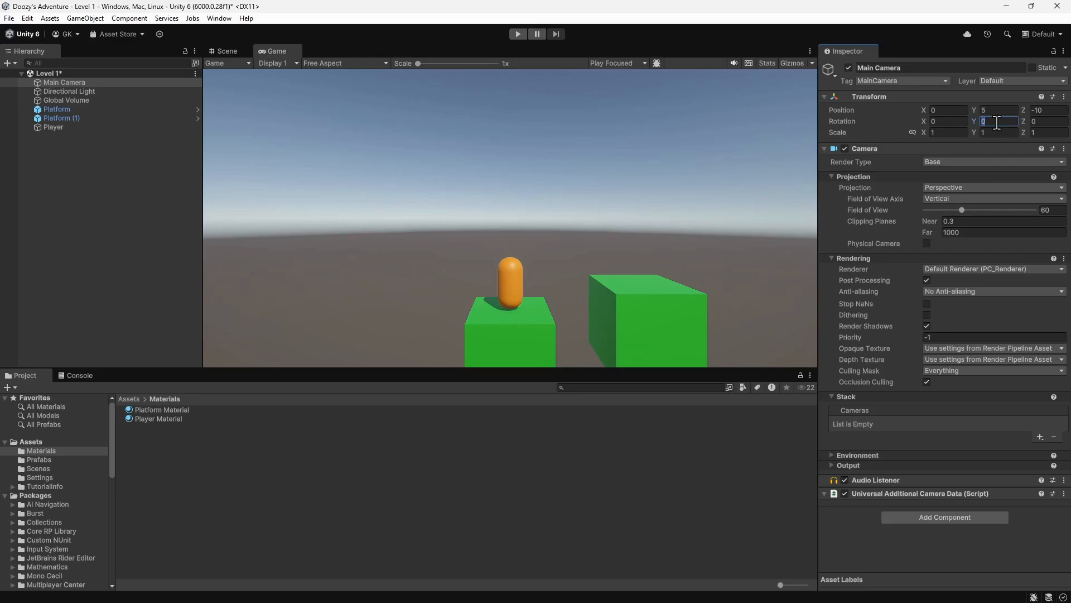
type("45")
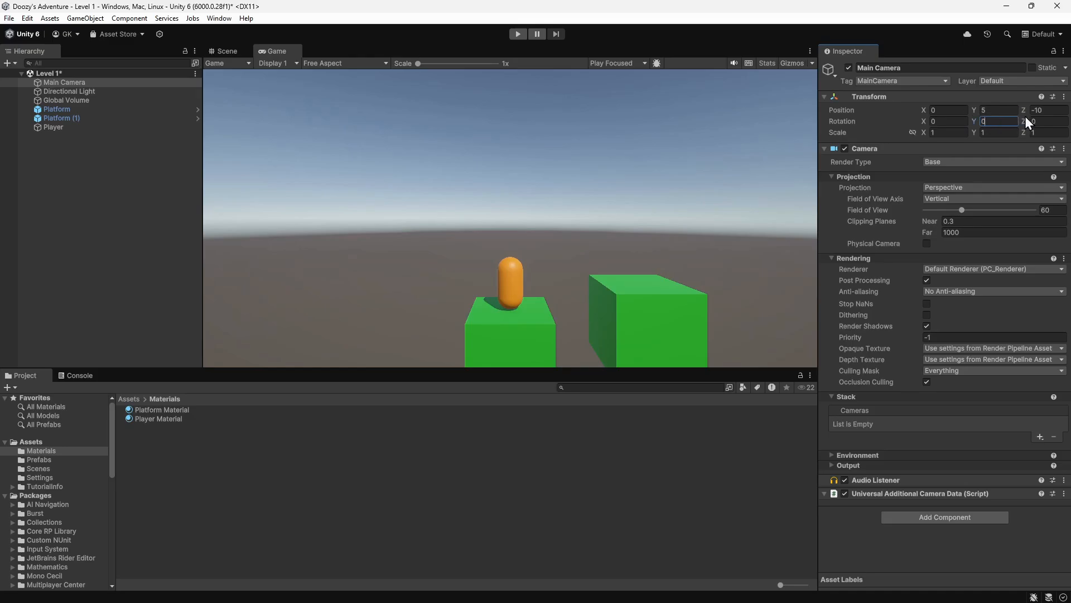
left_click(1042, 110)
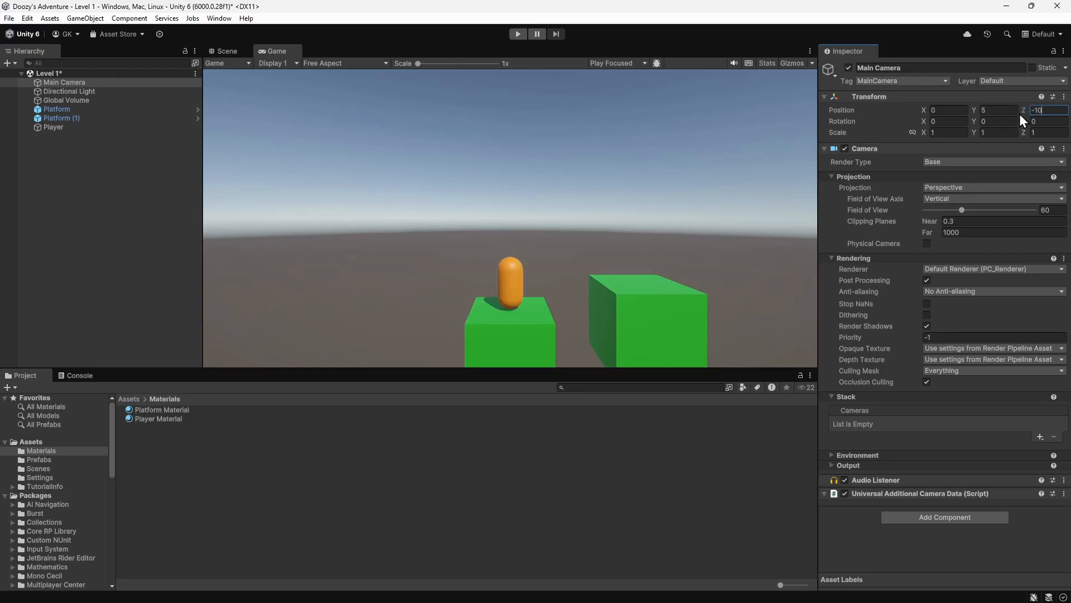
mouse_move(431, 115)
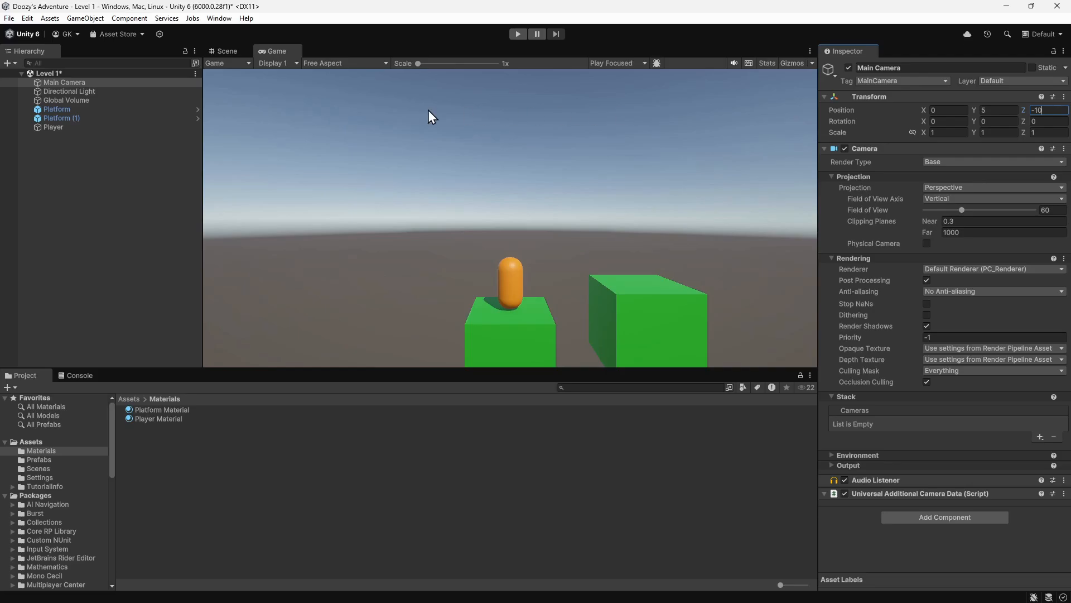
mouse_move(10, 23)
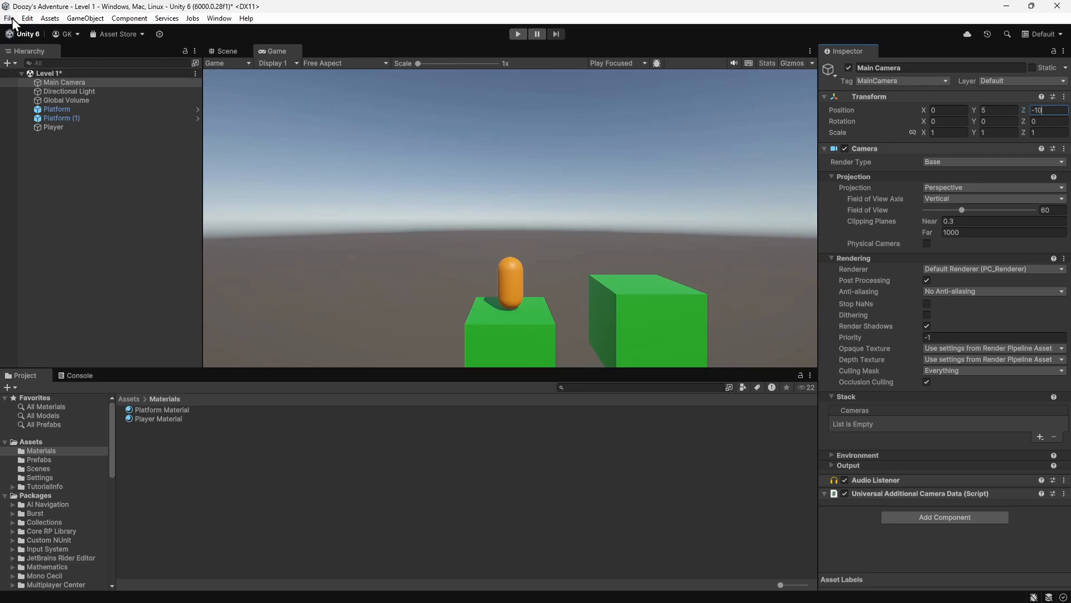
- Save the Level 1 scene via File > Save and enter Play mode
left_click(8, 17)
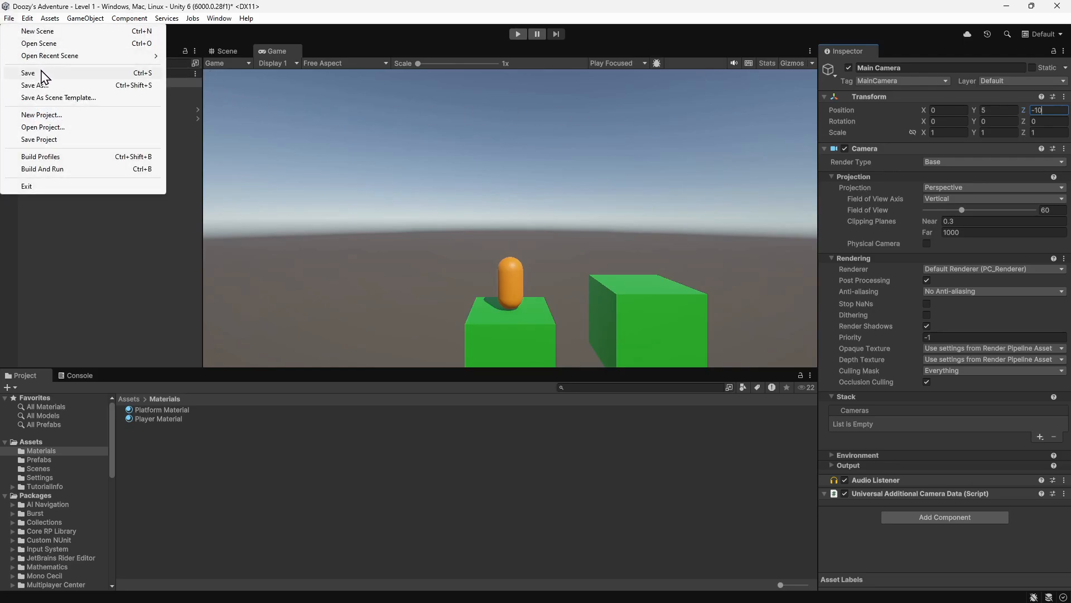
left_click(27, 74)
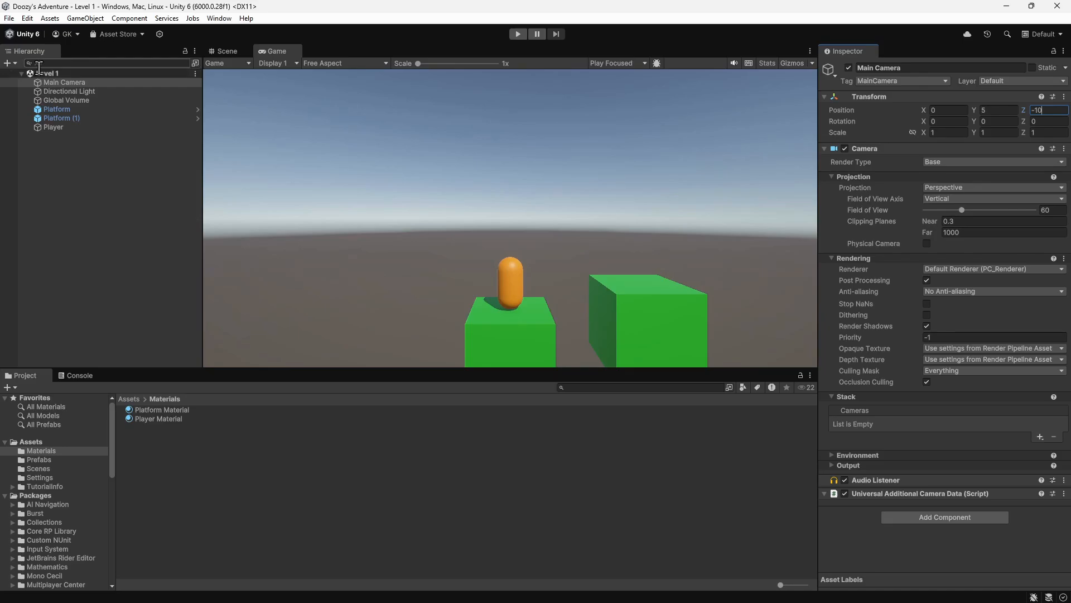
left_click(517, 33)
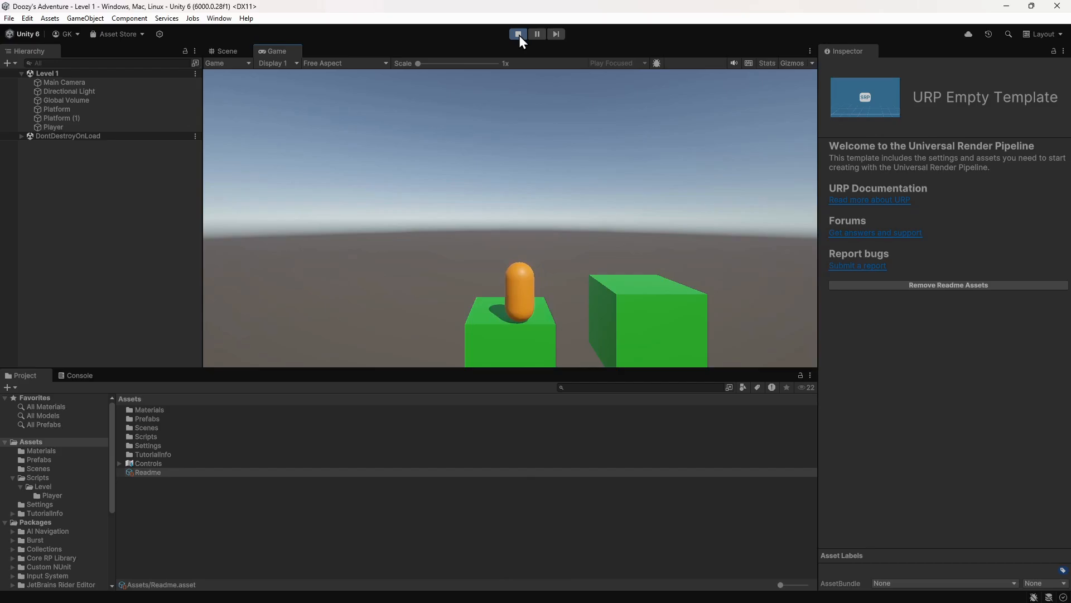